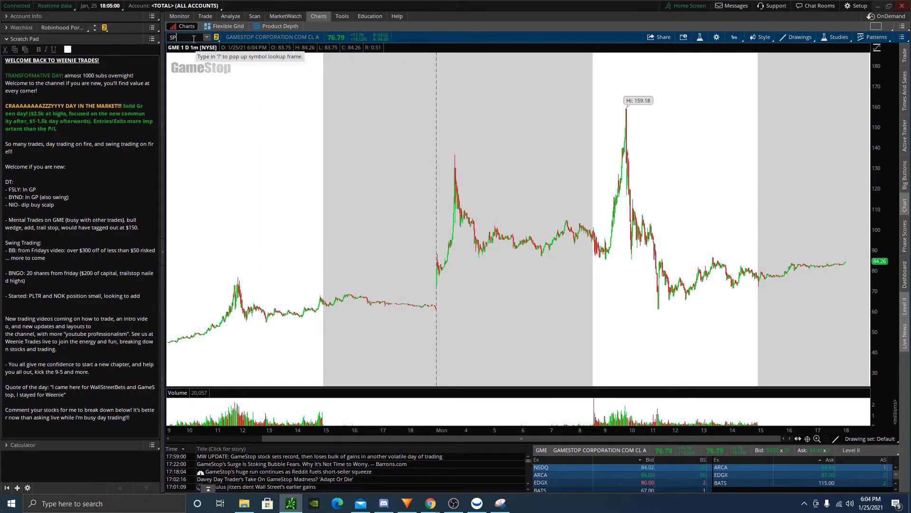
- Load SPY on the chart, then show account positions and today's trade activity
text(SPY)
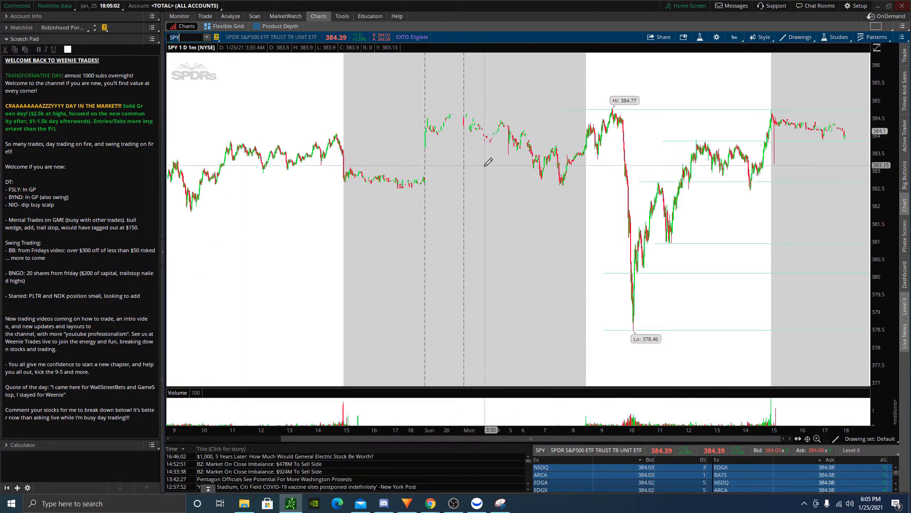
mouse_move(578, 154)
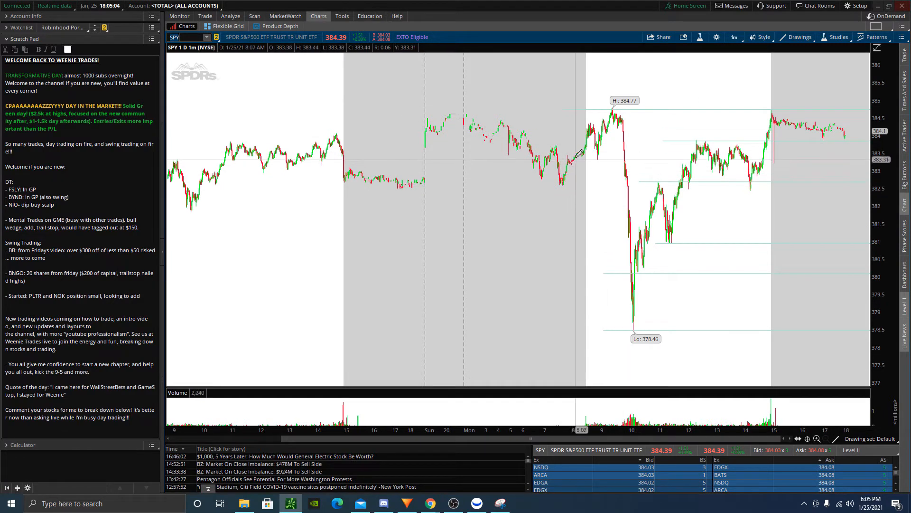
mouse_move(634, 193)
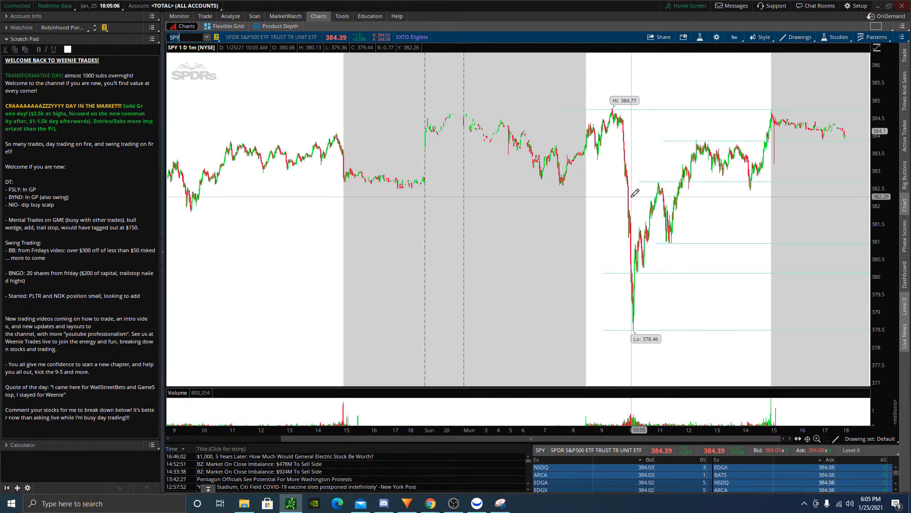
mouse_move(627, 184)
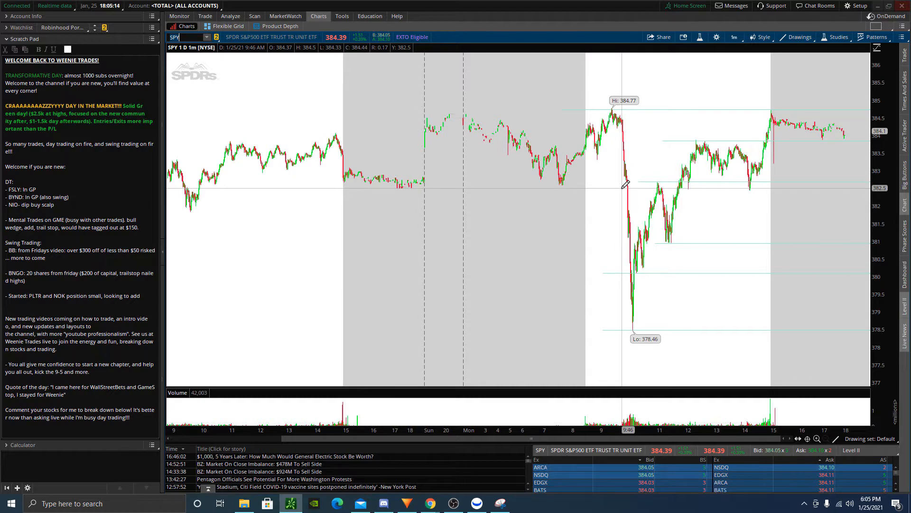
click(179, 15)
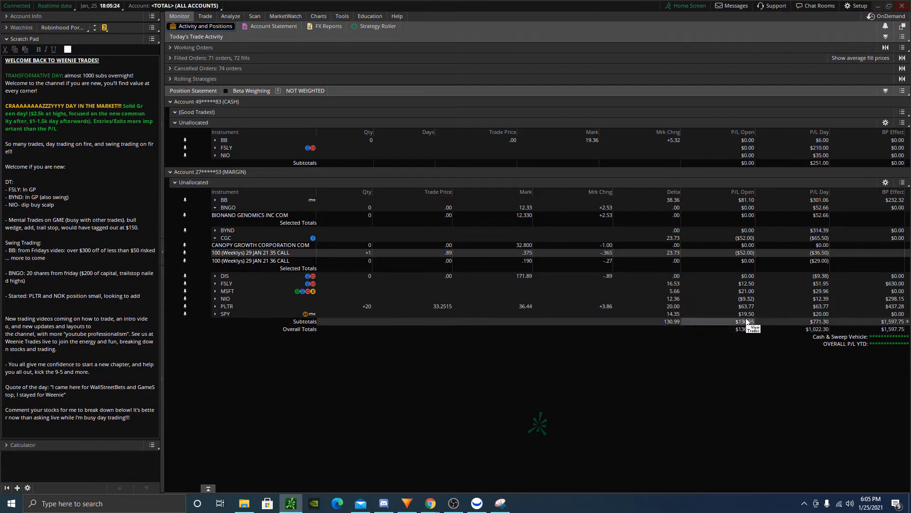
- Revisit the chart view, check positions again, then bring up the FSLY one-minute chart
click(318, 15)
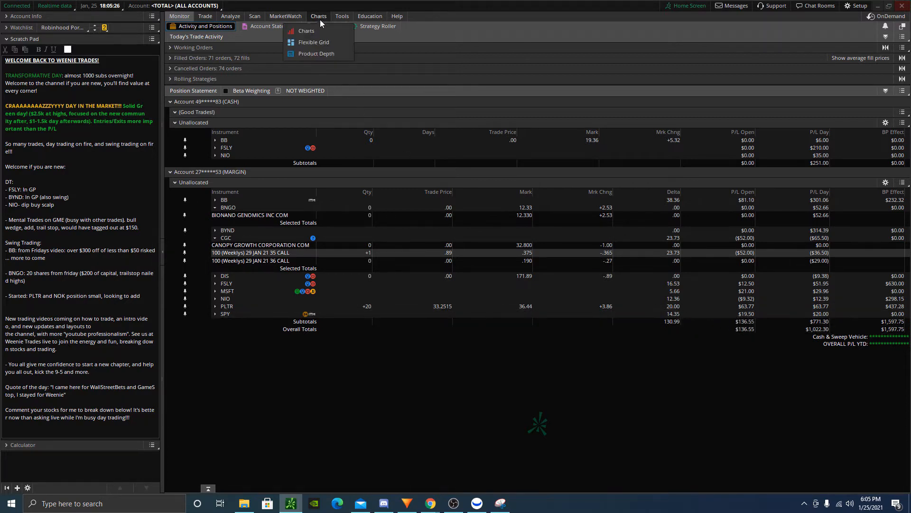
click(306, 31)
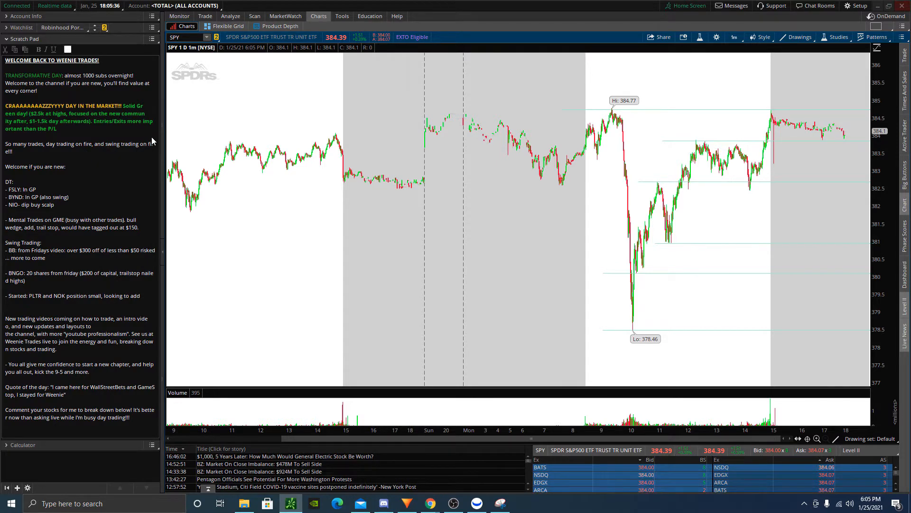
click(179, 16)
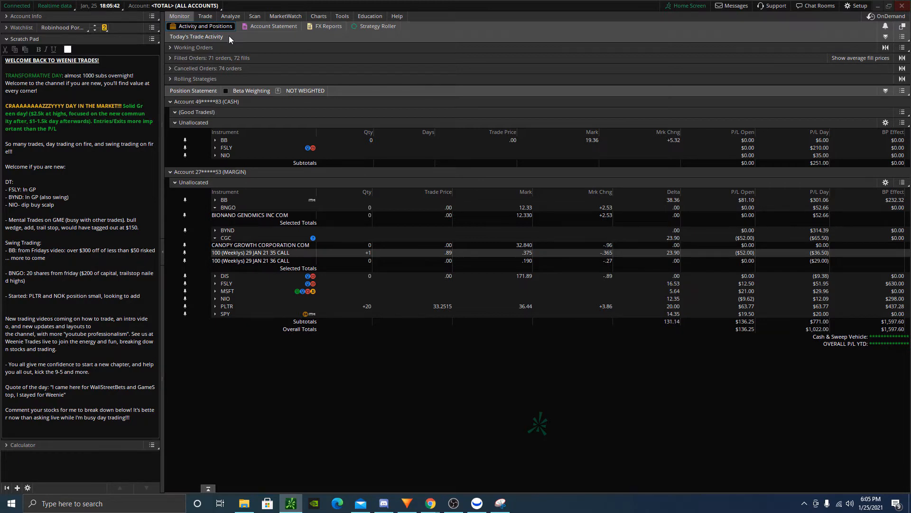
mouse_move(147, 155)
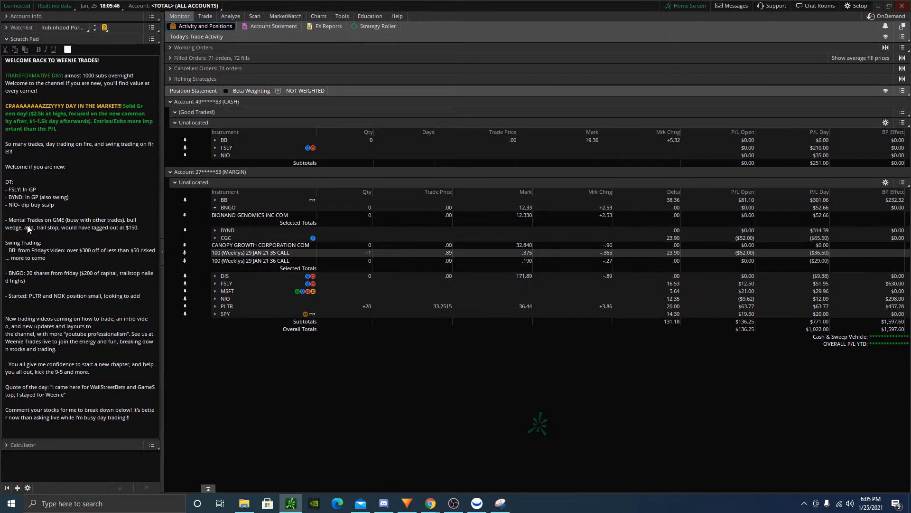
mouse_move(64, 229)
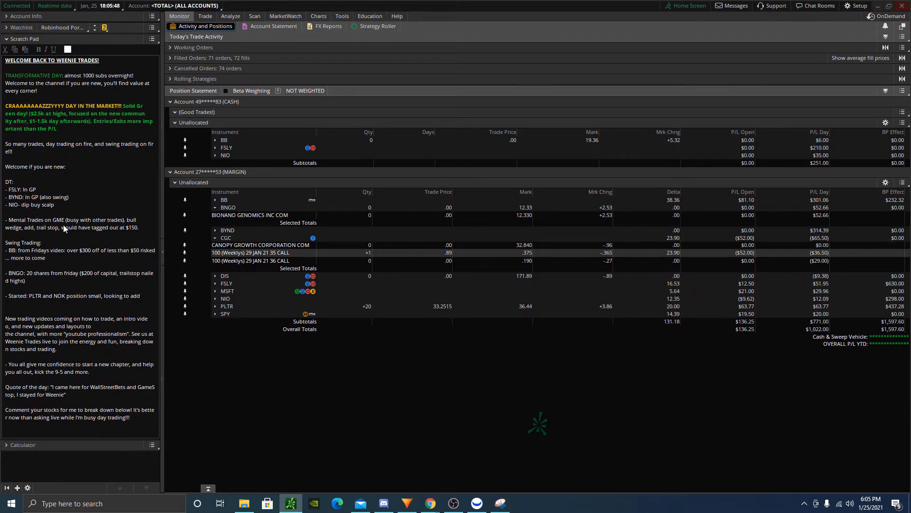
mouse_move(57, 258)
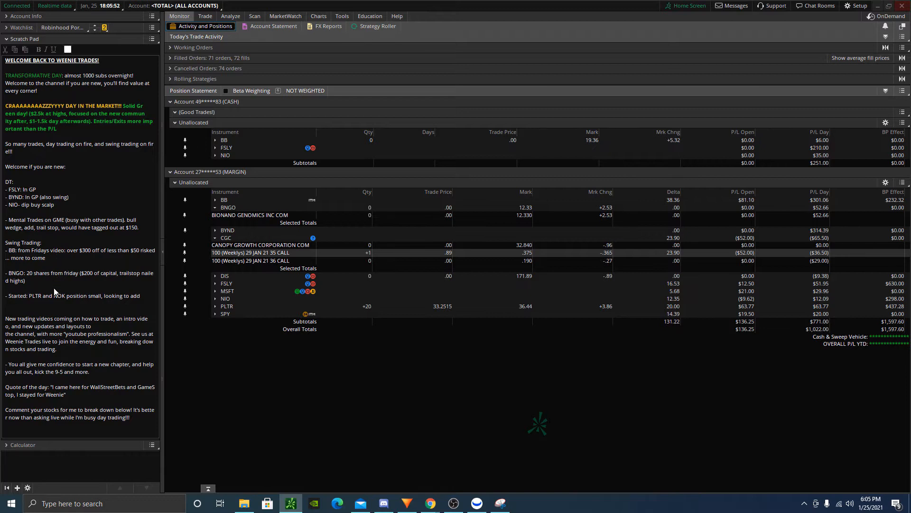
click(318, 16)
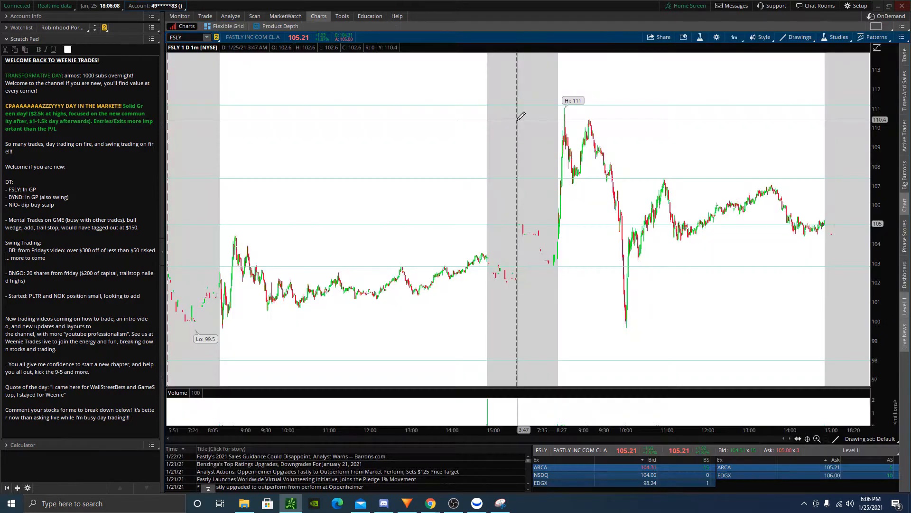
mouse_move(523, 124)
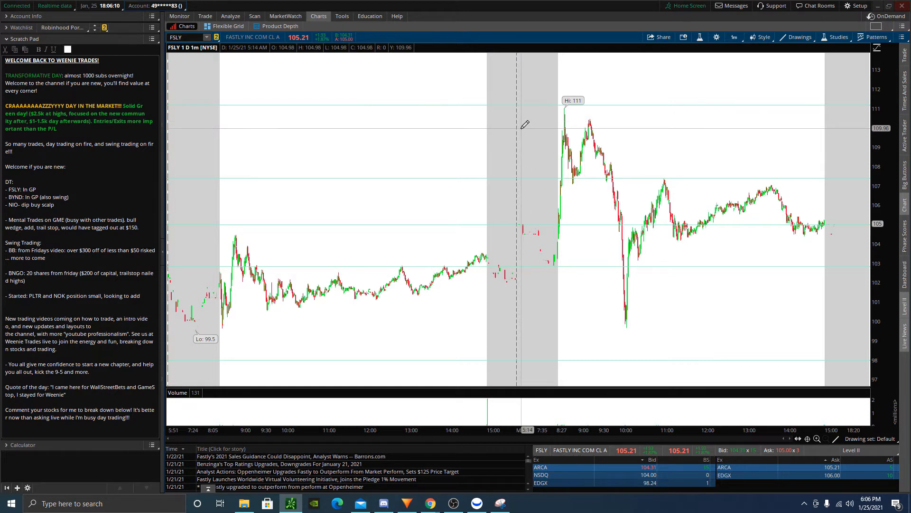
mouse_move(527, 138)
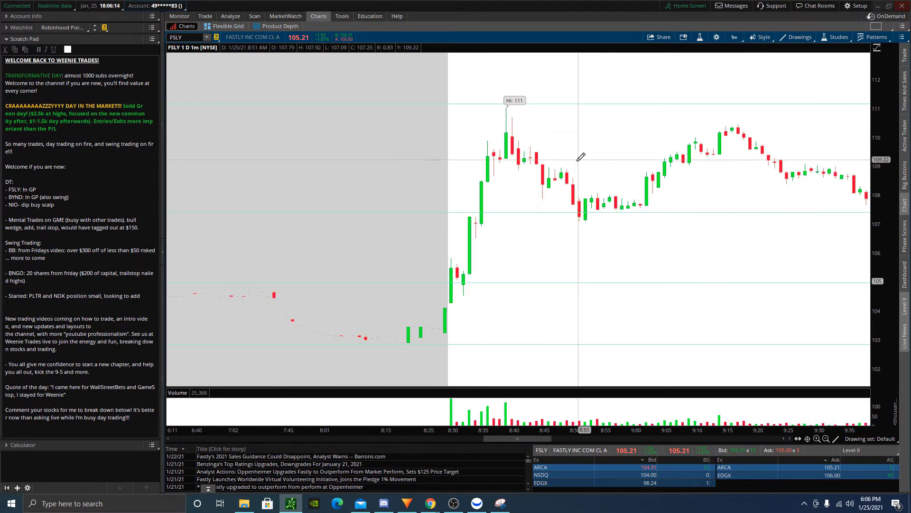
mouse_move(491, 264)
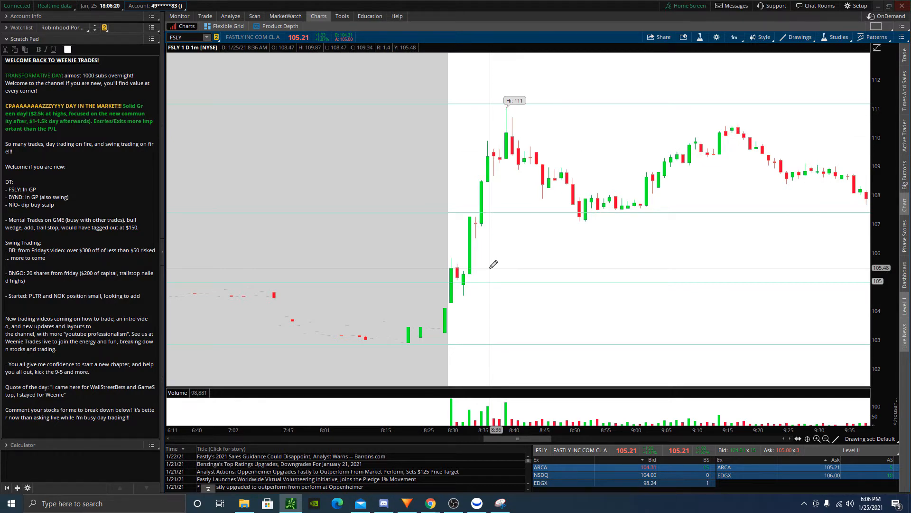
mouse_move(440, 298)
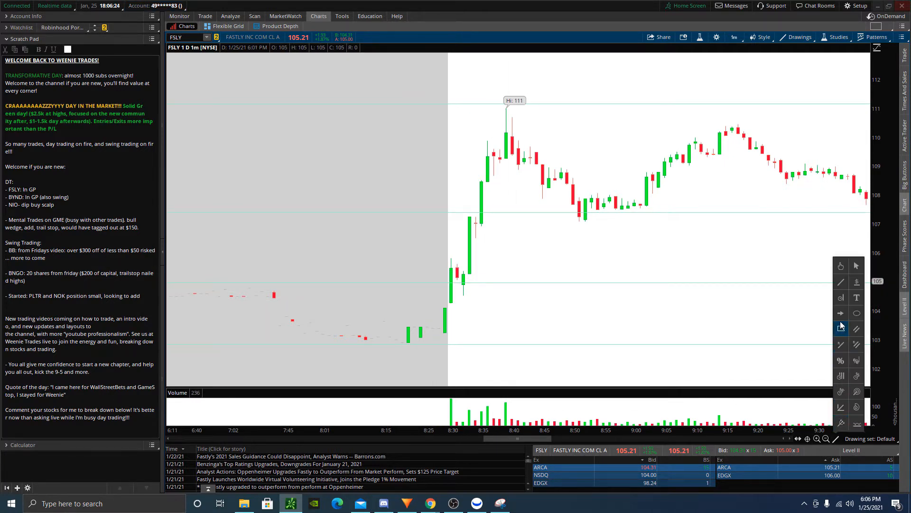
- Select the Arrow drawing to mark the FSLY entry near the open
click(841, 313)
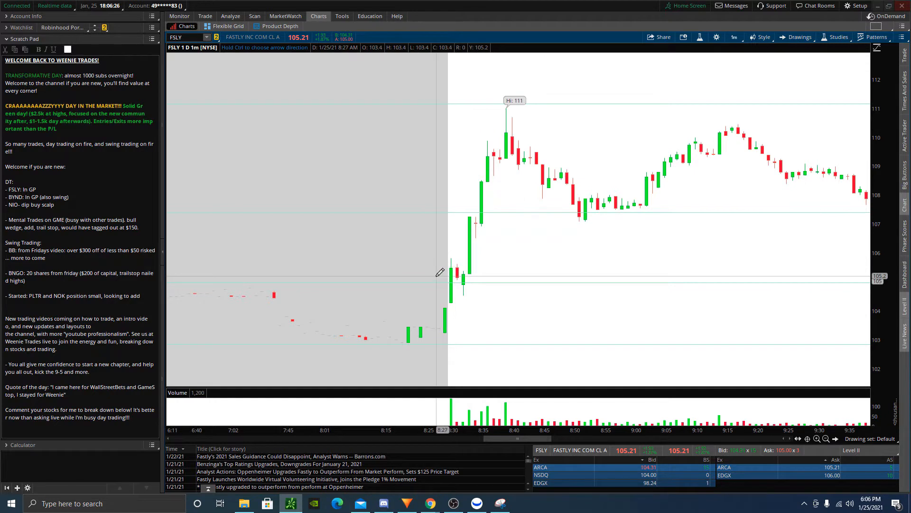
mouse_move(450, 283)
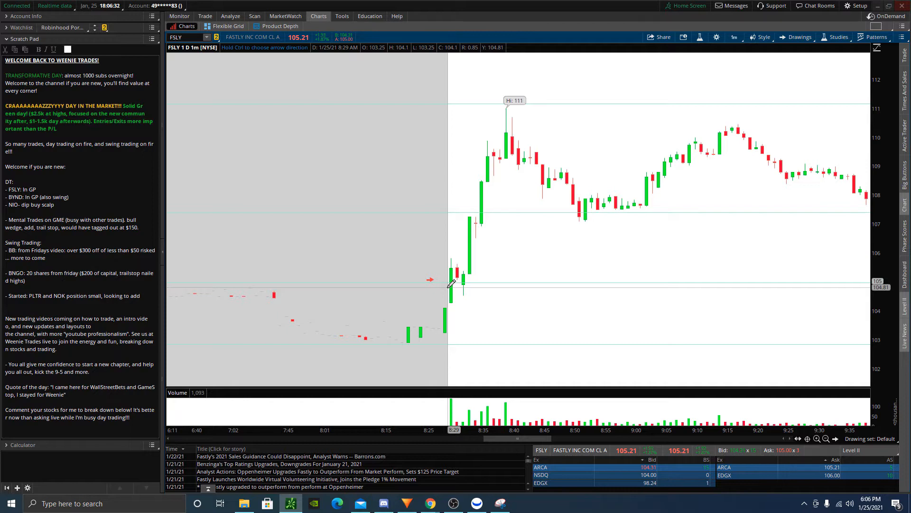
mouse_move(534, 324)
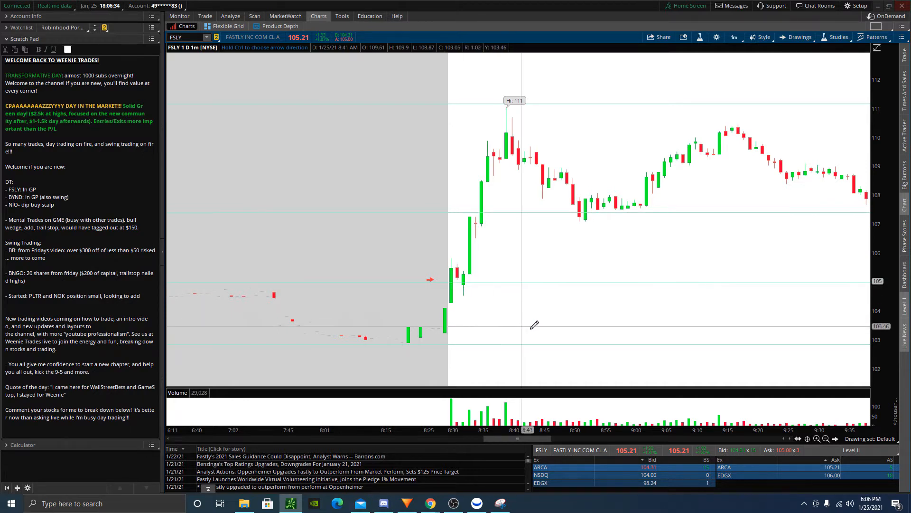
mouse_move(453, 308)
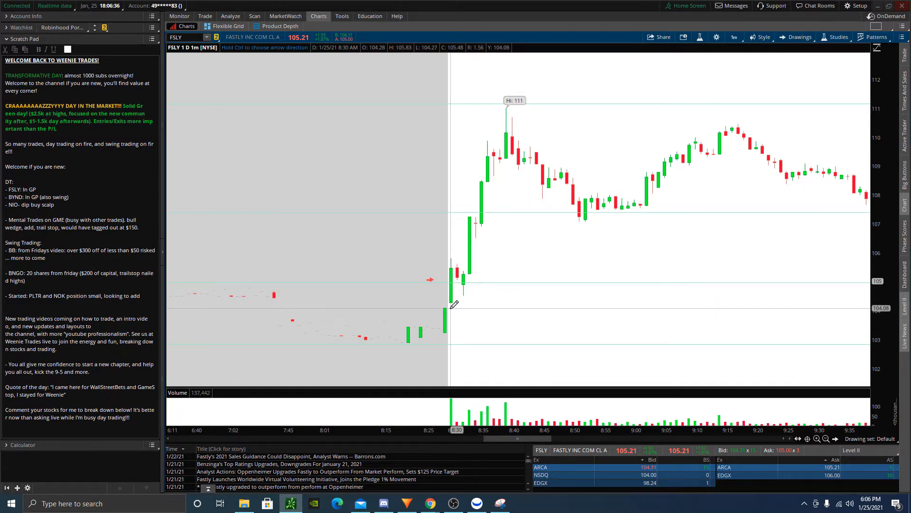
mouse_move(472, 279)
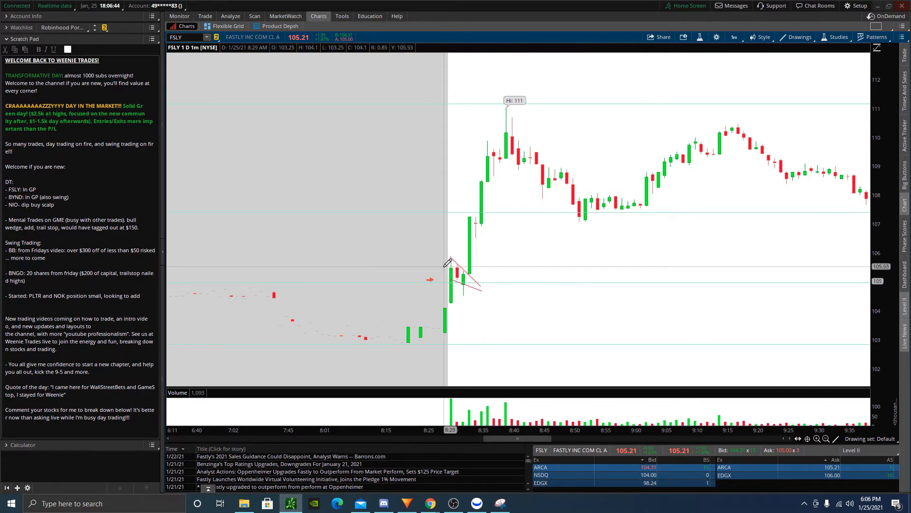
mouse_move(508, 276)
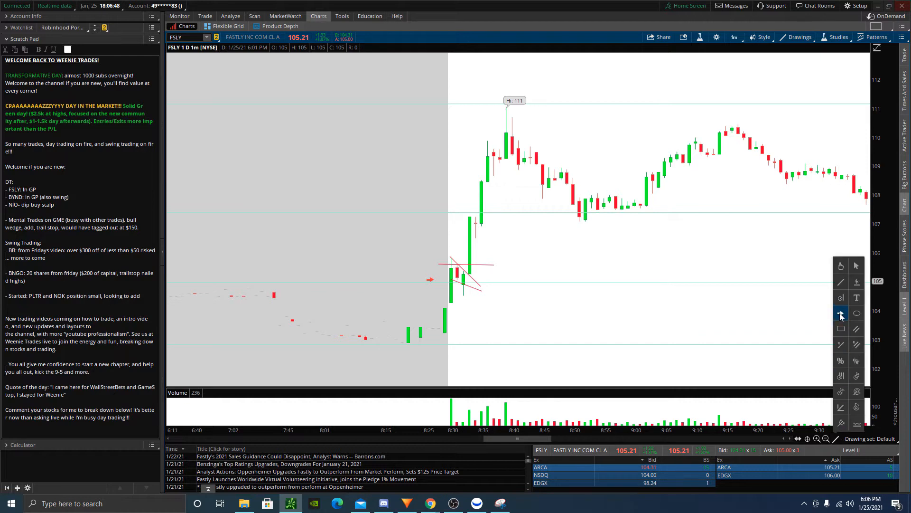
- Pick the Arrow drawing again for another FSLY entry marker
click(841, 313)
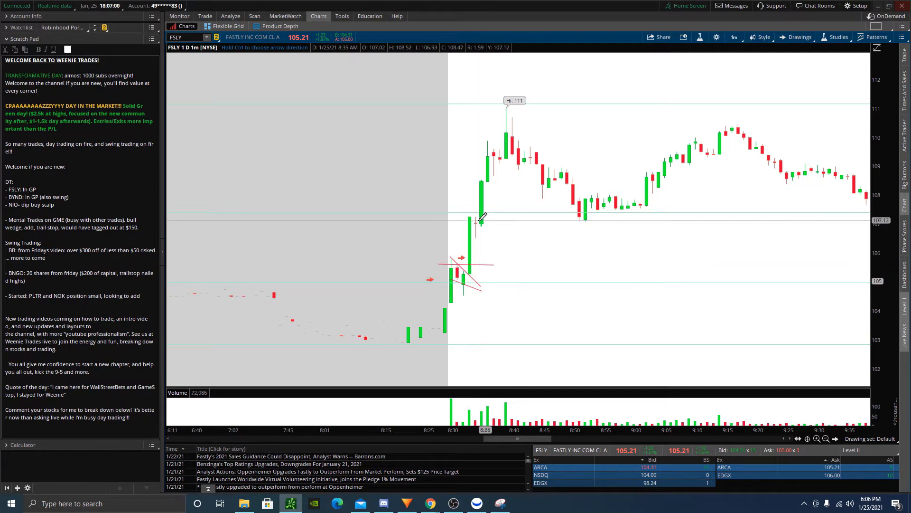
mouse_move(471, 209)
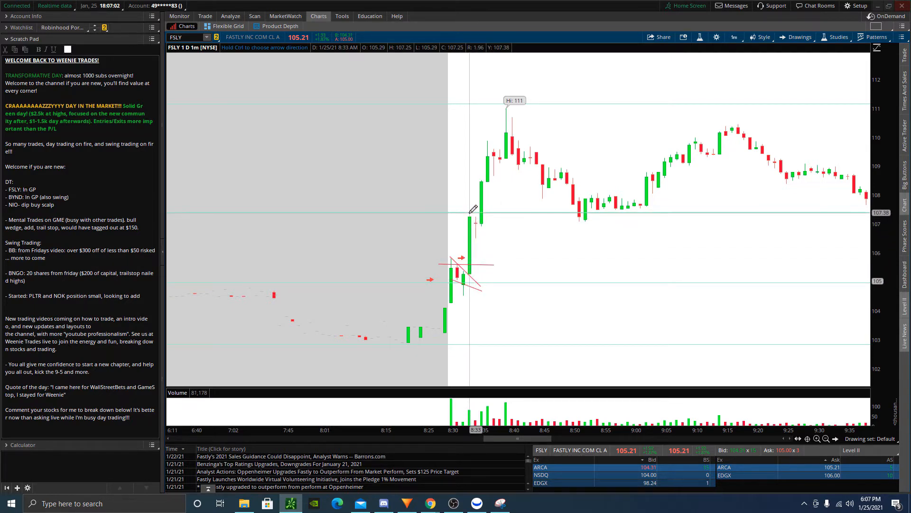
mouse_move(472, 215)
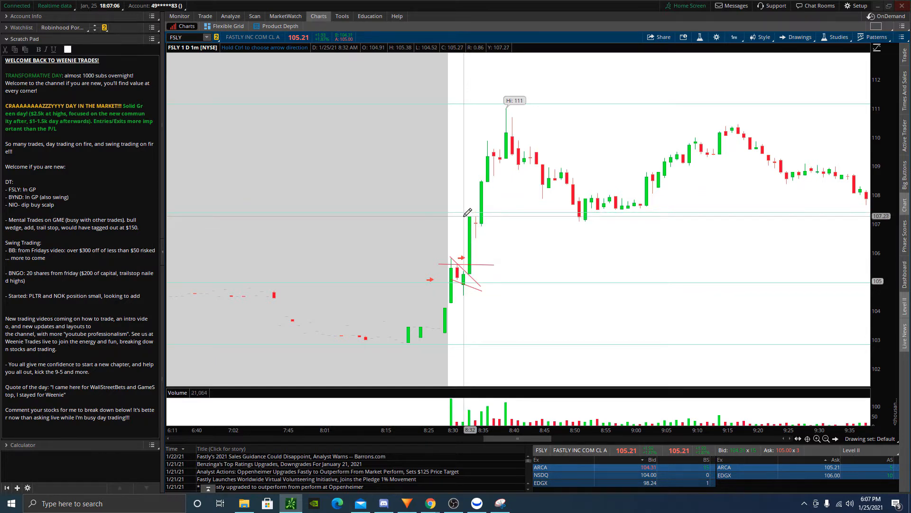
mouse_move(493, 235)
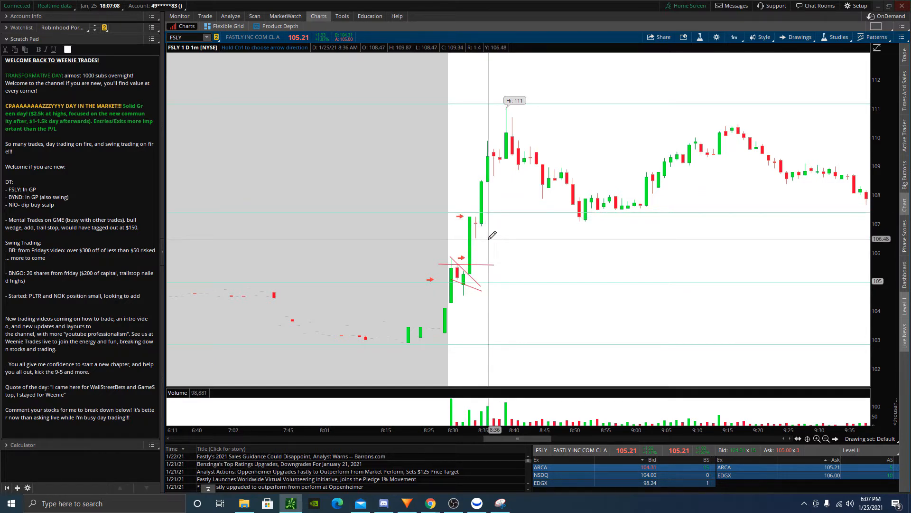
mouse_move(469, 257)
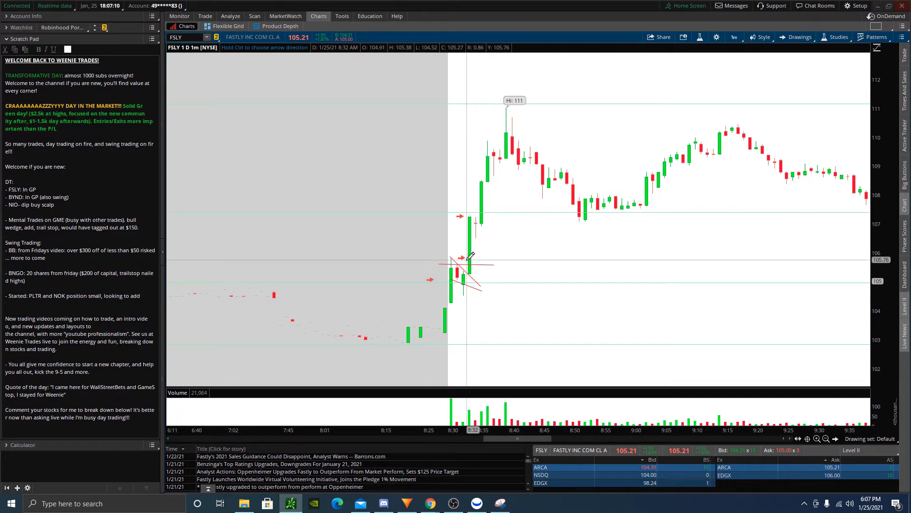
mouse_move(467, 257)
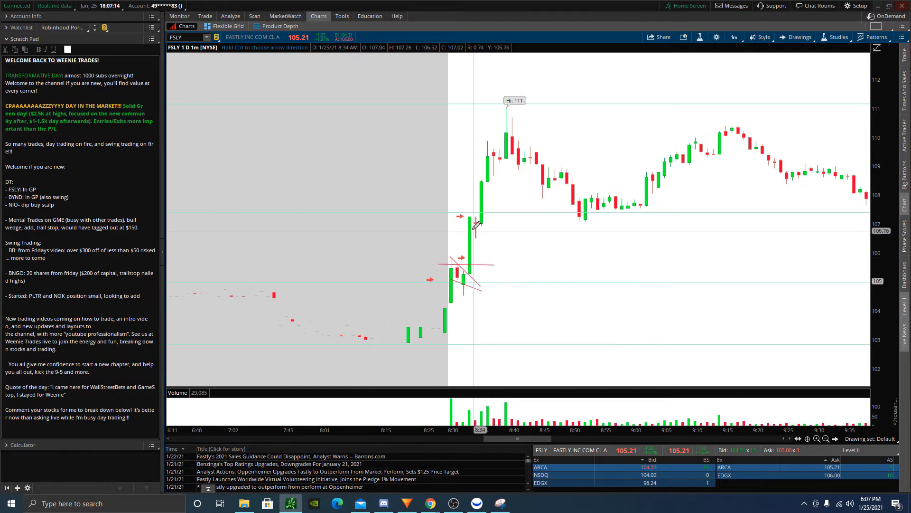
mouse_move(477, 234)
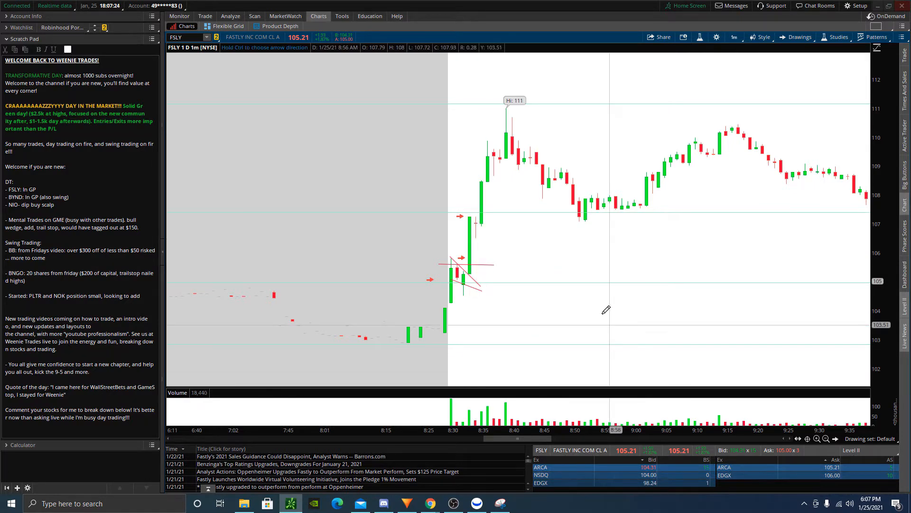
mouse_move(472, 232)
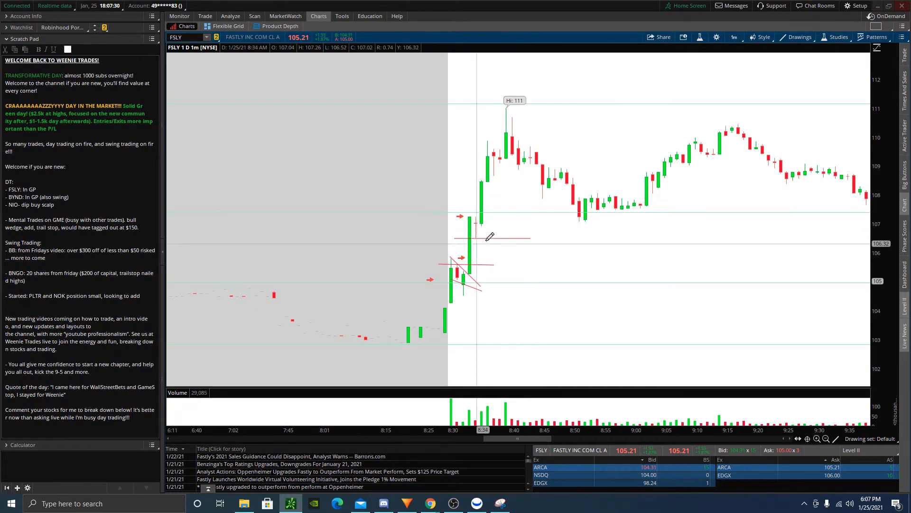
mouse_move(499, 238)
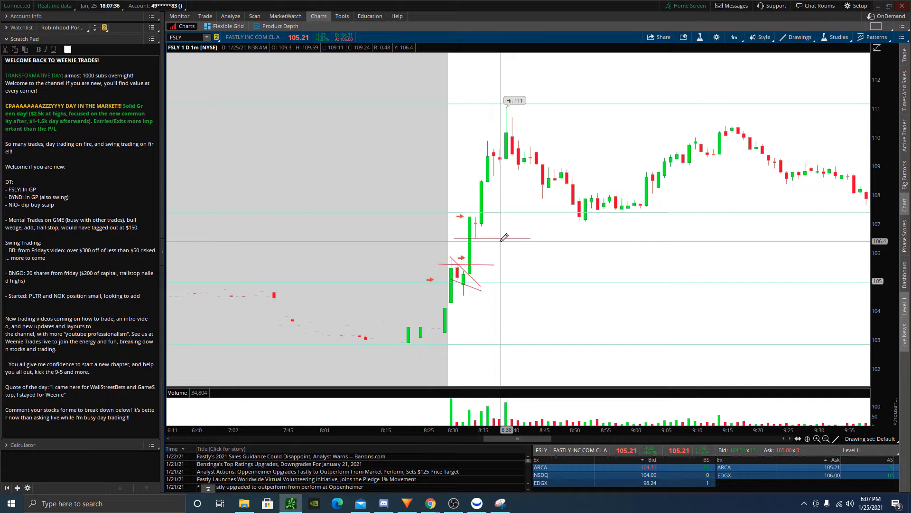
mouse_move(457, 238)
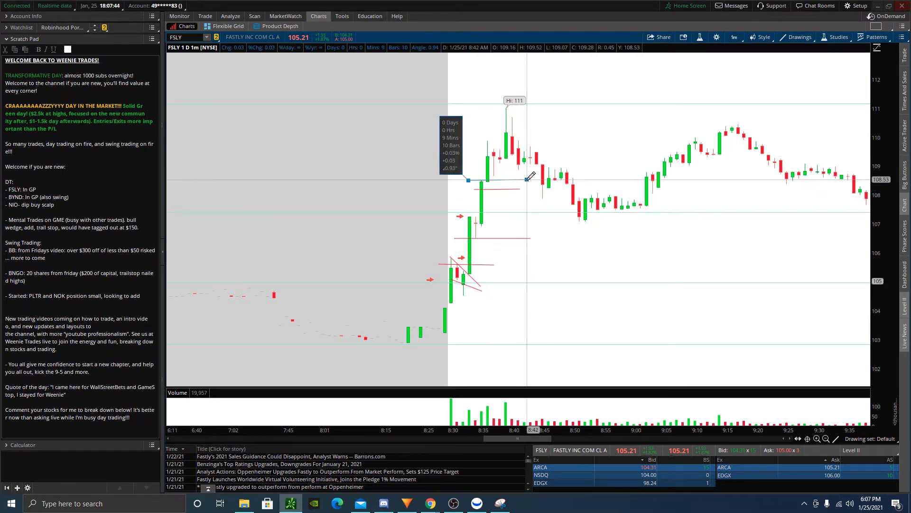
mouse_move(480, 169)
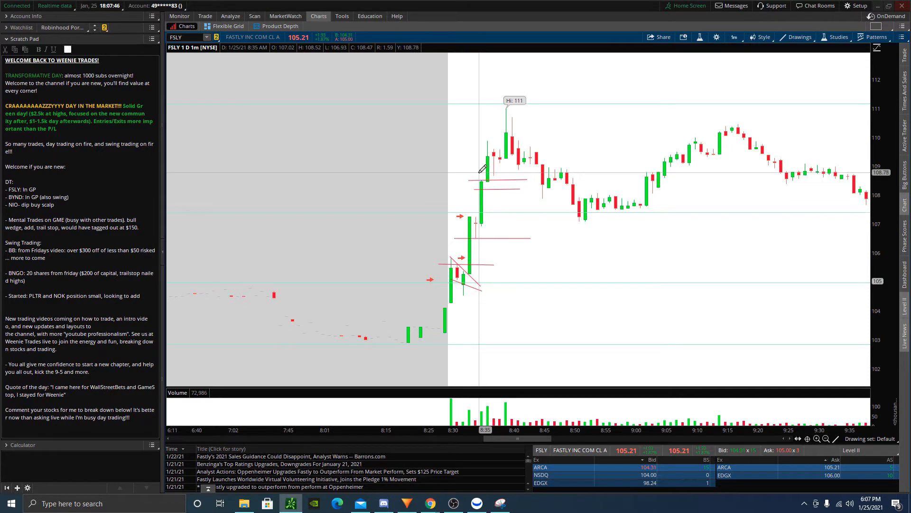
mouse_move(512, 169)
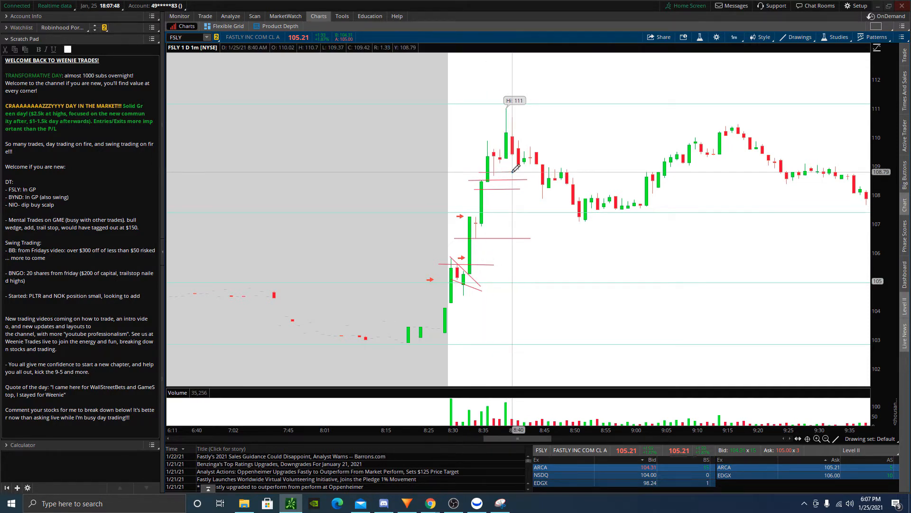
mouse_move(494, 160)
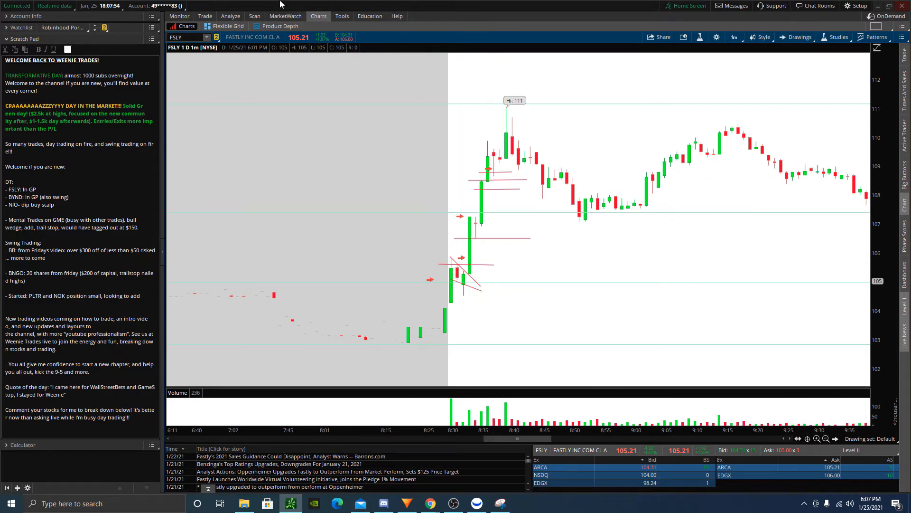
- Check FSLY share and call positions and orders across accounts, then return to Charts
click(204, 16)
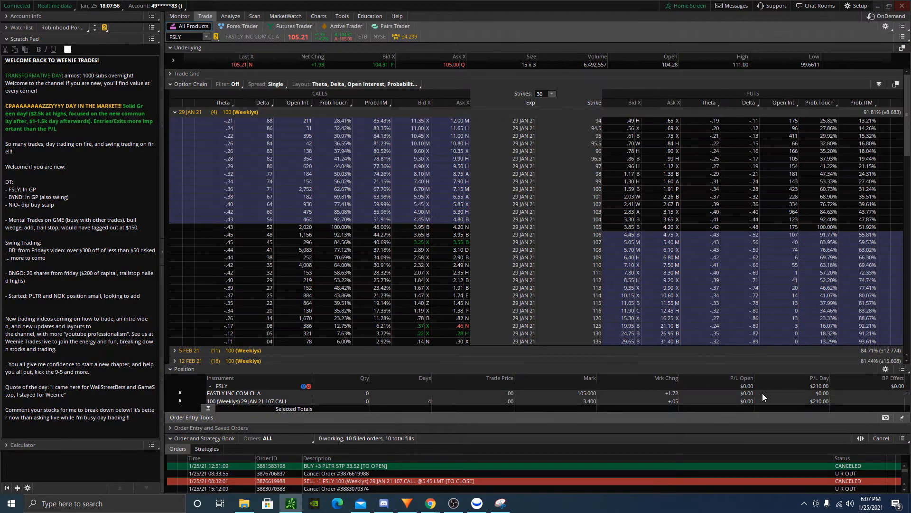
click(318, 15)
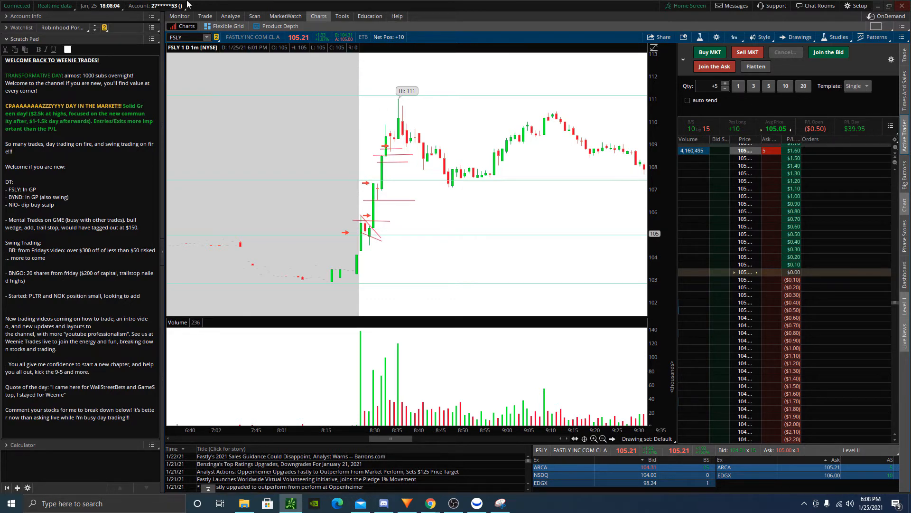
click(205, 16)
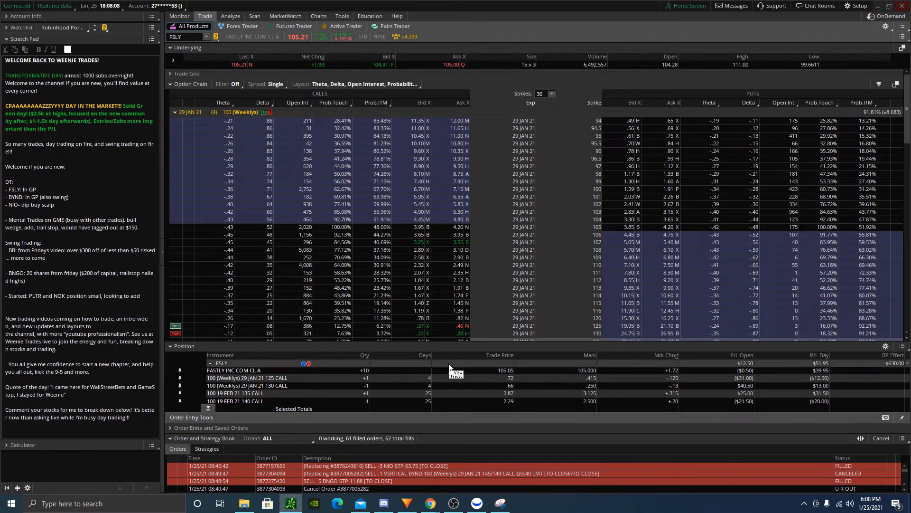
click(319, 16)
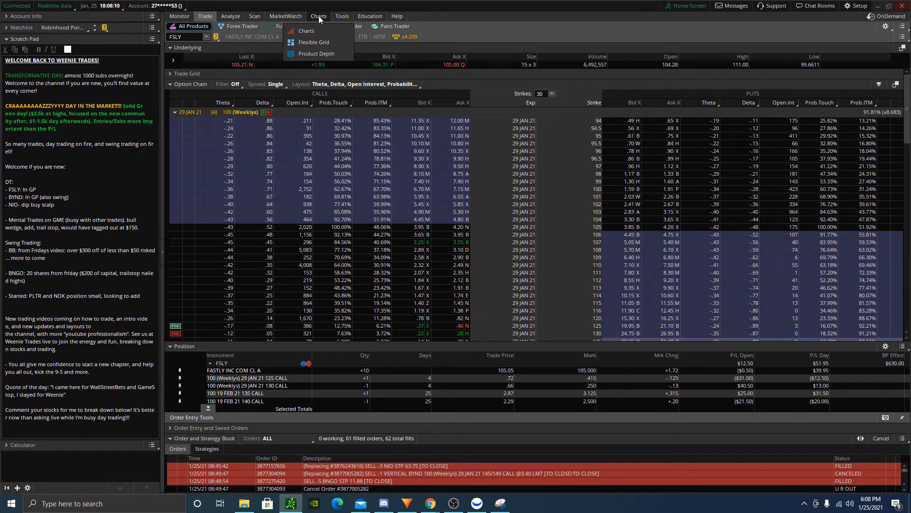
click(307, 31)
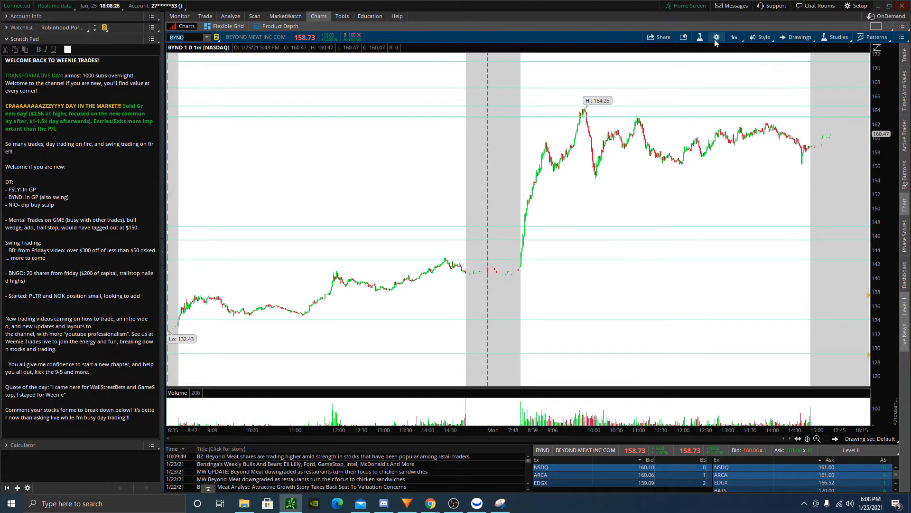
- Switch the BYND chart to a one-year daily (1Y 1D) timeframe
click(733, 37)
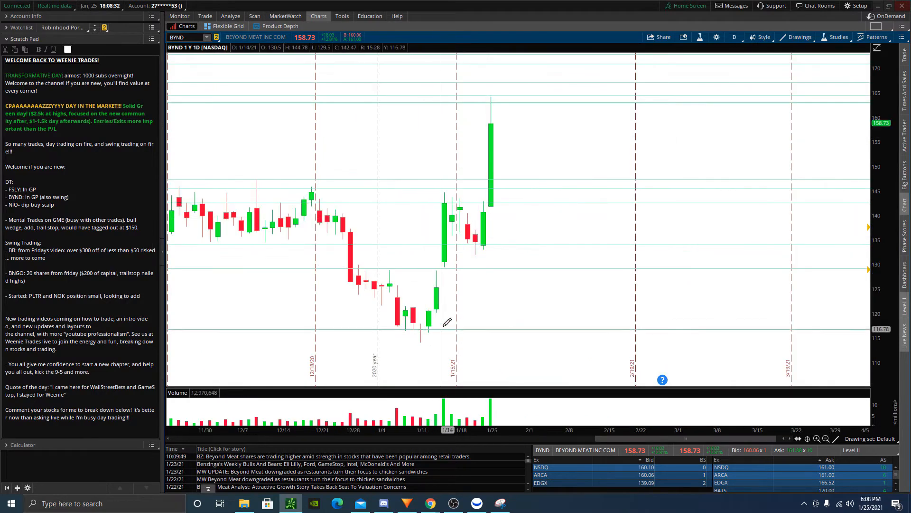
mouse_move(453, 204)
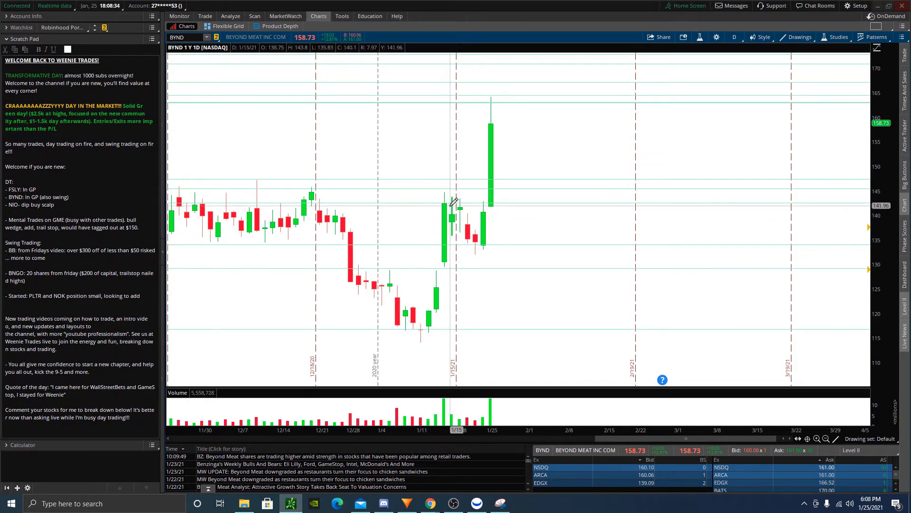
mouse_move(446, 189)
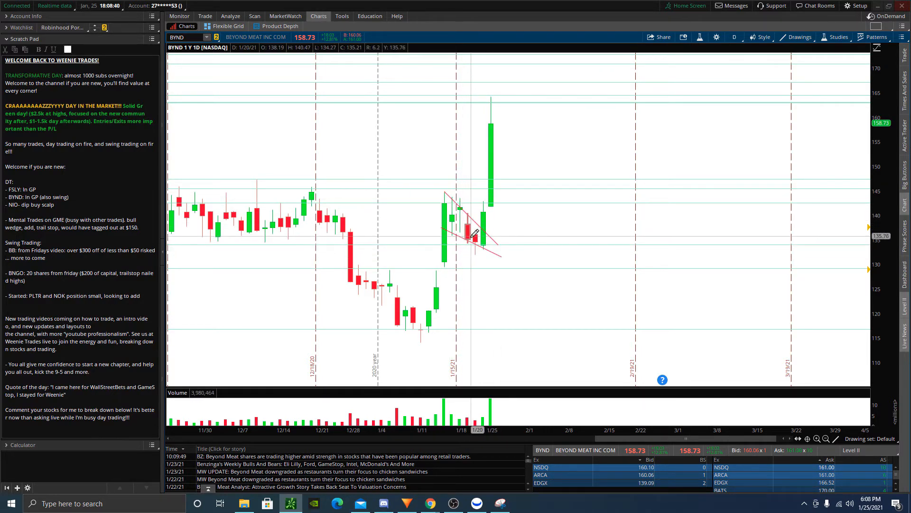
mouse_move(476, 238)
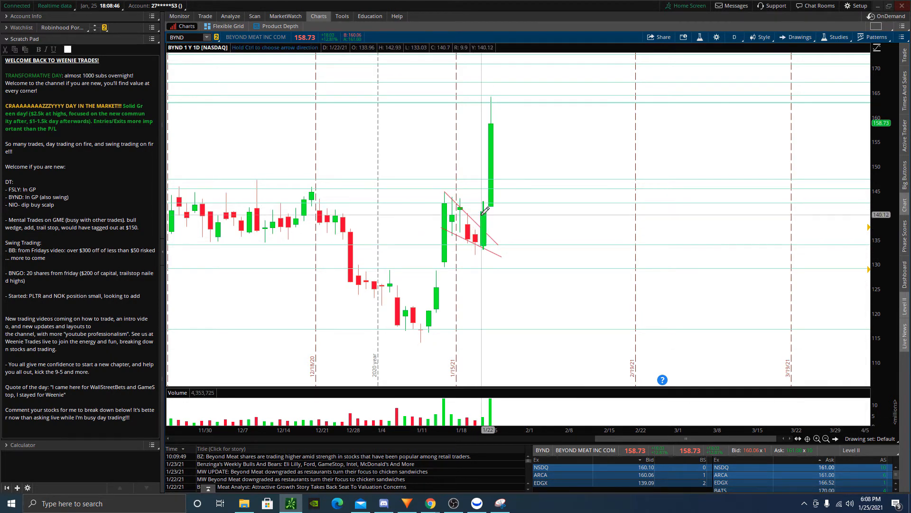
mouse_move(476, 218)
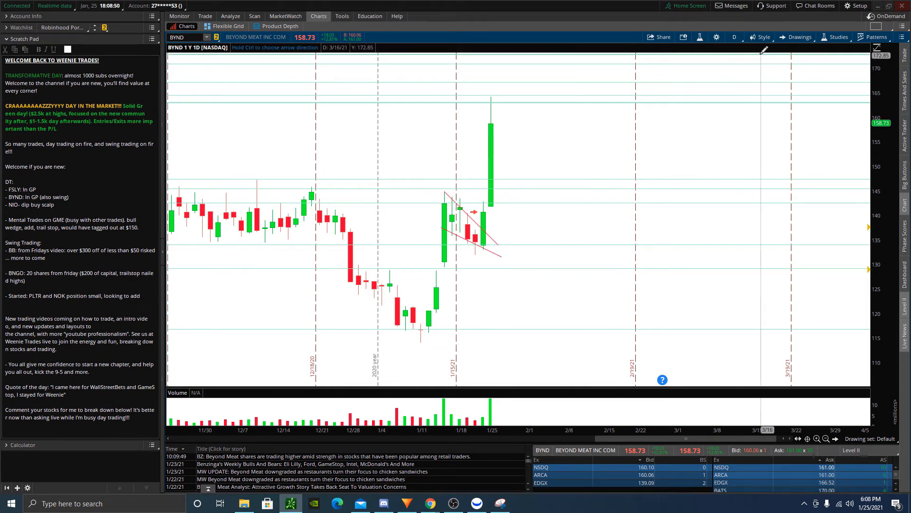
- Set the BYND chart back to the 1D 1m intraday timeframe
click(734, 37)
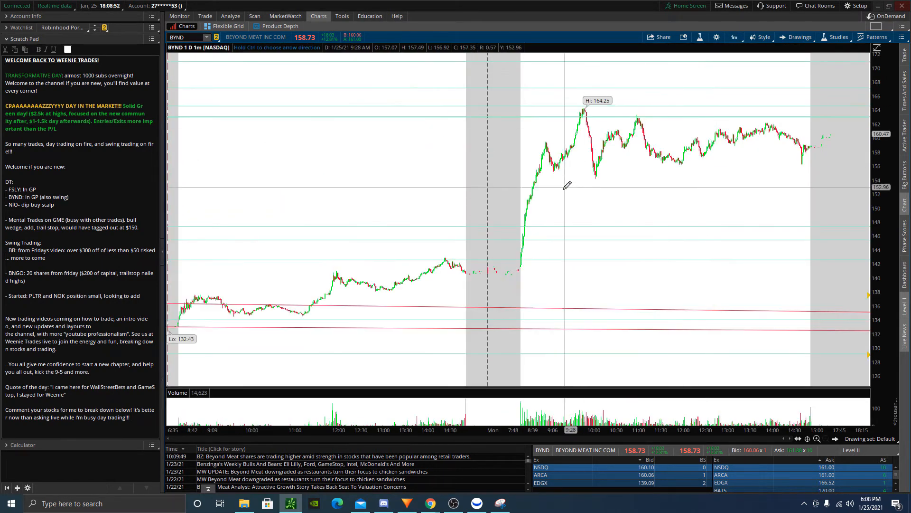
mouse_move(522, 239)
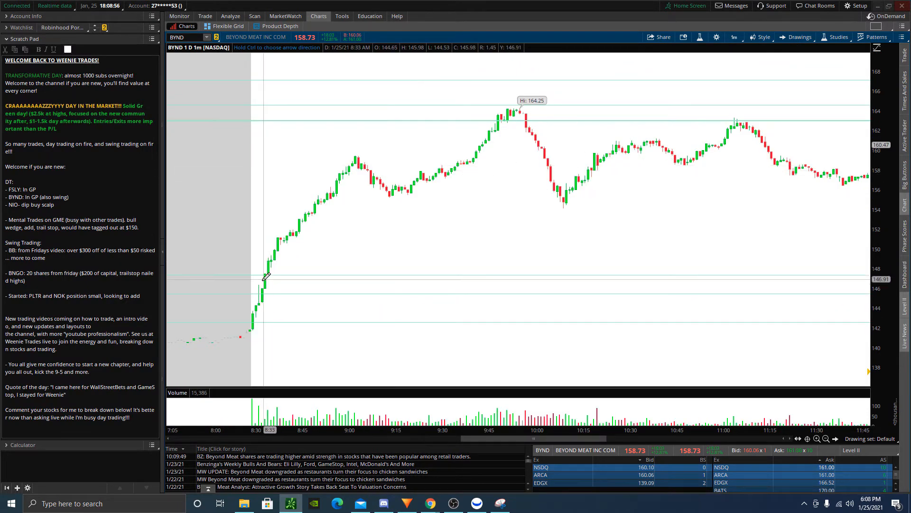
mouse_move(261, 284)
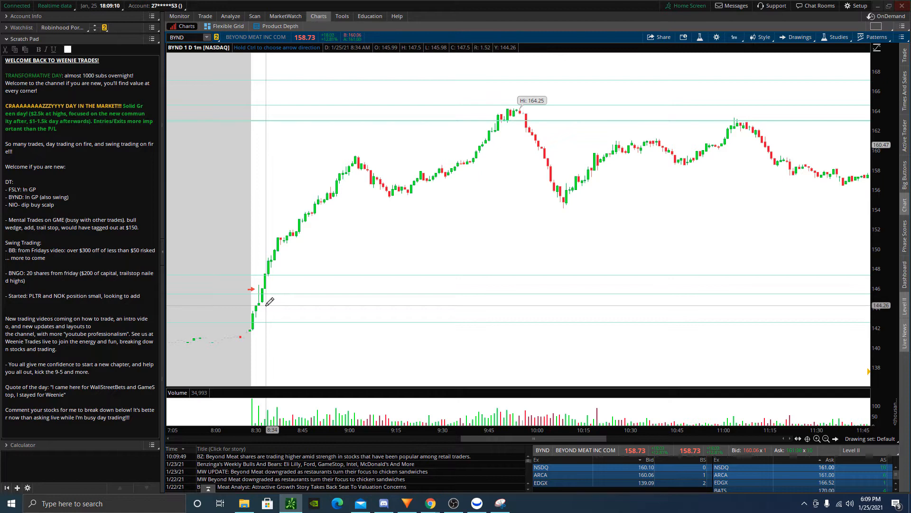
mouse_move(269, 294)
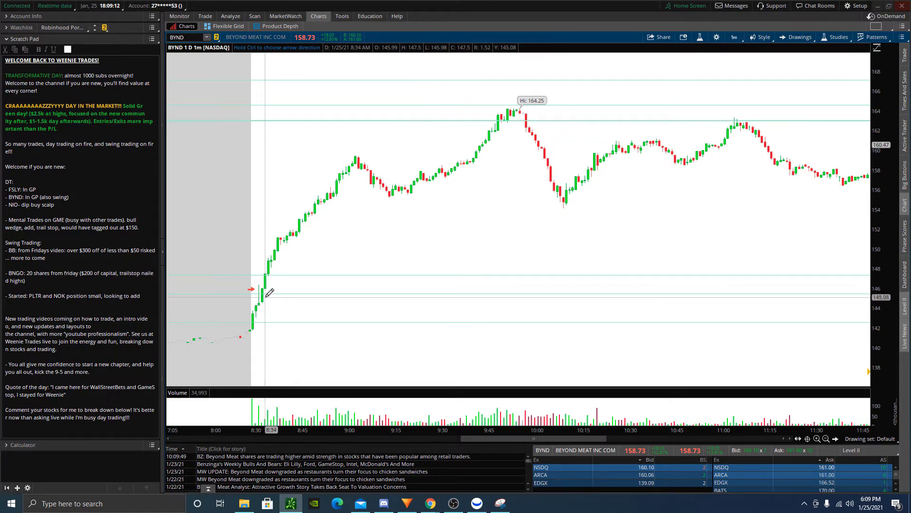
mouse_move(279, 239)
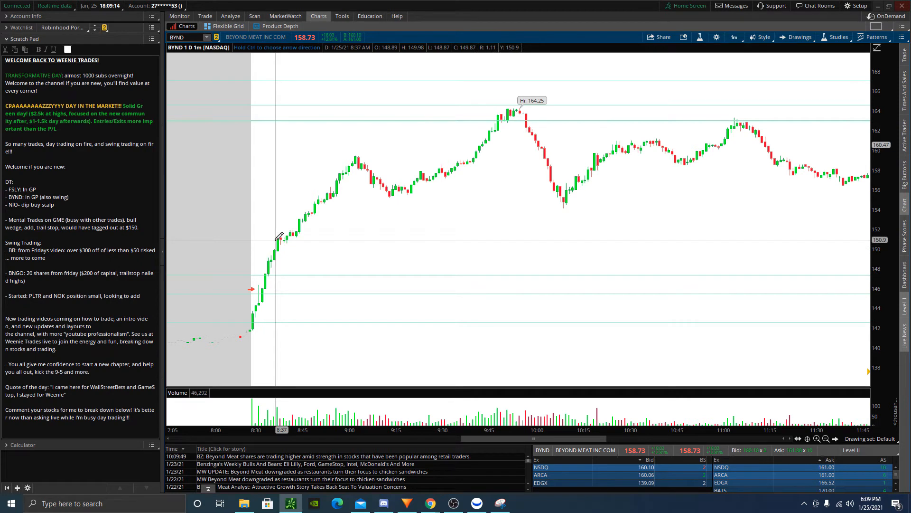
mouse_move(274, 246)
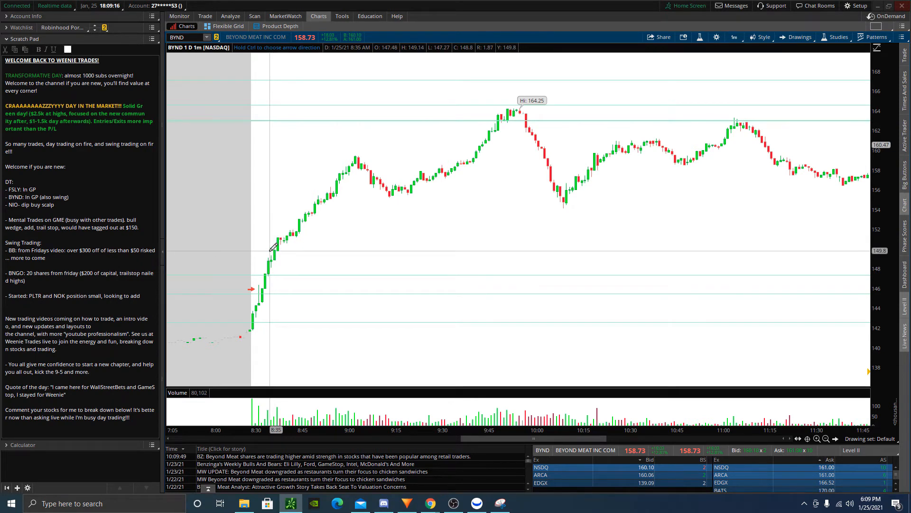
mouse_move(274, 248)
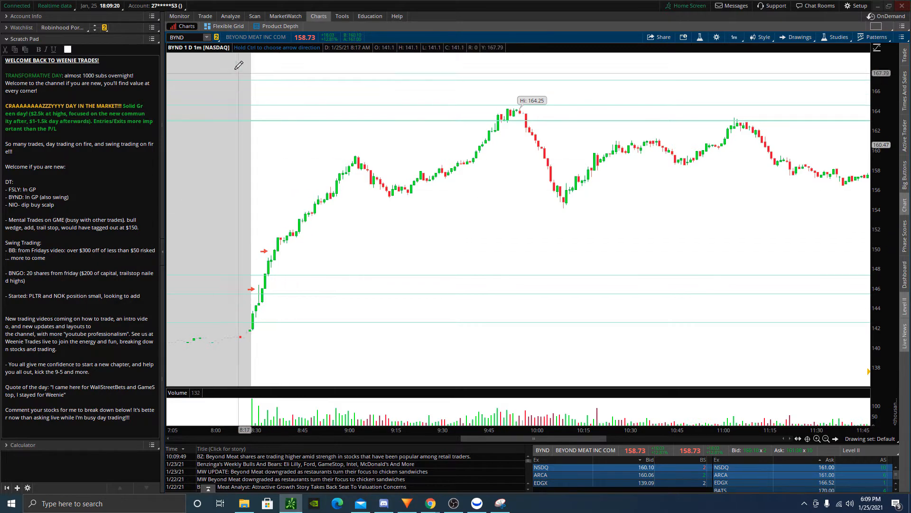
click(205, 15)
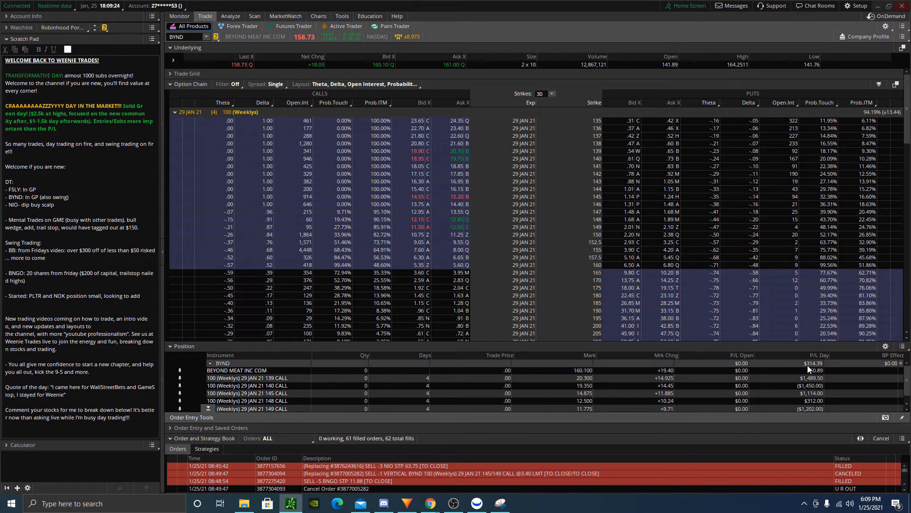
click(319, 16)
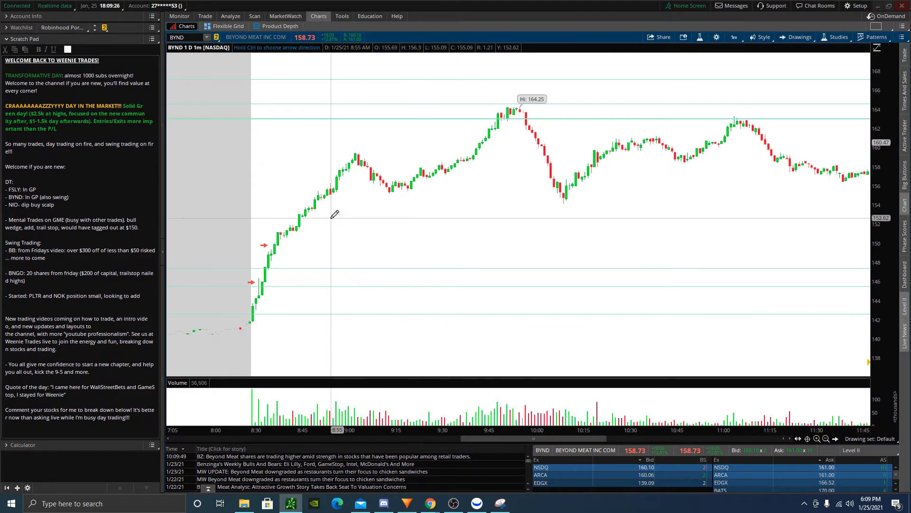
mouse_move(378, 191)
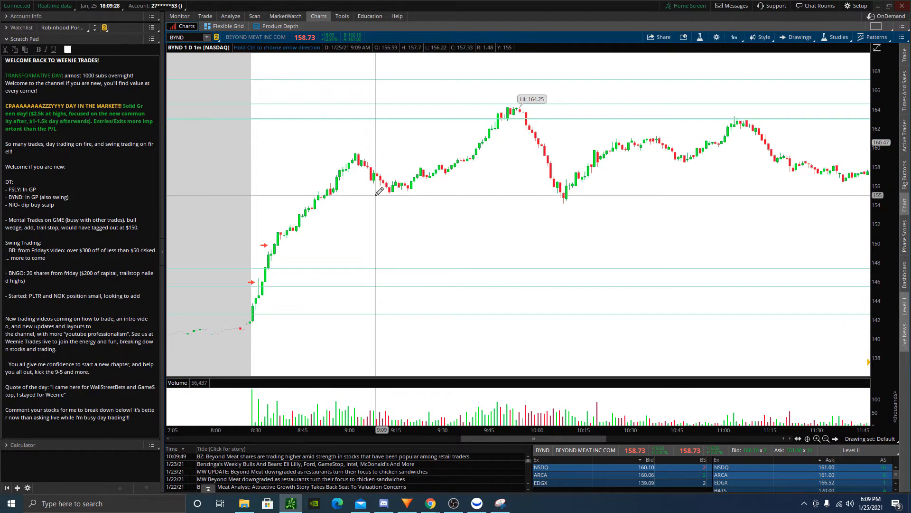
mouse_move(387, 166)
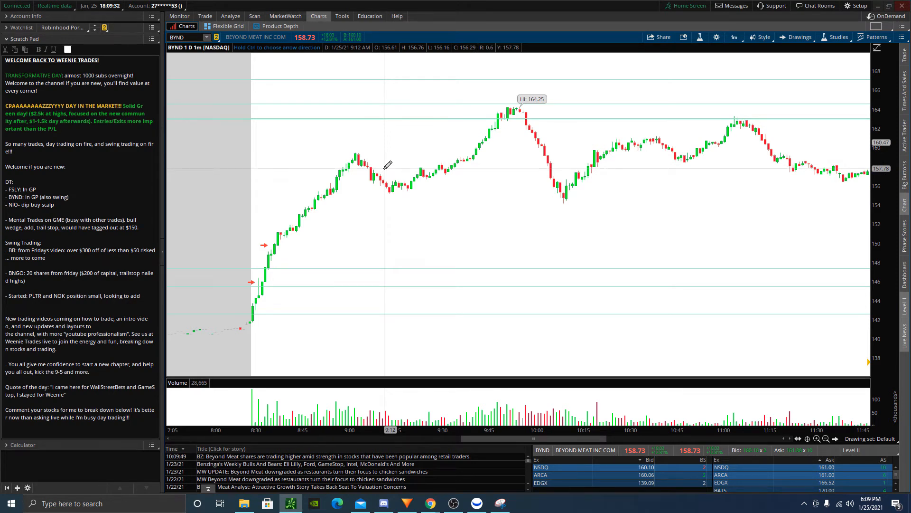
mouse_move(379, 163)
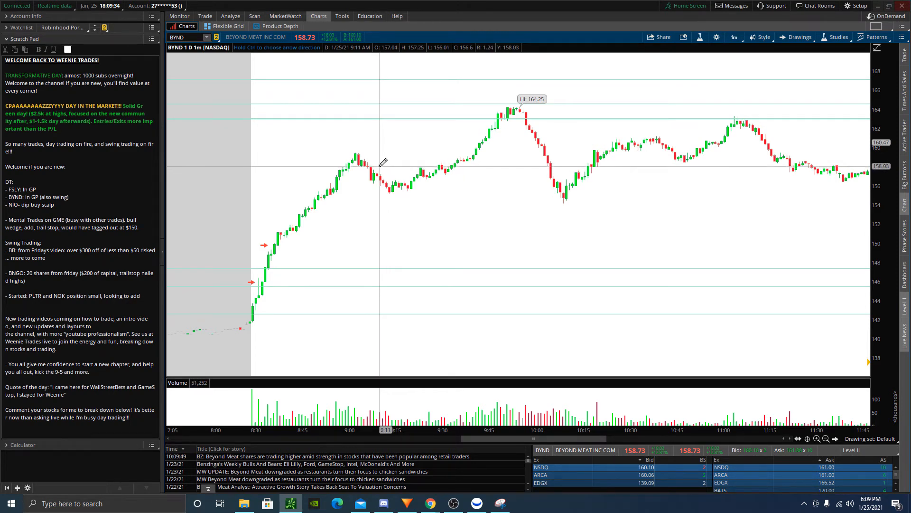
mouse_move(86, 231)
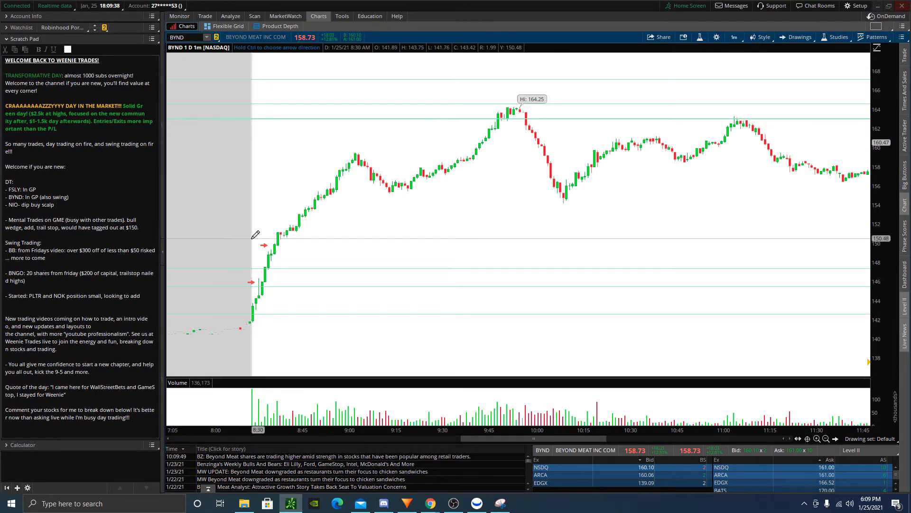
mouse_move(463, 142)
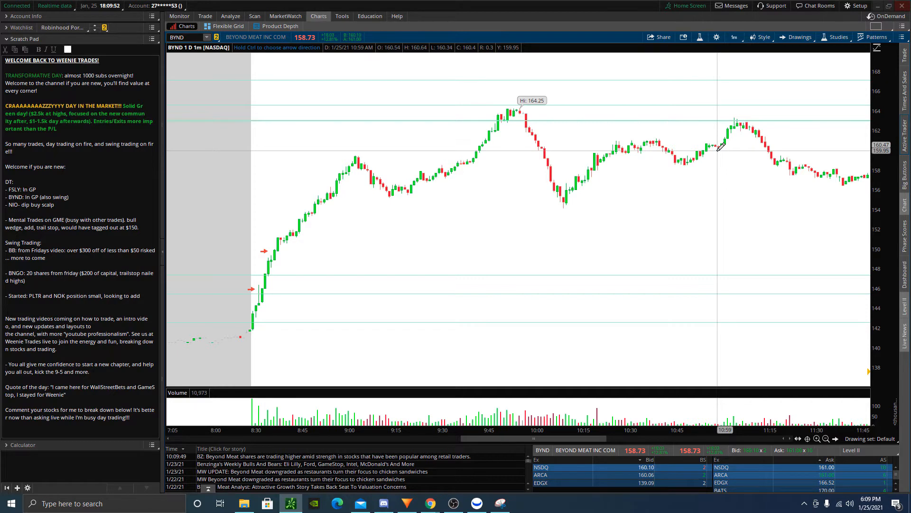
mouse_move(376, 103)
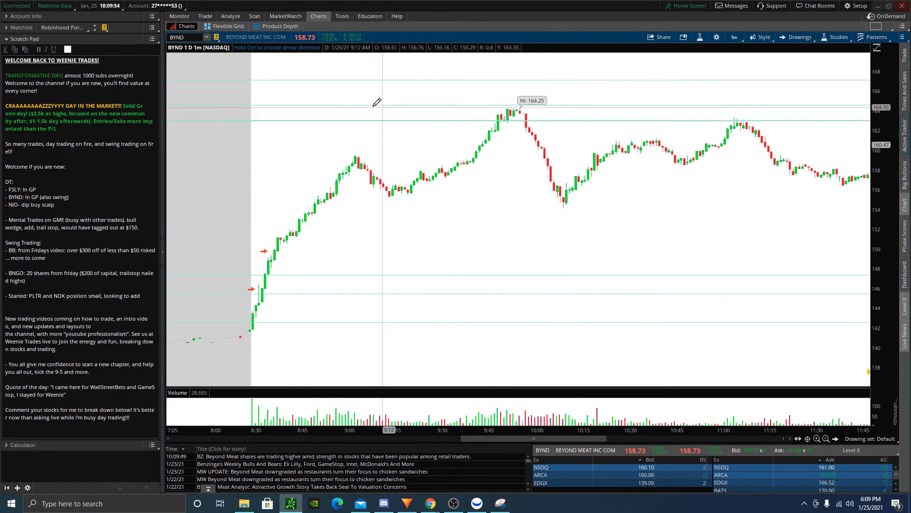
- Move to the NIO chart, then bring up NIO's option chain and positions
click(177, 37)
text(NIO)
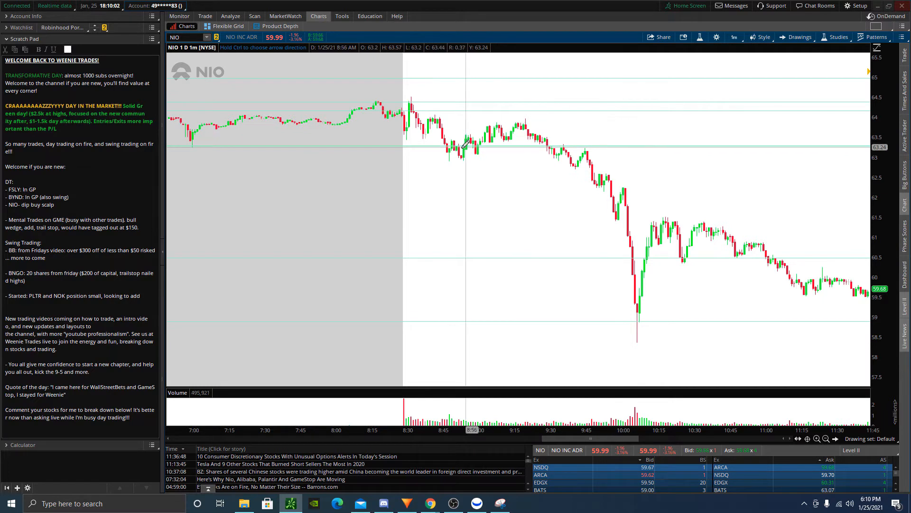
mouse_move(606, 206)
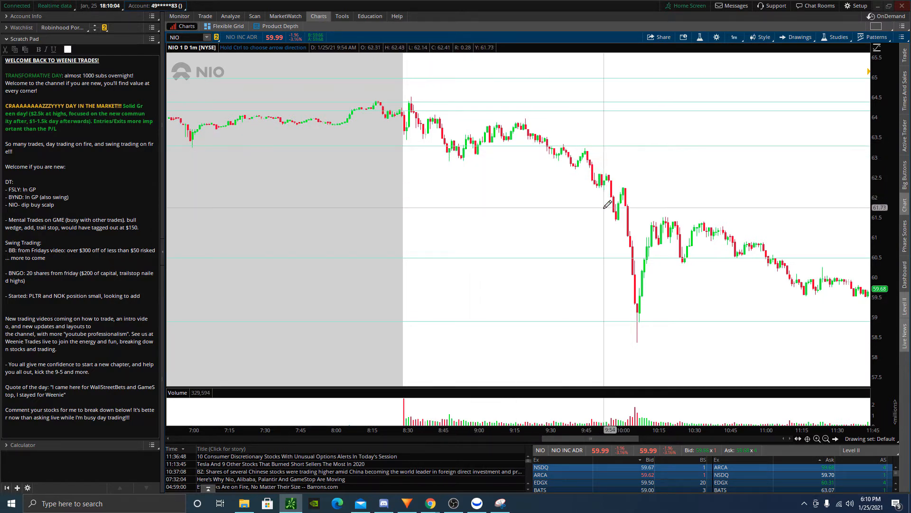
mouse_move(609, 211)
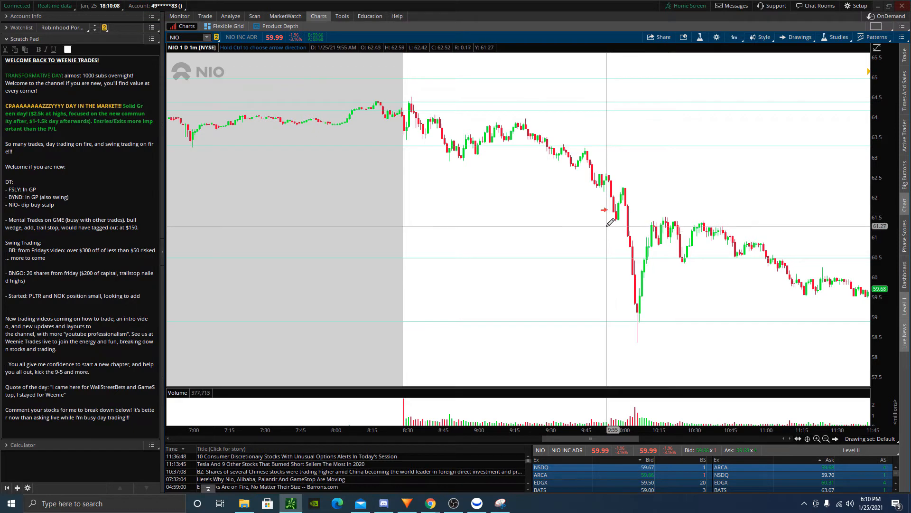
mouse_move(613, 221)
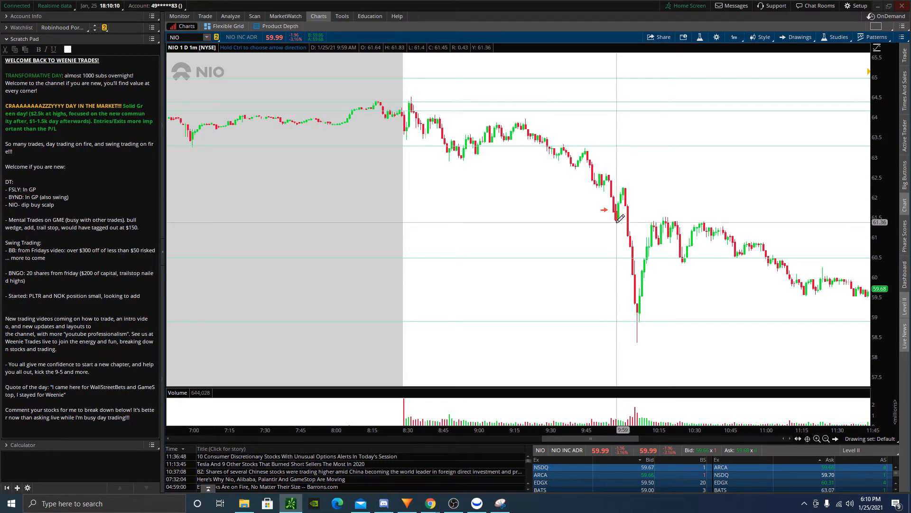
mouse_move(611, 236)
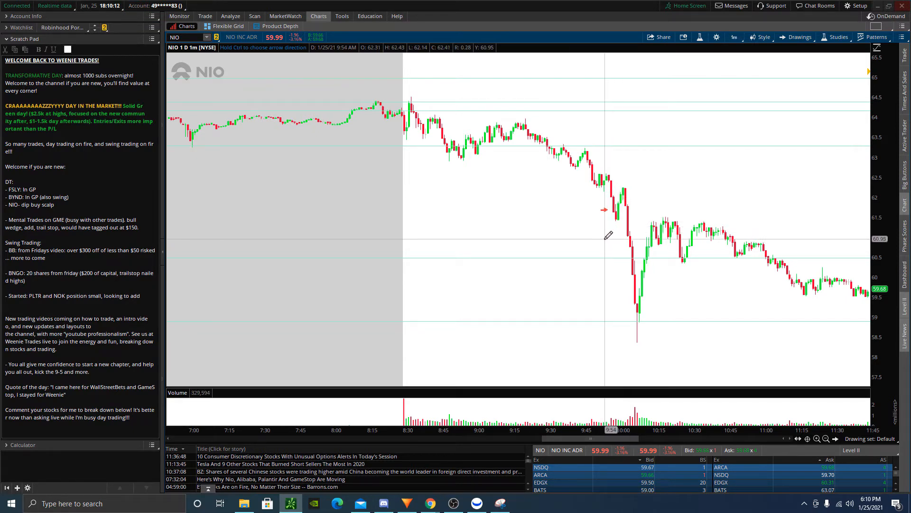
mouse_move(619, 233)
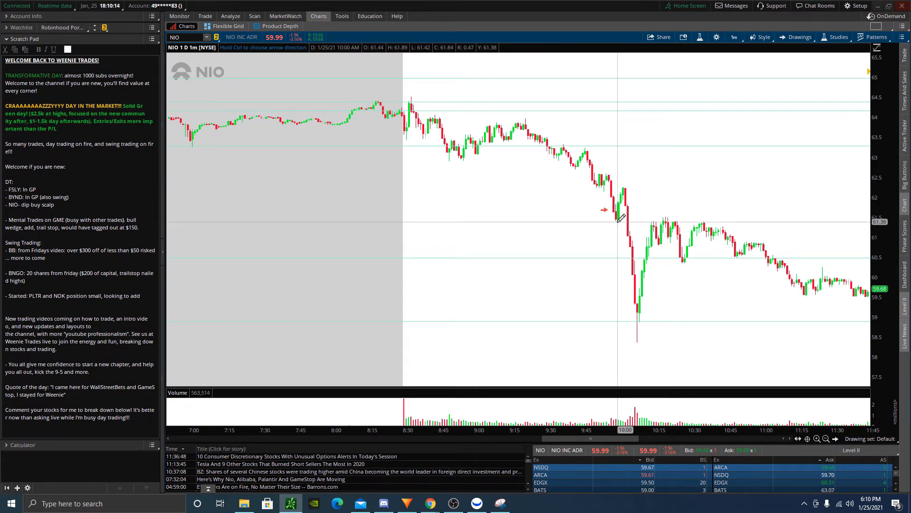
mouse_move(604, 220)
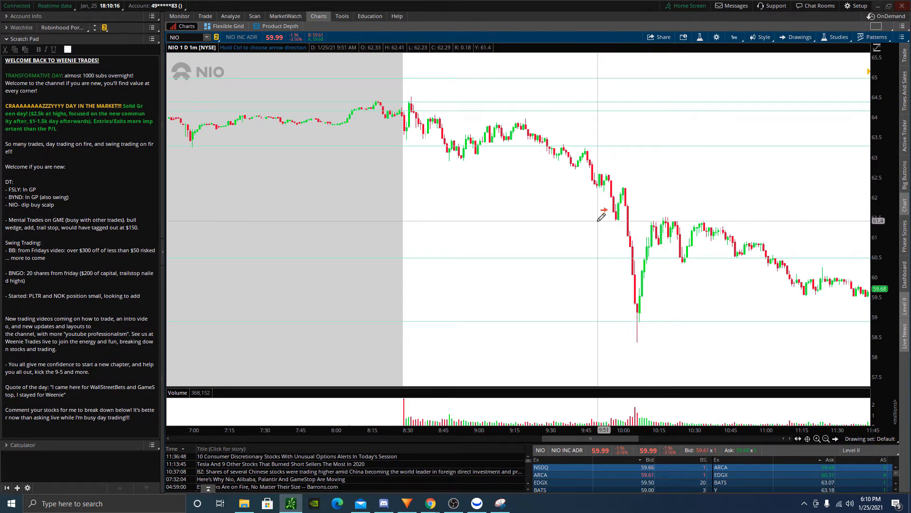
mouse_move(621, 183)
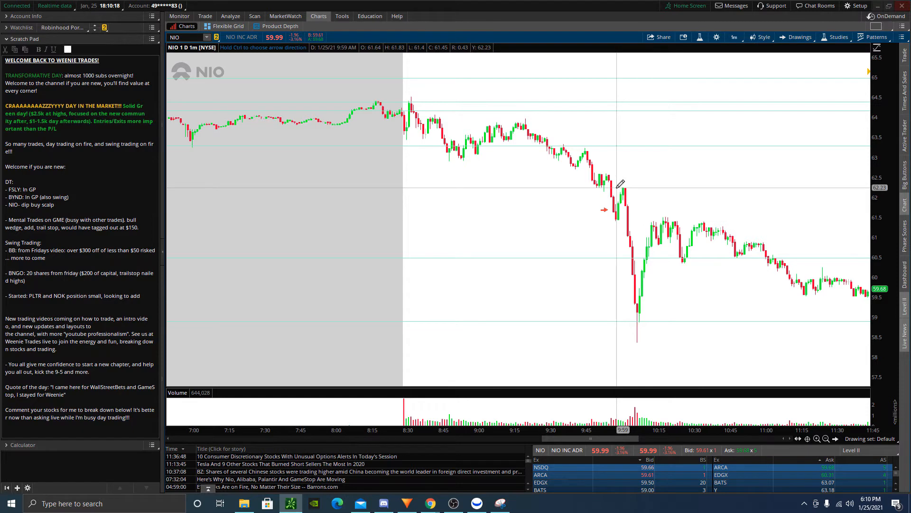
mouse_move(621, 200)
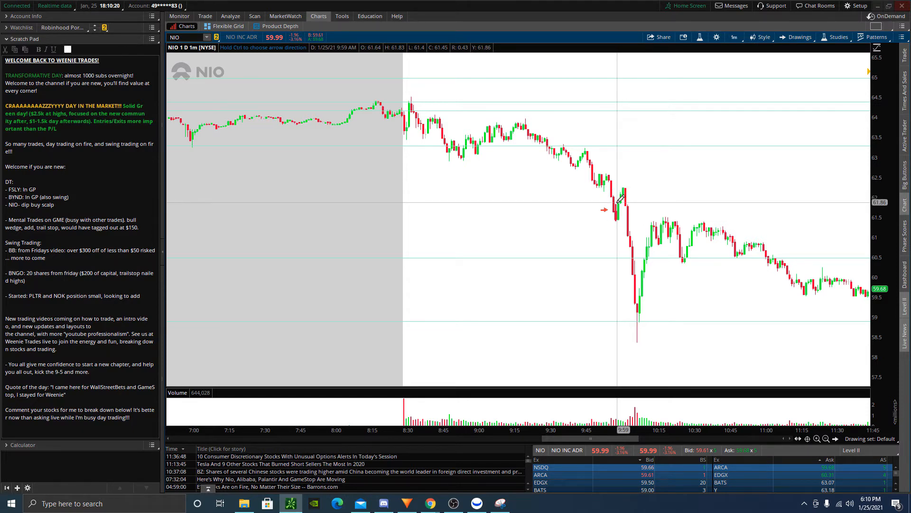
mouse_move(615, 217)
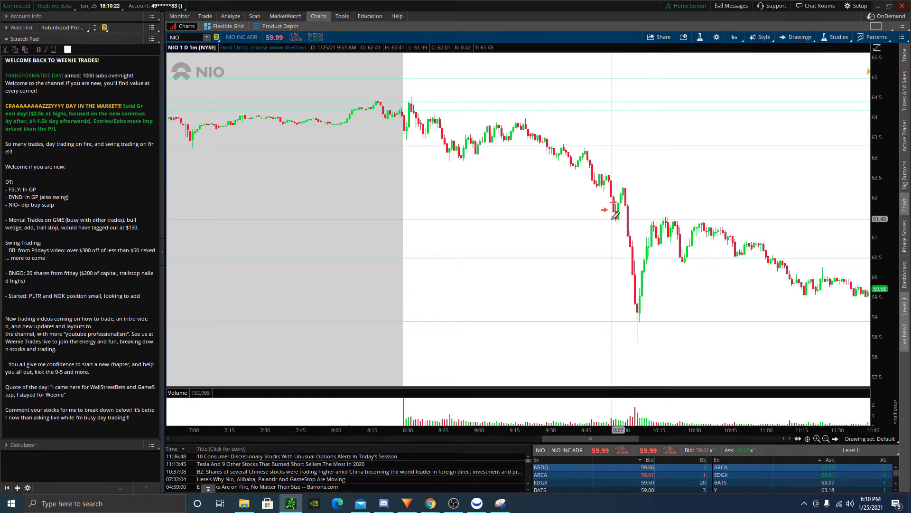
mouse_move(622, 192)
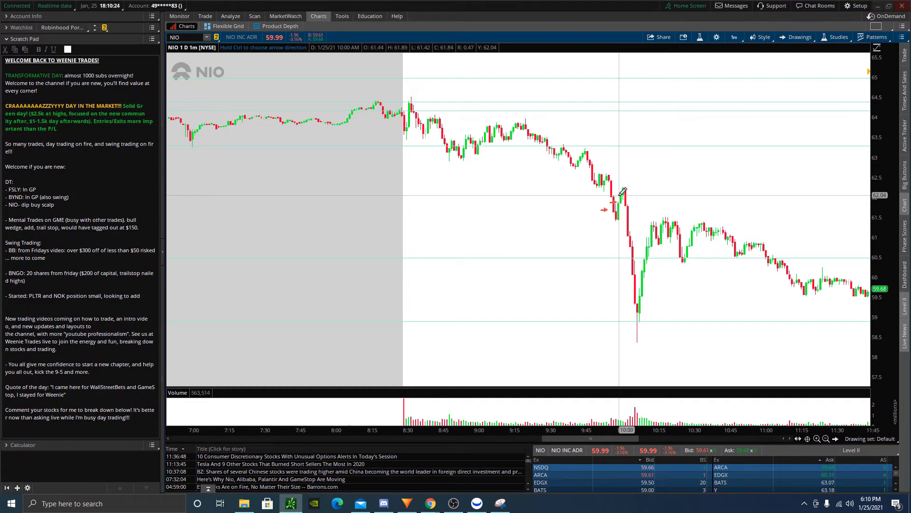
mouse_move(625, 196)
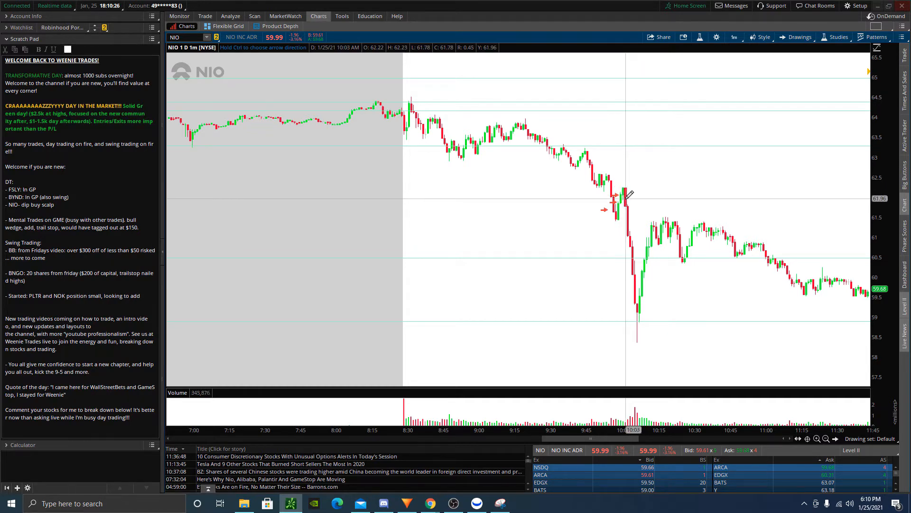
mouse_move(625, 199)
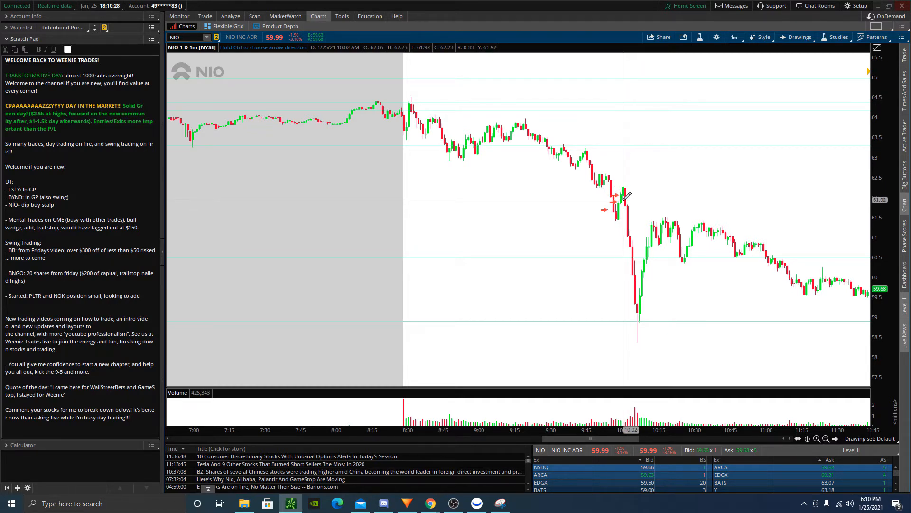
click(205, 16)
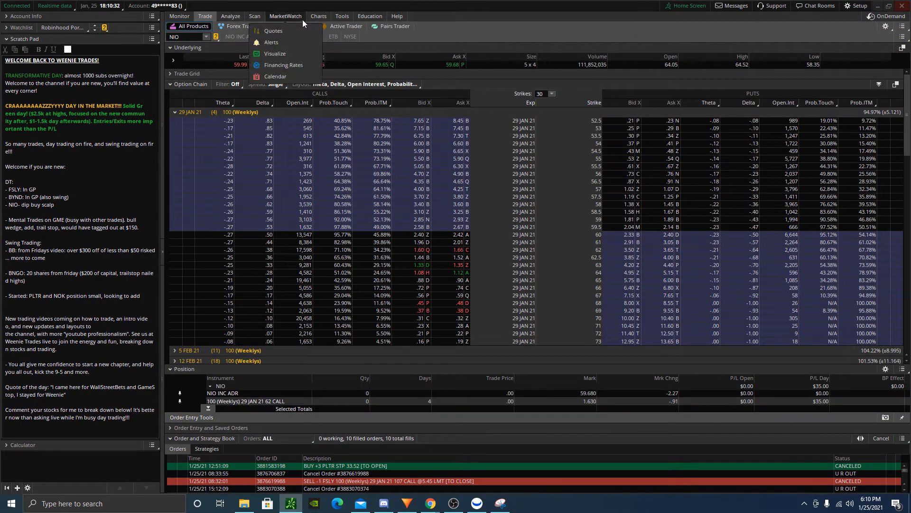
- Chart GameStop on the 1 Y : 1D timeframe
click(318, 16)
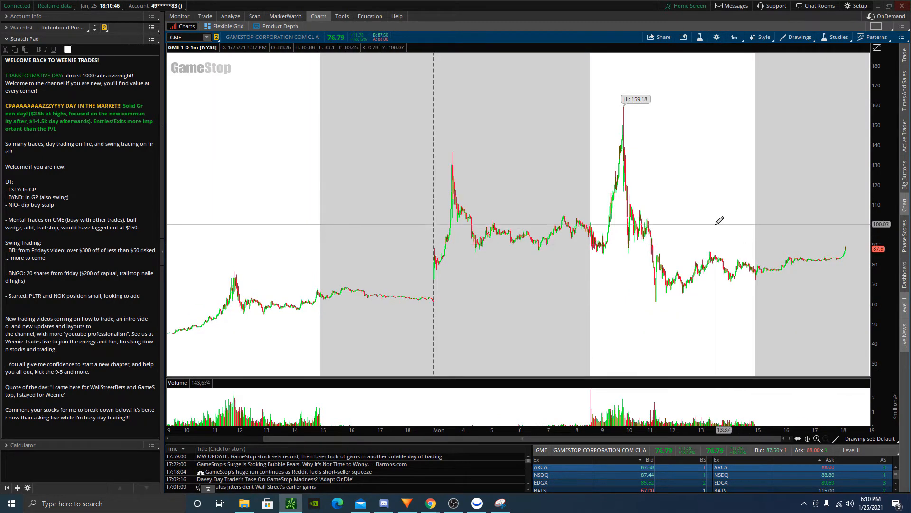
click(733, 37)
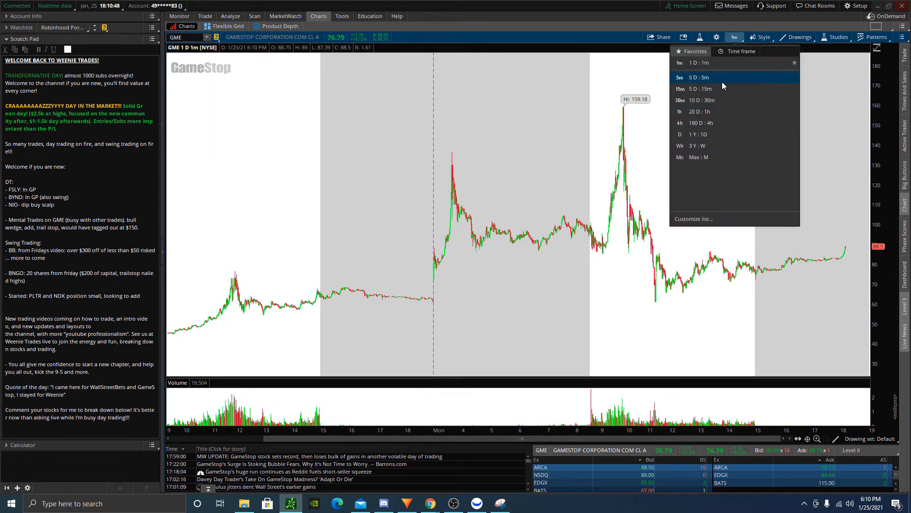
mouse_move(195, 328)
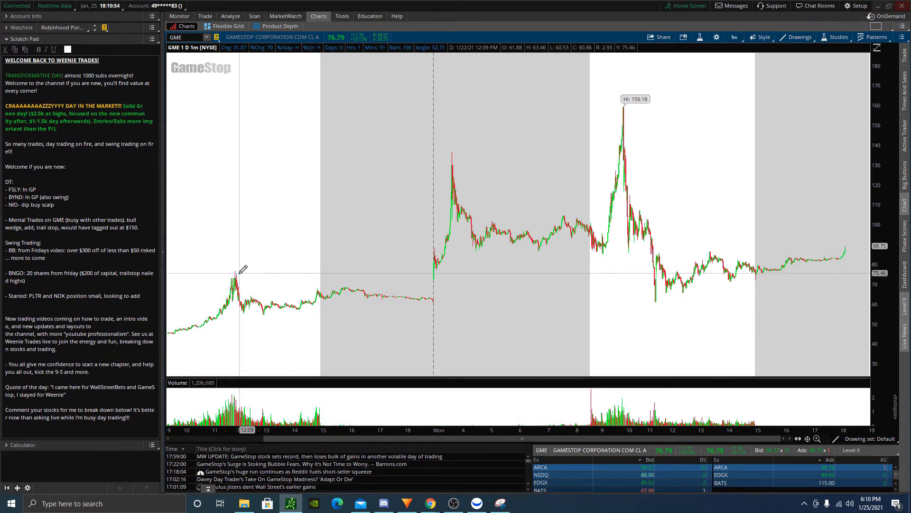
mouse_move(282, 272)
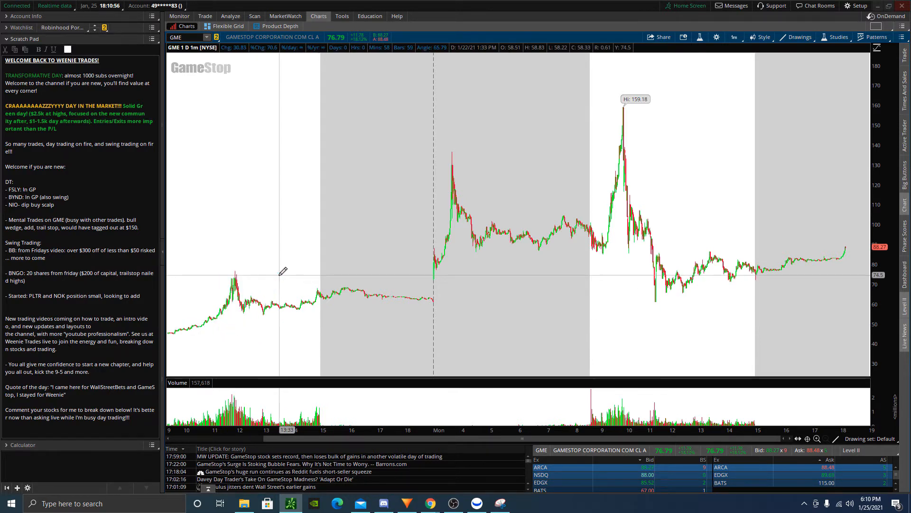
click(733, 36)
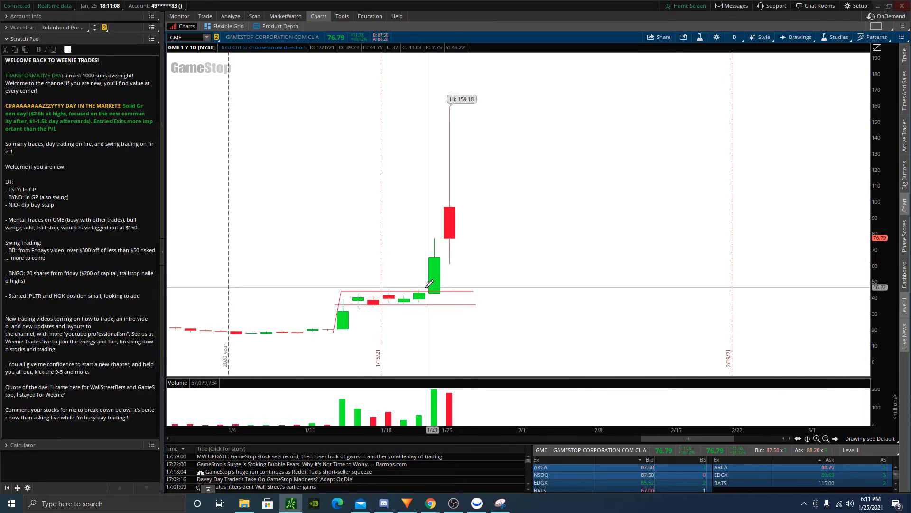
mouse_move(433, 289)
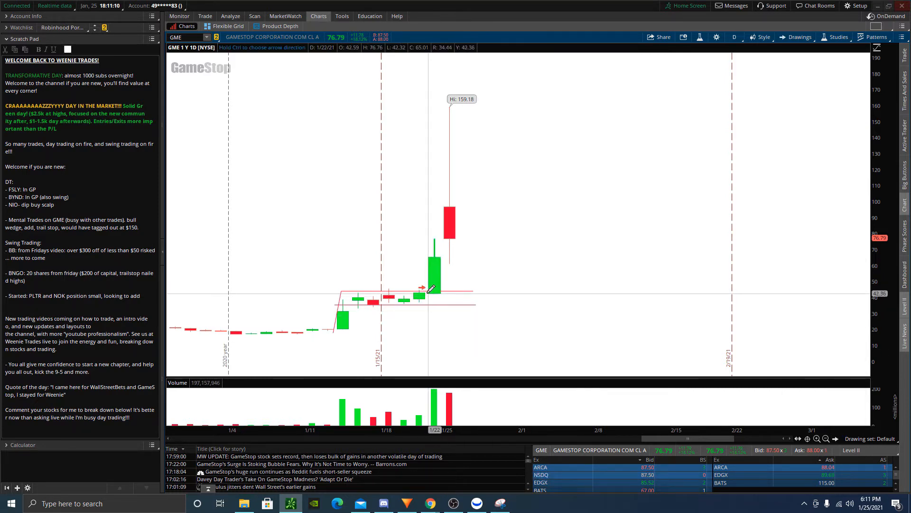
mouse_move(425, 287)
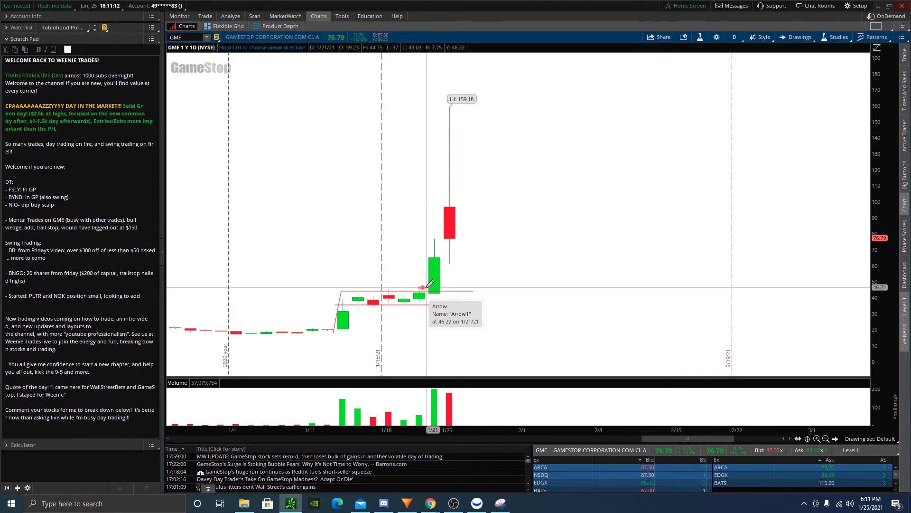
mouse_move(430, 302)
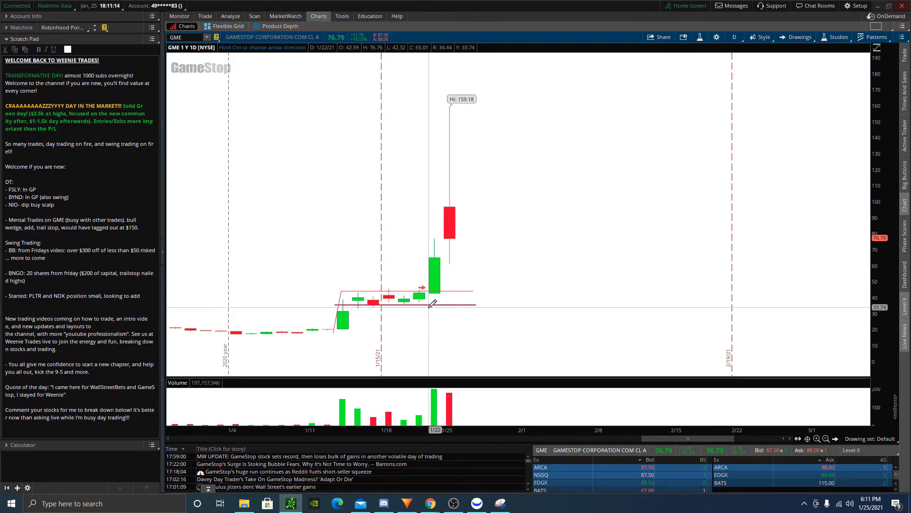
mouse_move(431, 303)
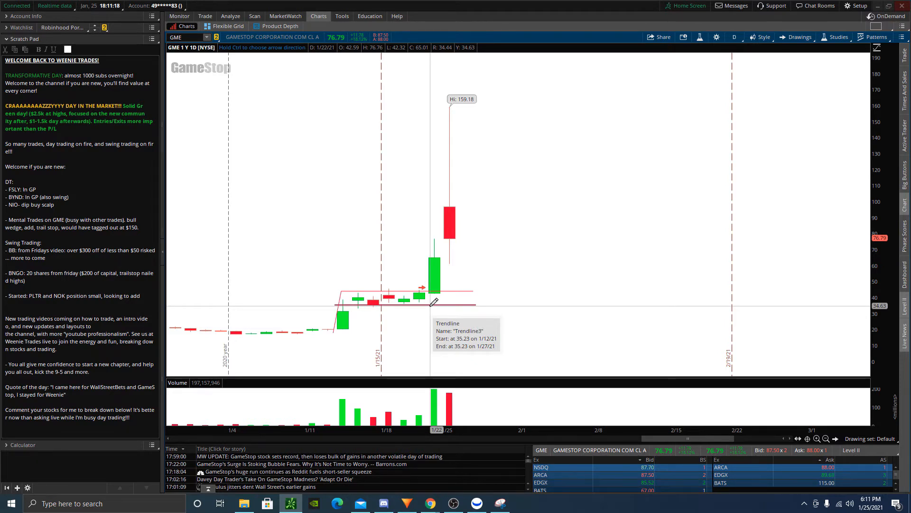
mouse_move(719, 65)
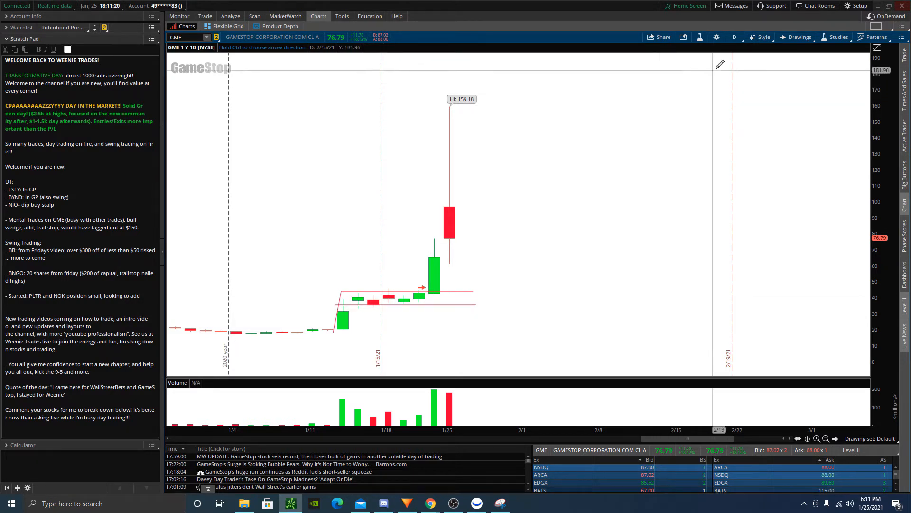
- Return GameStop to 1 D : 1m intraday candles and bring up the drawing tools
click(733, 37)
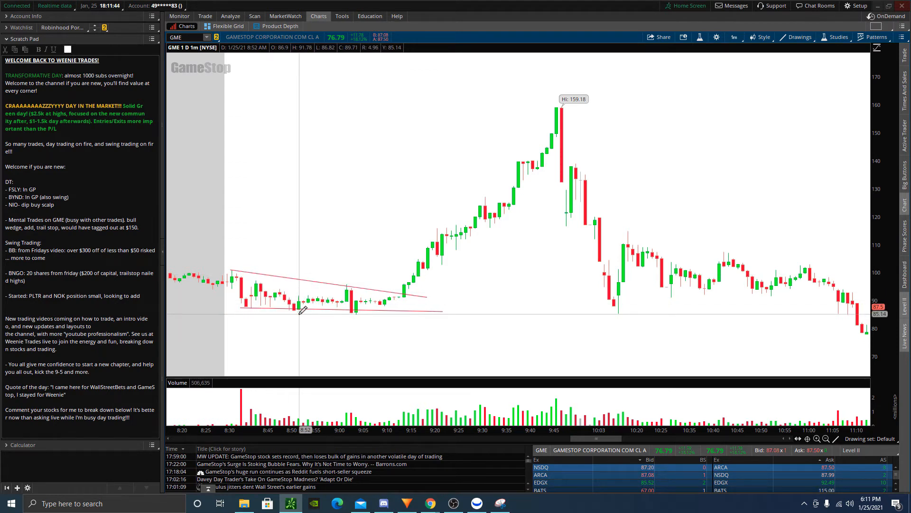
mouse_move(351, 308)
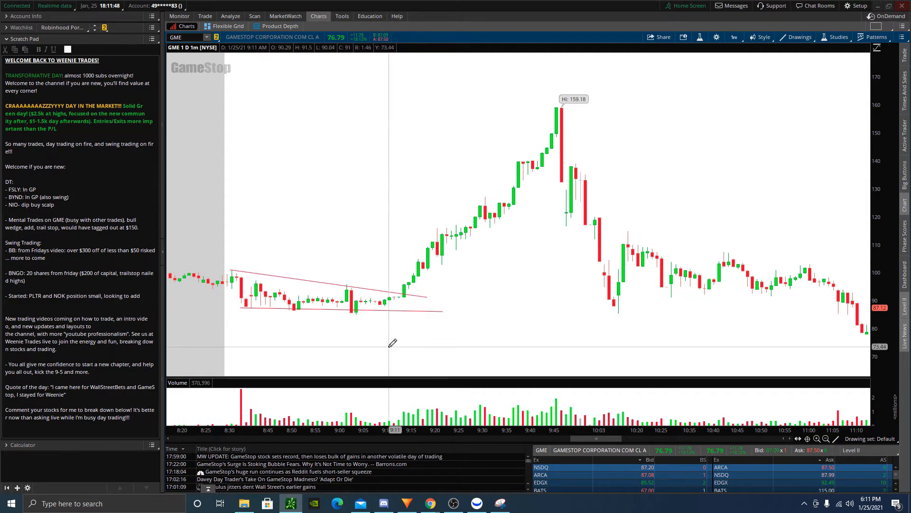
mouse_move(405, 410)
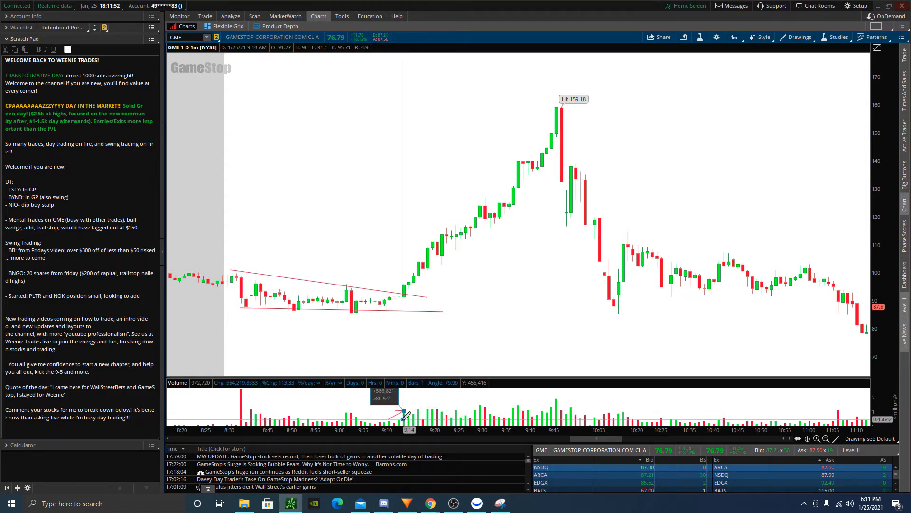
click(798, 36)
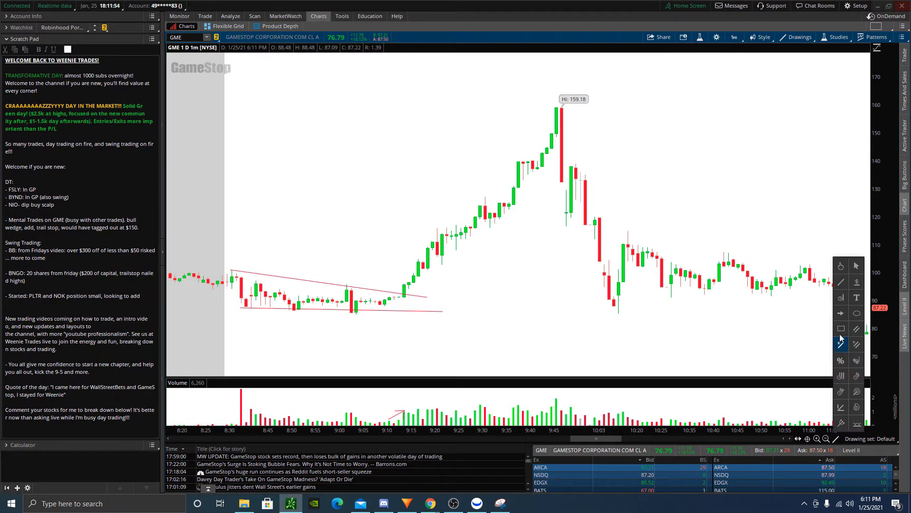
mouse_move(400, 285)
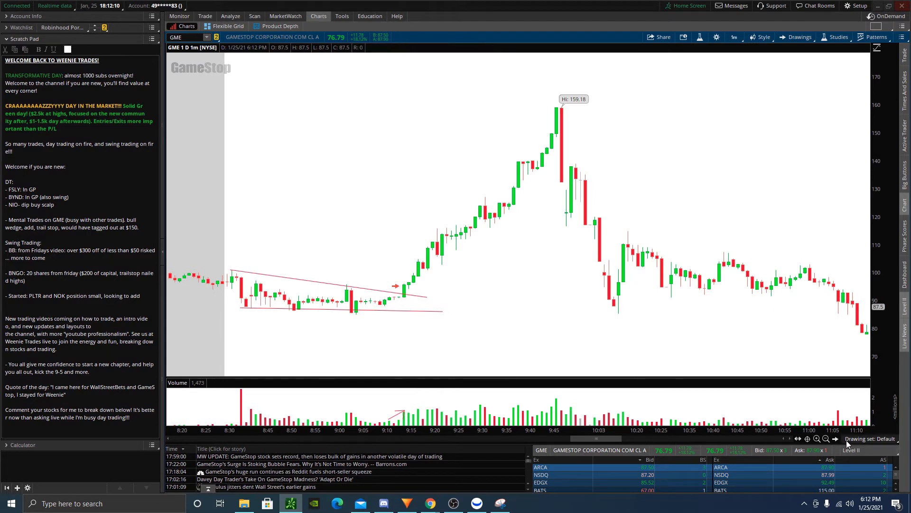
mouse_move(389, 263)
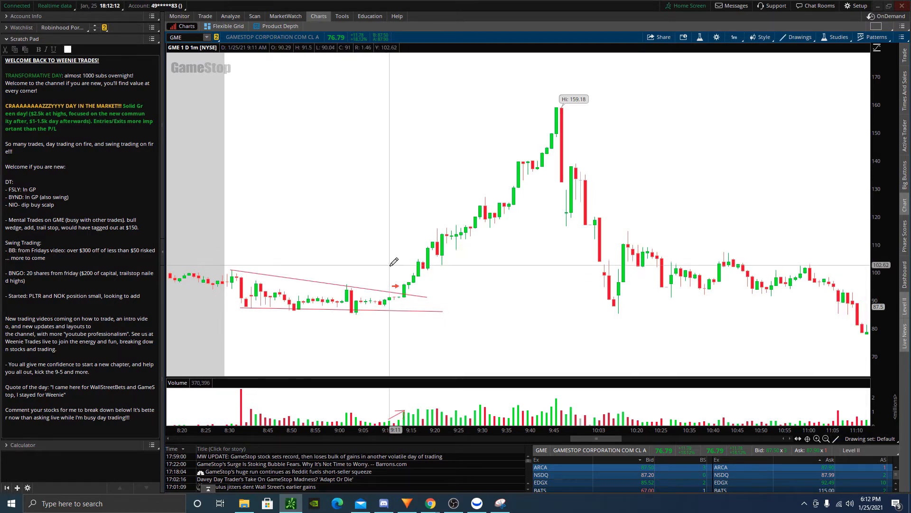
mouse_move(440, 258)
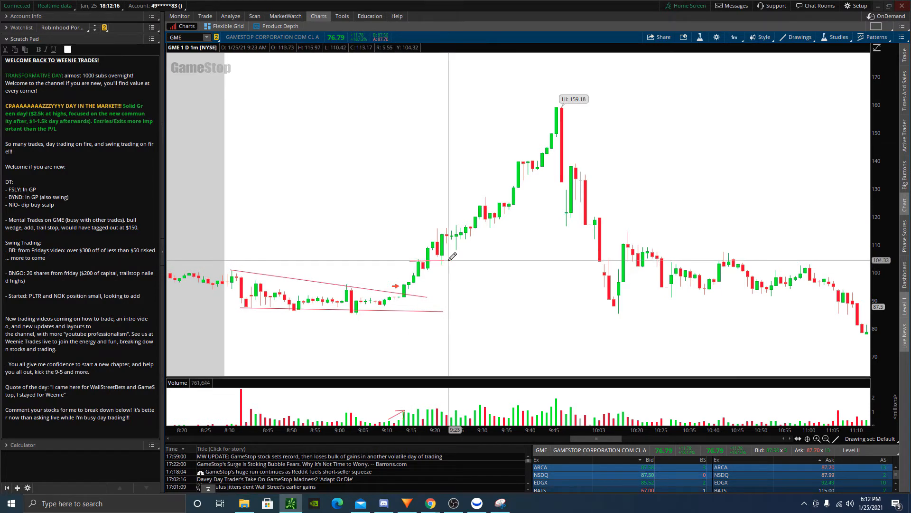
mouse_move(636, 350)
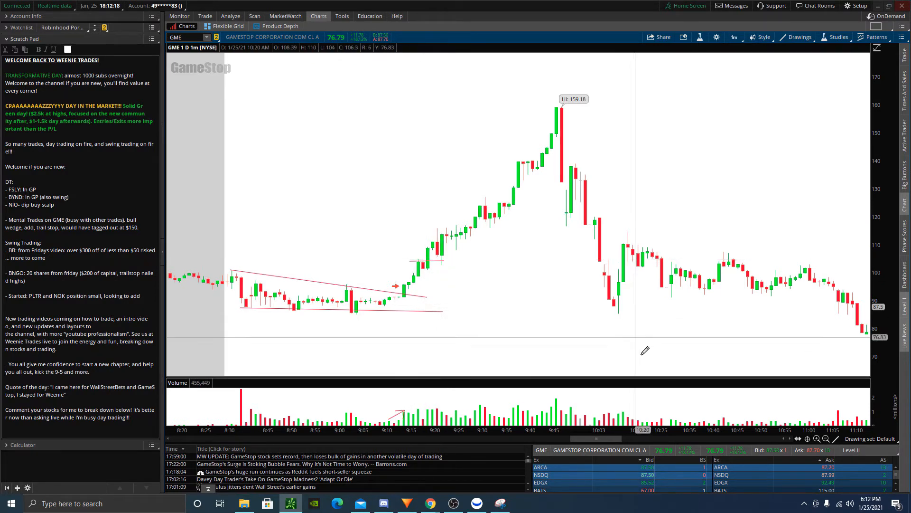
mouse_move(842, 310)
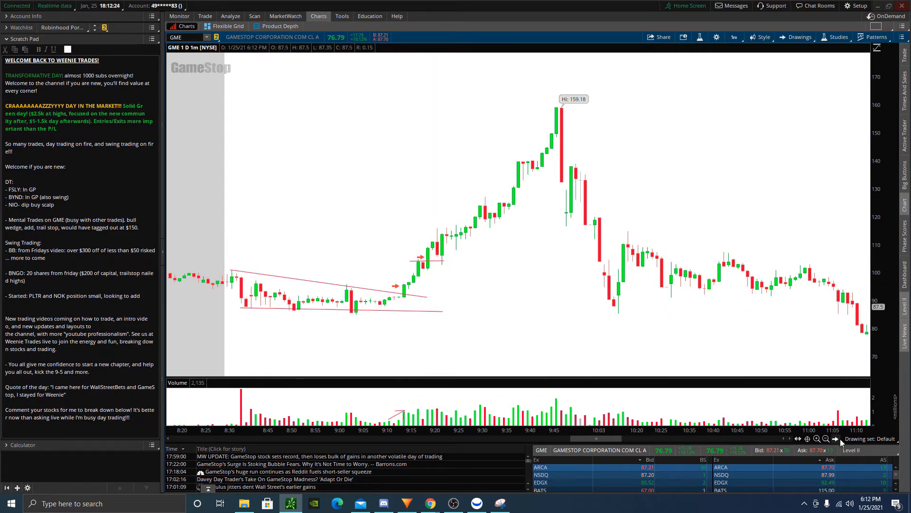
mouse_move(603, 277)
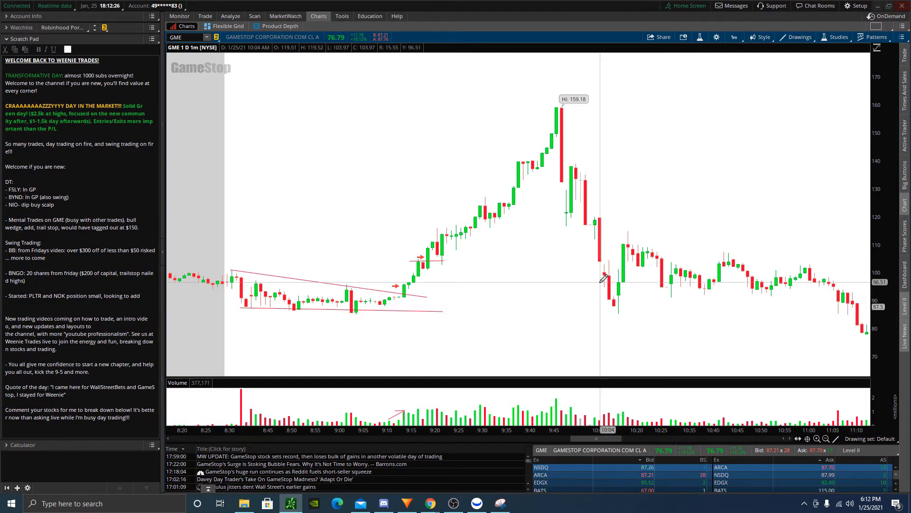
mouse_move(407, 268)
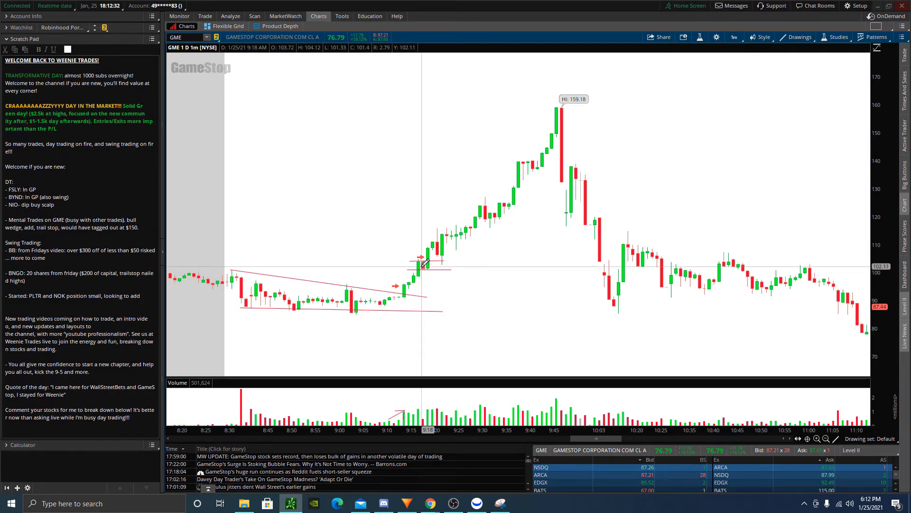
mouse_move(427, 259)
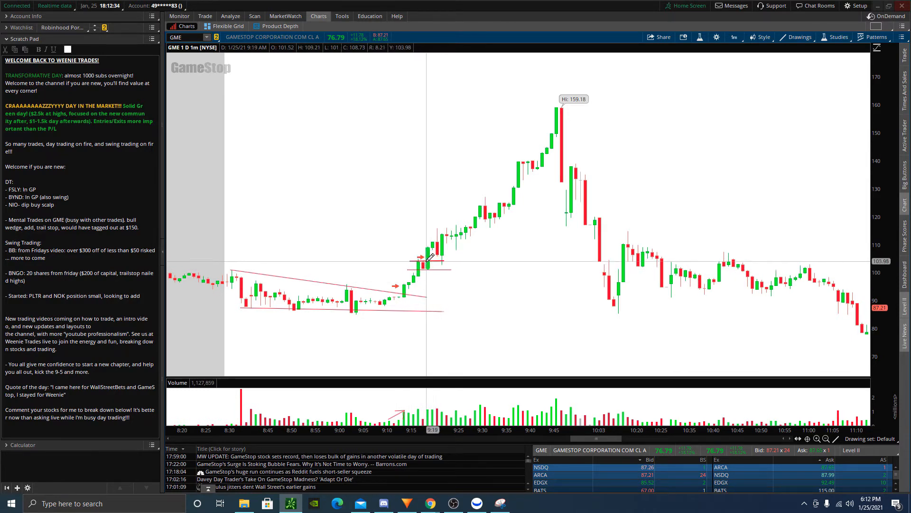
mouse_move(442, 239)
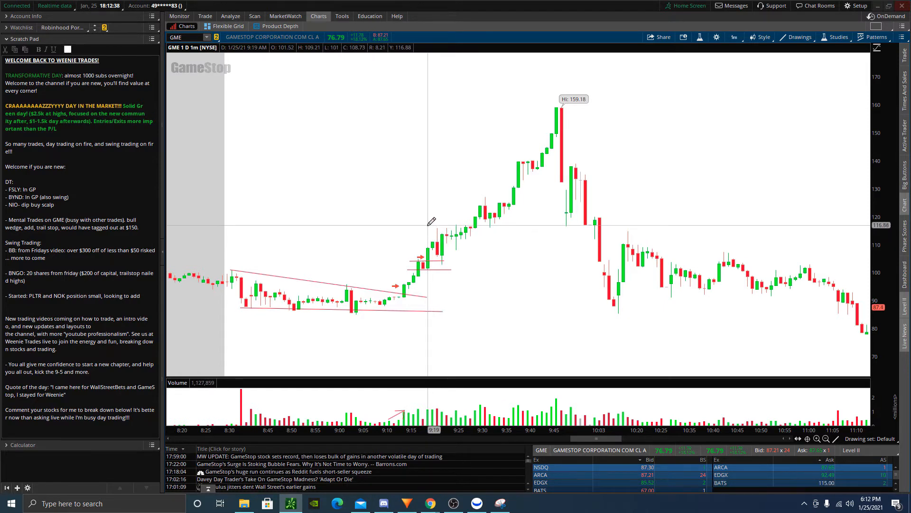
mouse_move(445, 251)
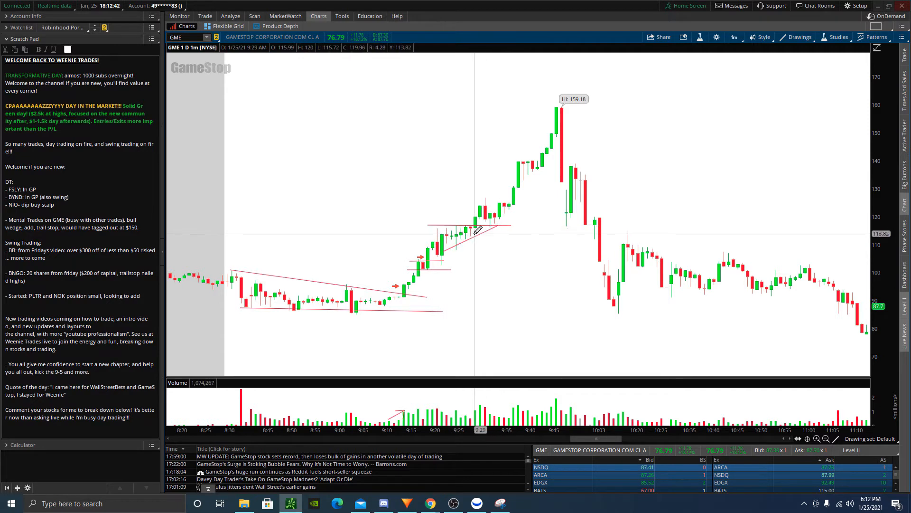
mouse_move(487, 227)
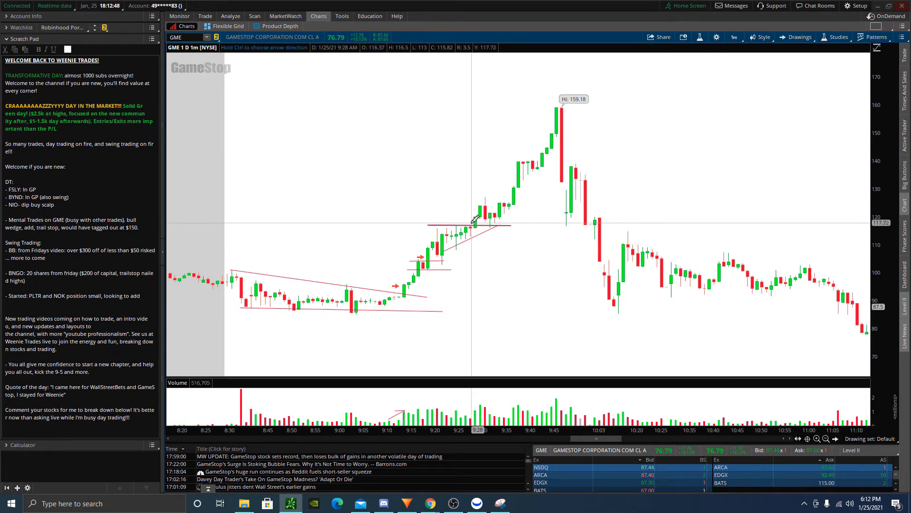
mouse_move(540, 291)
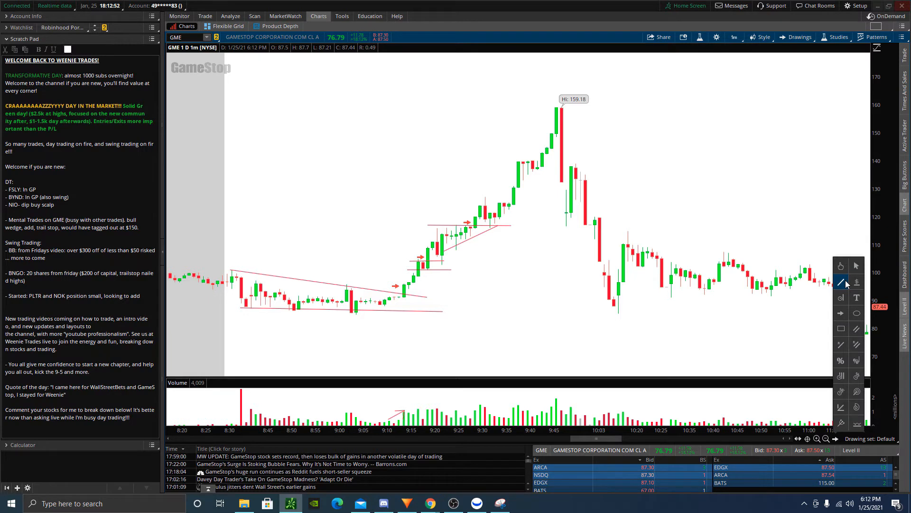
mouse_move(468, 235)
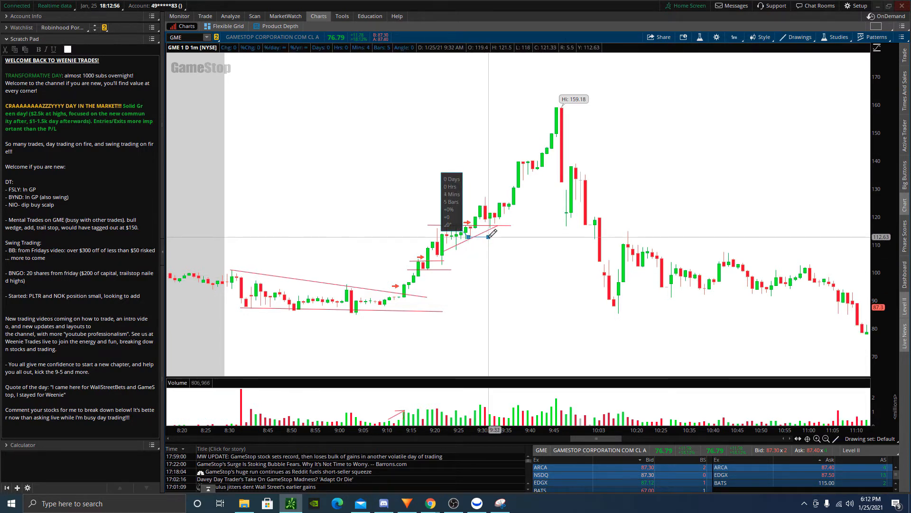
mouse_move(468, 228)
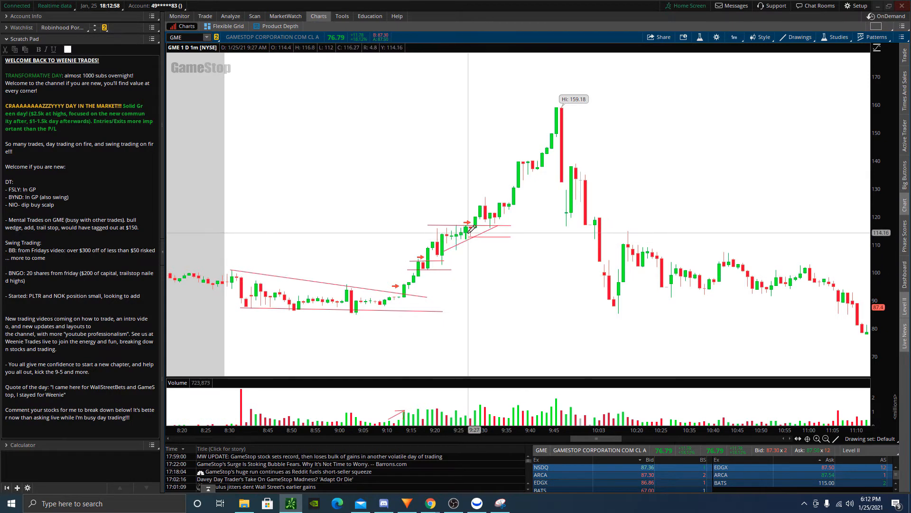
mouse_move(464, 256)
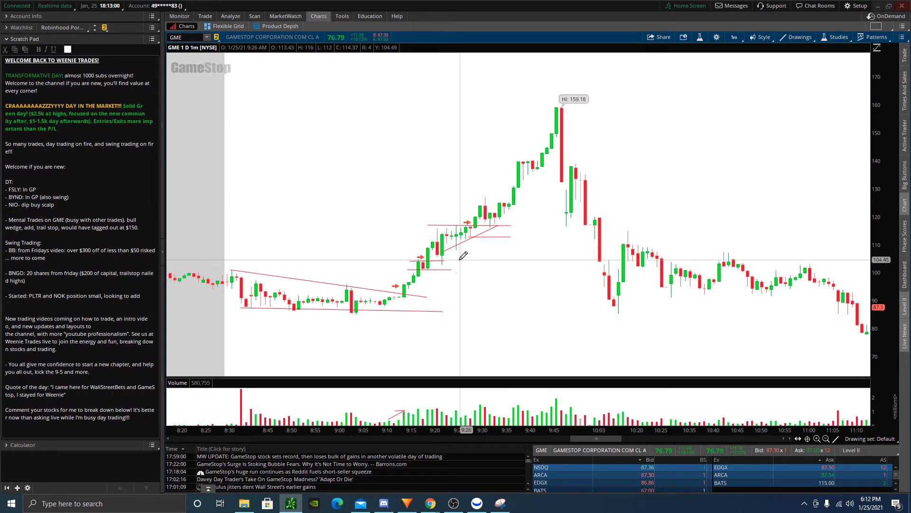
mouse_move(441, 253)
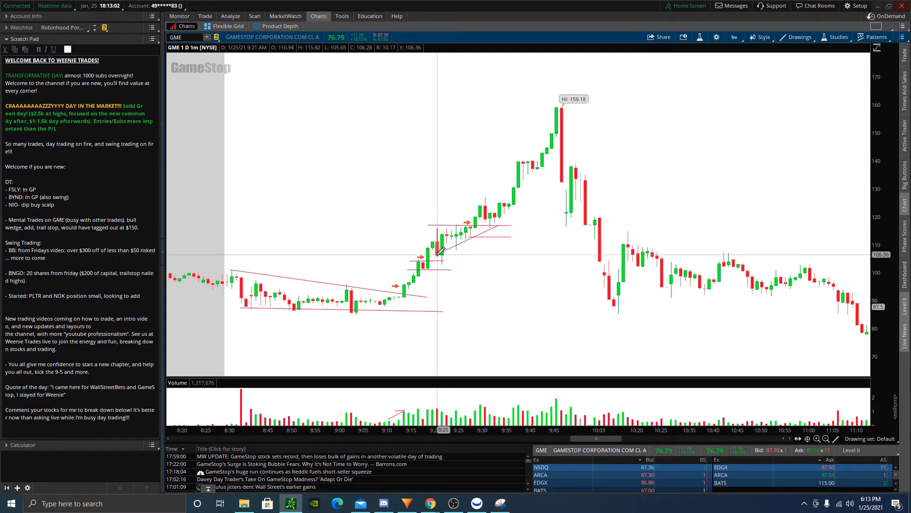
mouse_move(477, 200)
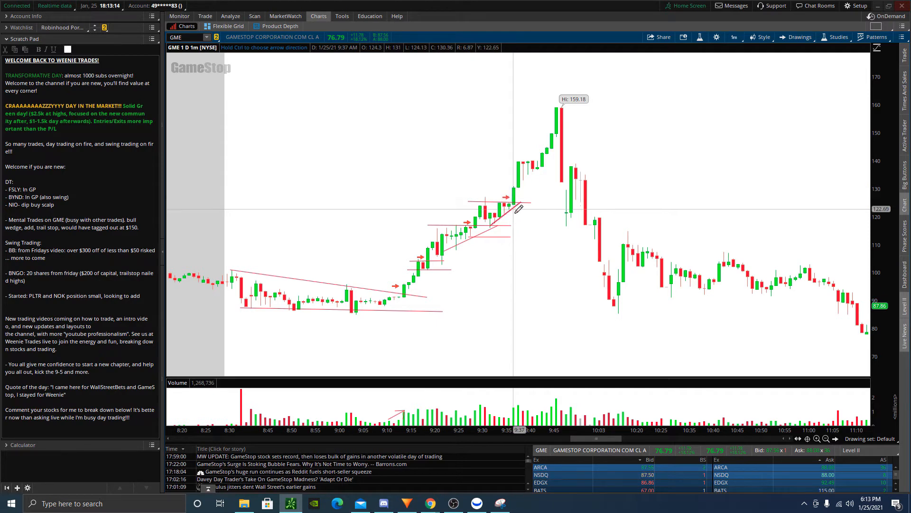
mouse_move(515, 208)
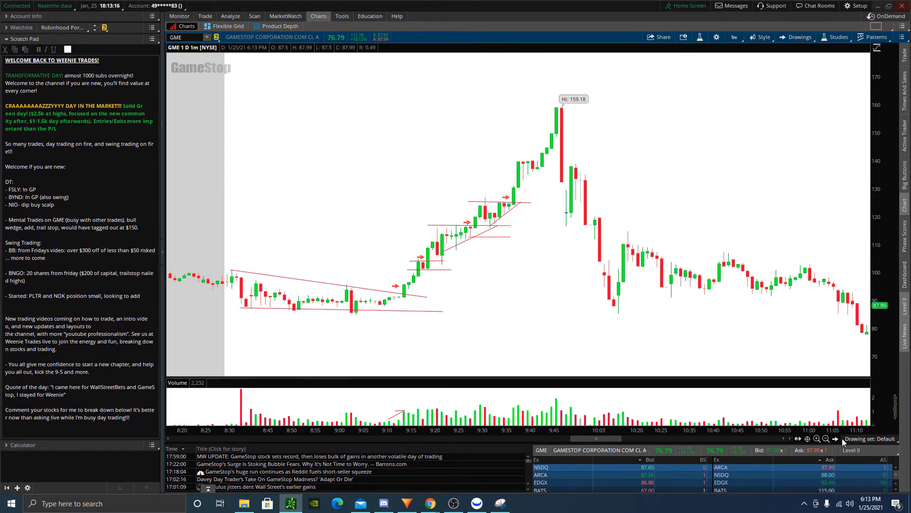
mouse_move(499, 207)
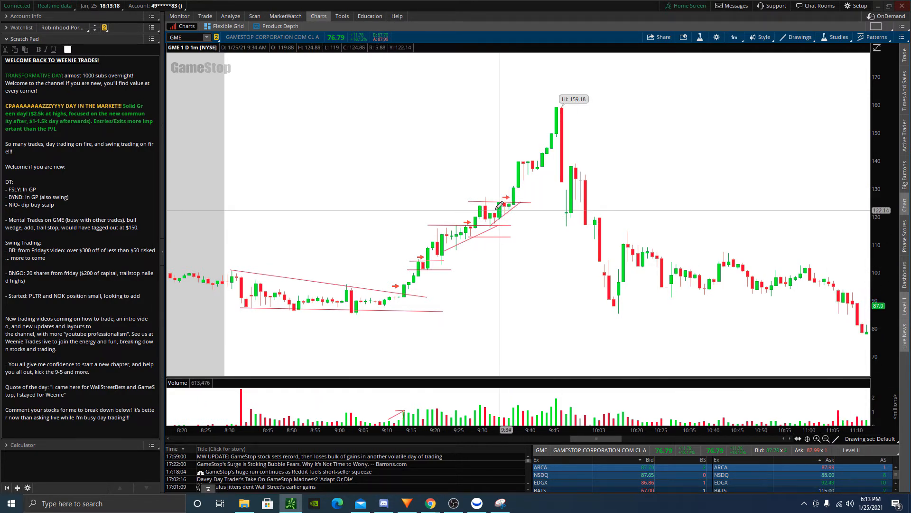
mouse_move(523, 219)
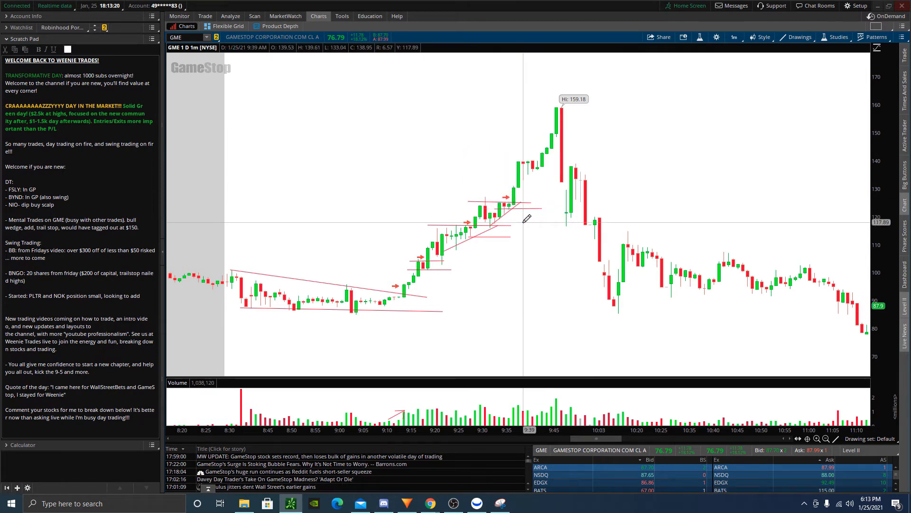
mouse_move(516, 192)
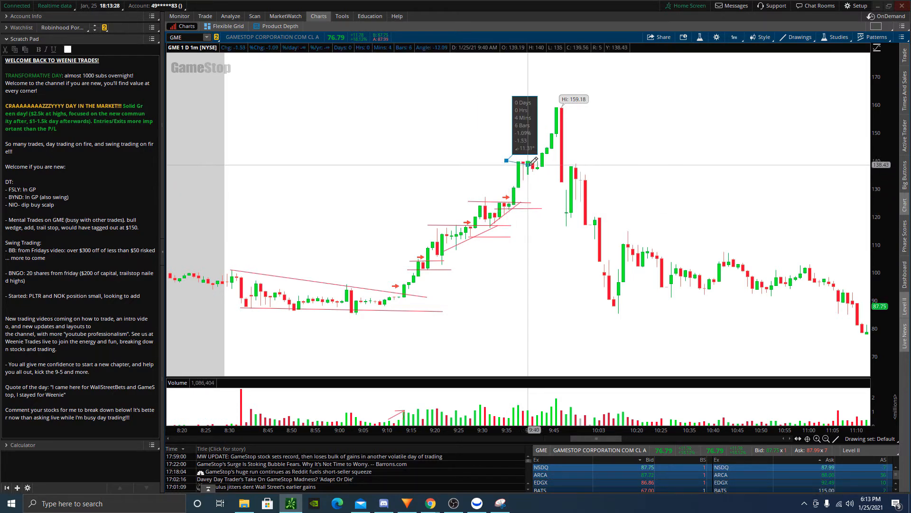
mouse_move(551, 161)
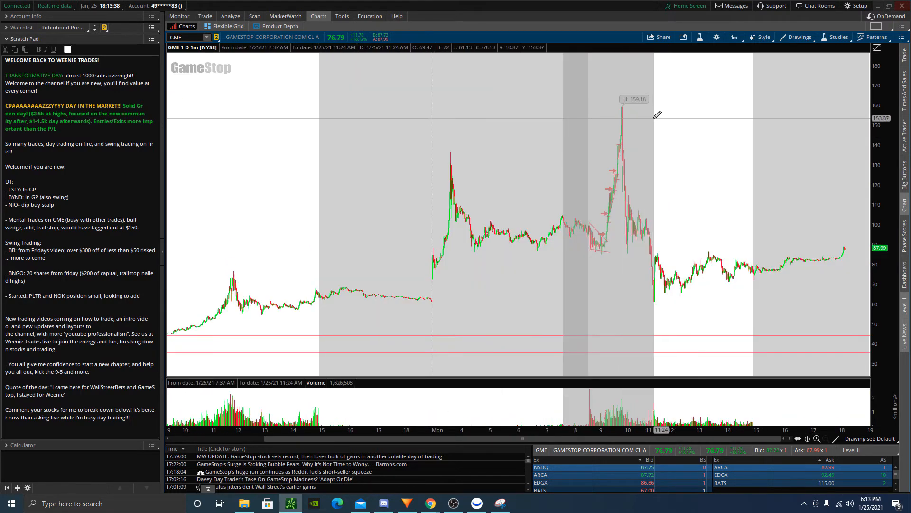
- Widen the GME one-minute chart to span several days, showing the 159.18 high
click(808, 439)
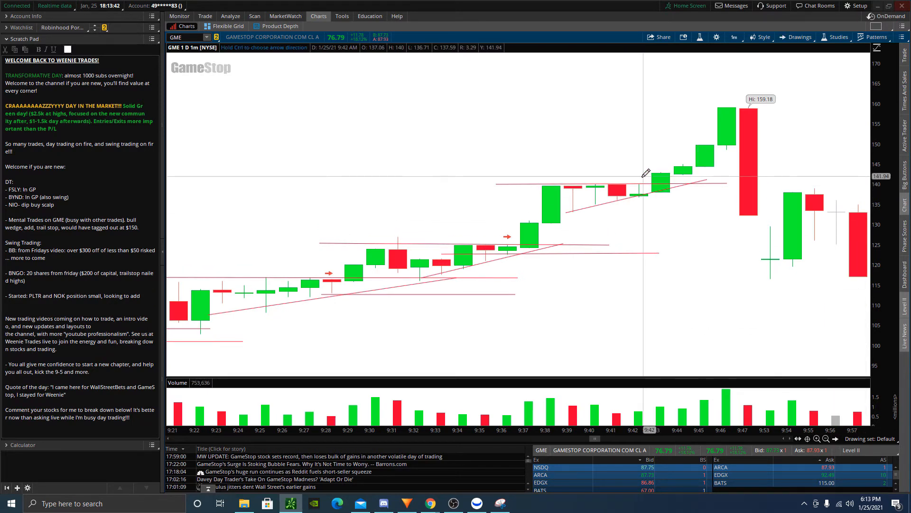
mouse_move(665, 264)
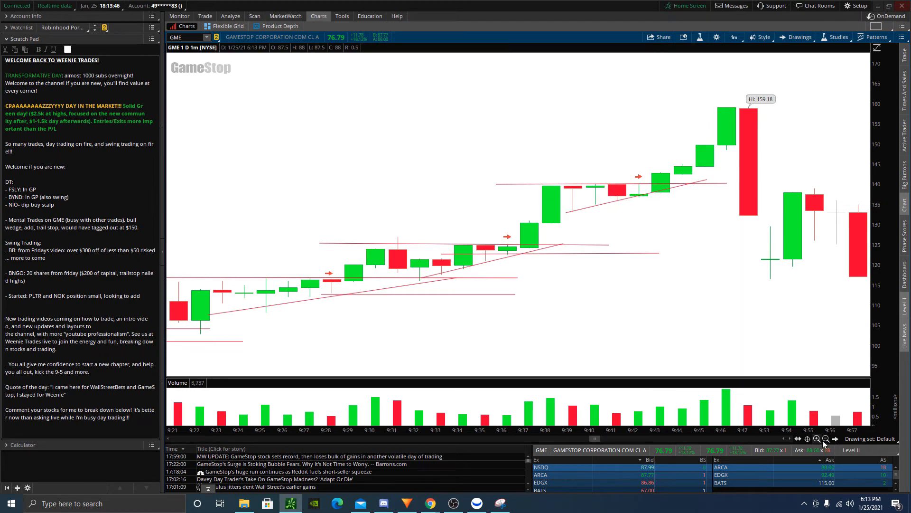
mouse_move(517, 195)
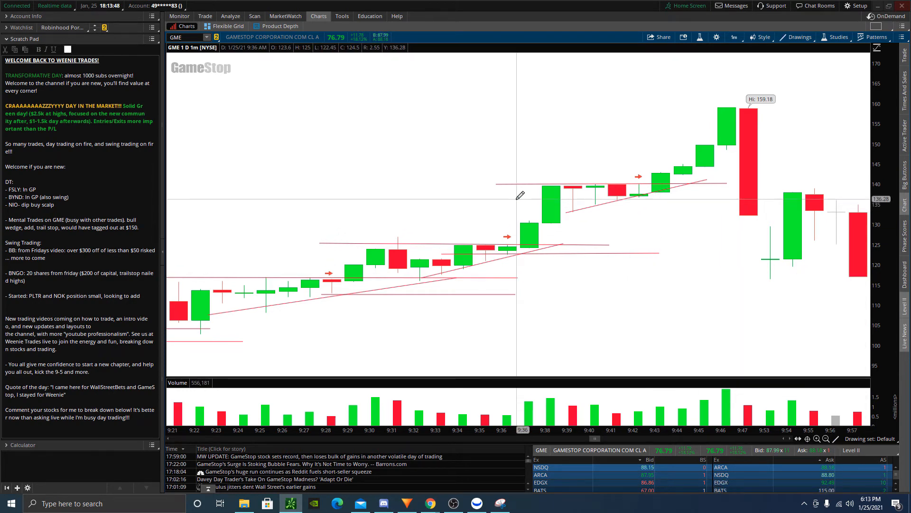
mouse_move(662, 204)
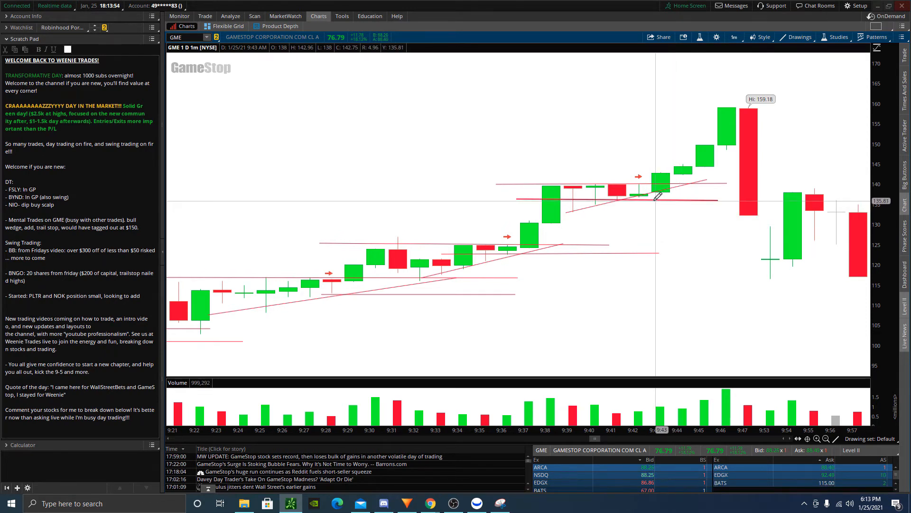
mouse_move(730, 107)
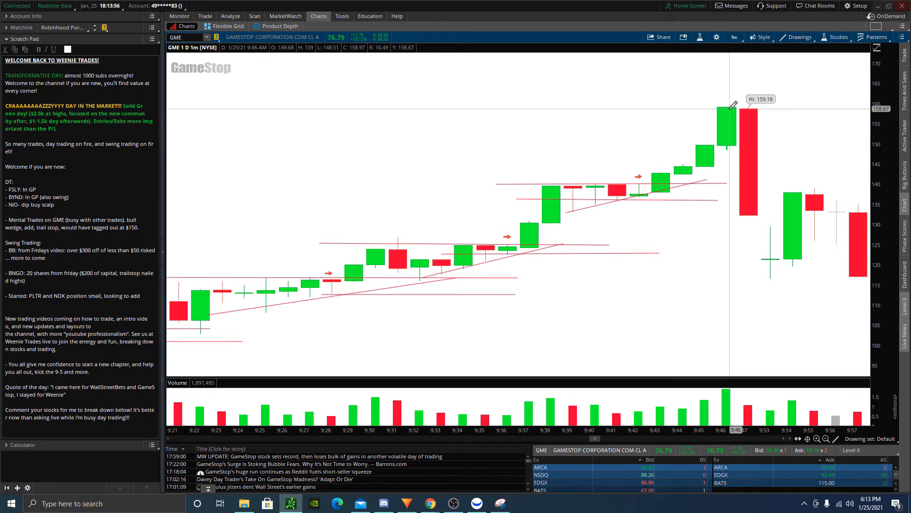
mouse_move(721, 104)
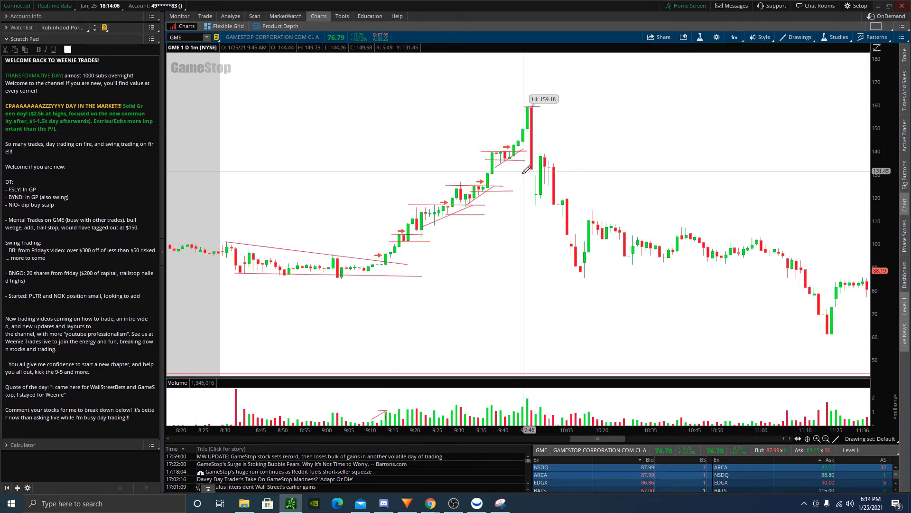
mouse_move(511, 196)
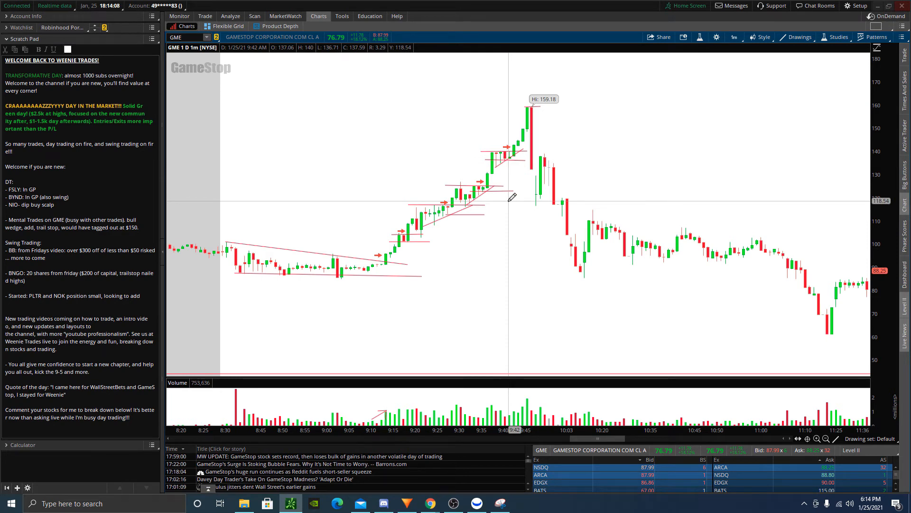
mouse_move(526, 145)
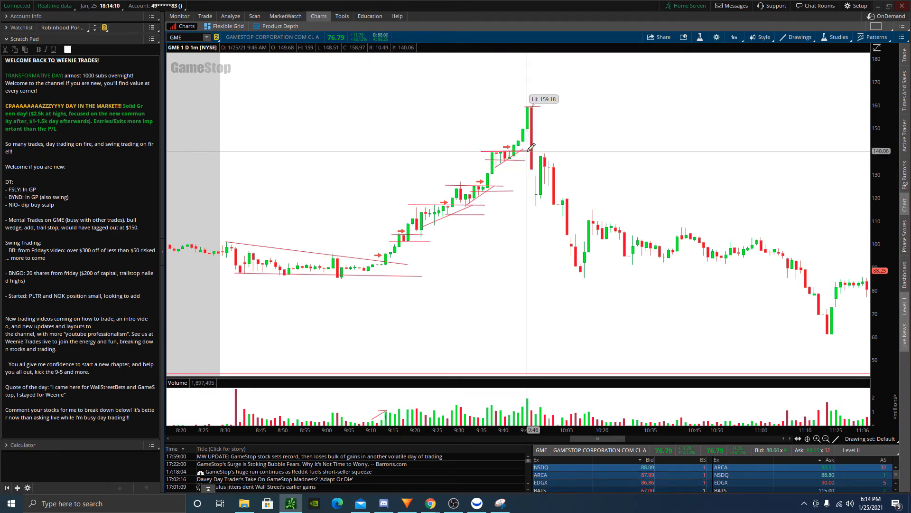
mouse_move(530, 153)
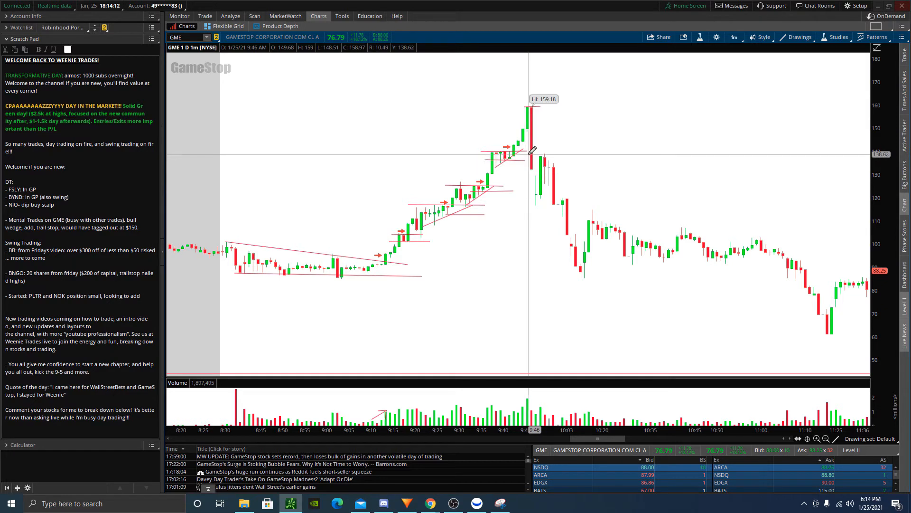
mouse_move(516, 163)
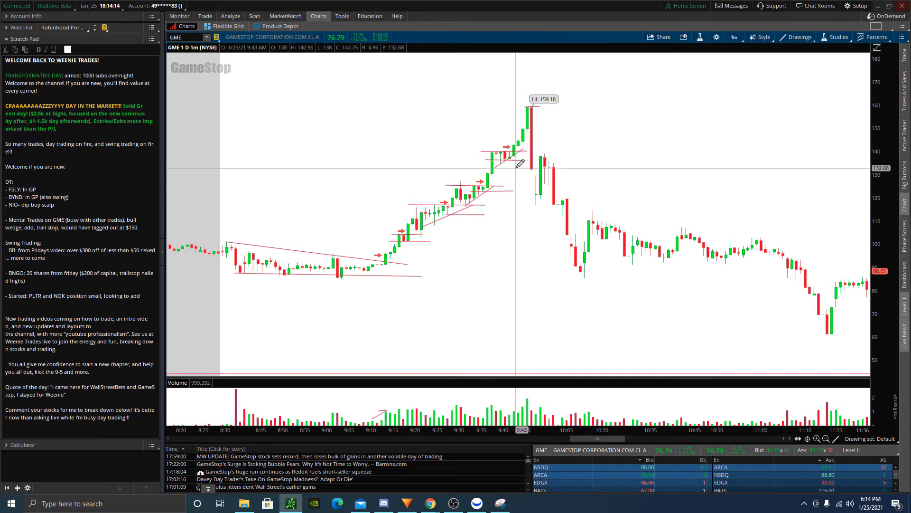
mouse_move(516, 142)
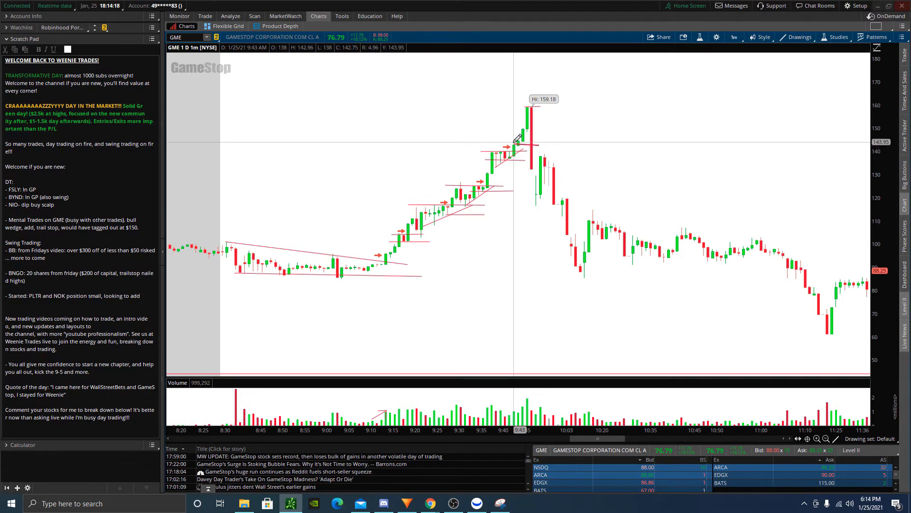
mouse_move(511, 128)
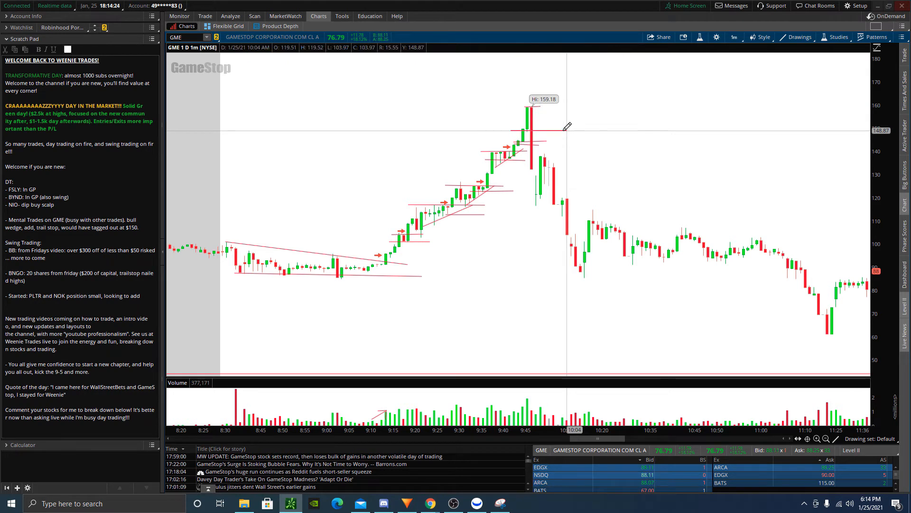
mouse_move(535, 129)
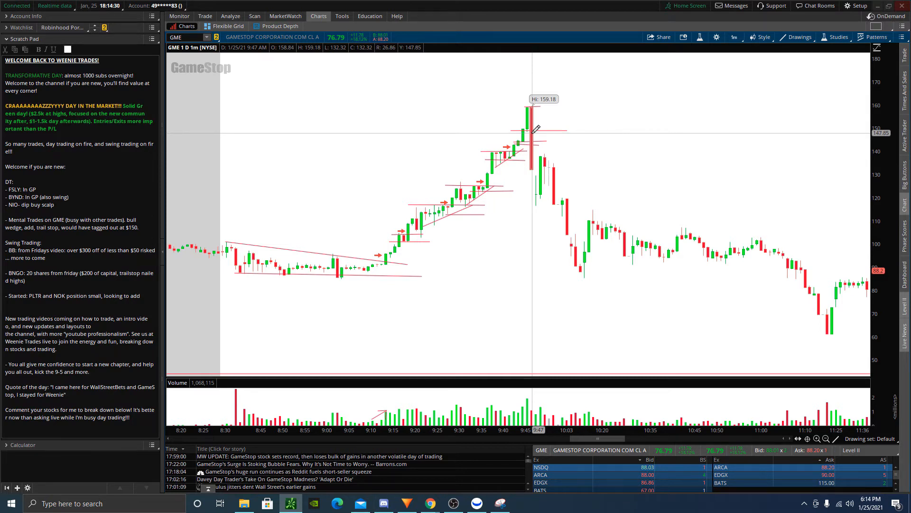
mouse_move(46, 190)
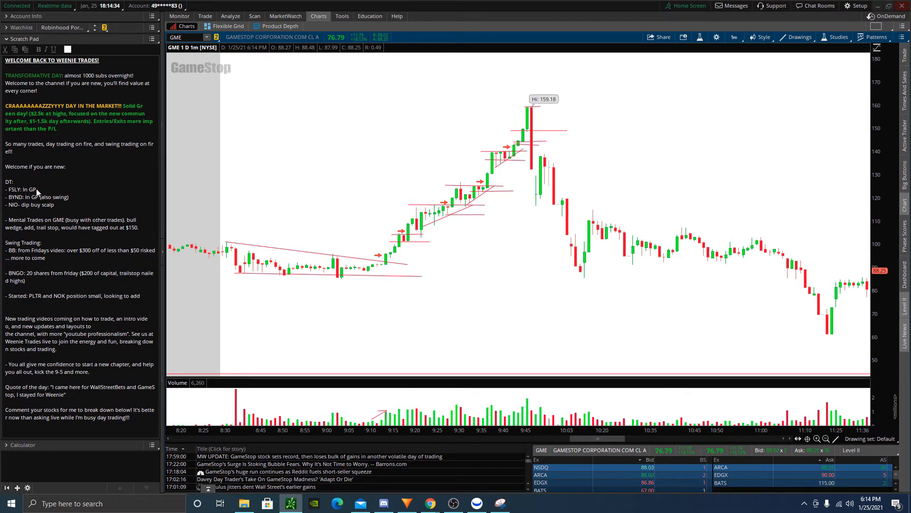
mouse_move(353, 207)
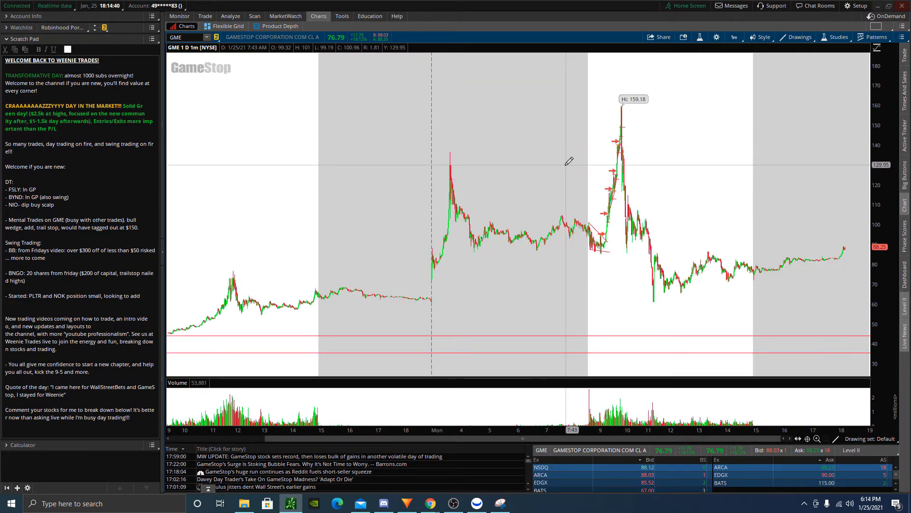
- Clear all existing drawings from the GameStop chart
right_click(426, 108)
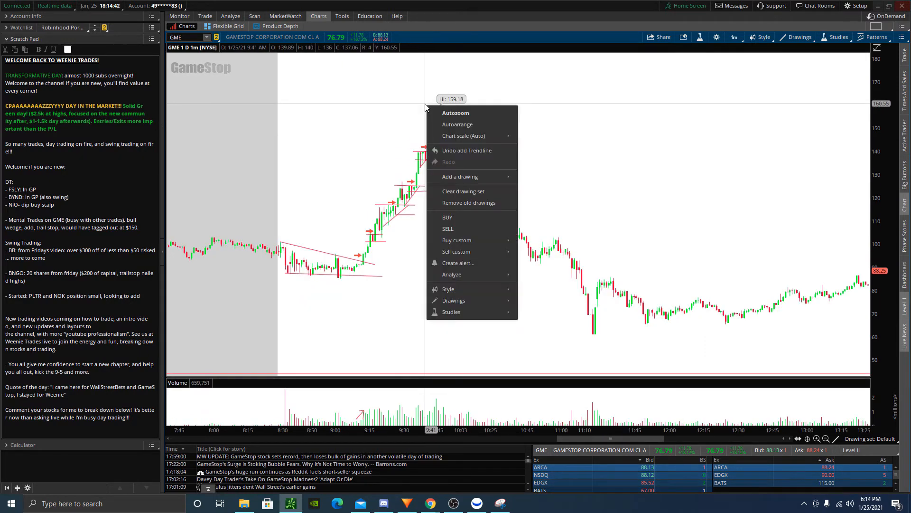
click(463, 191)
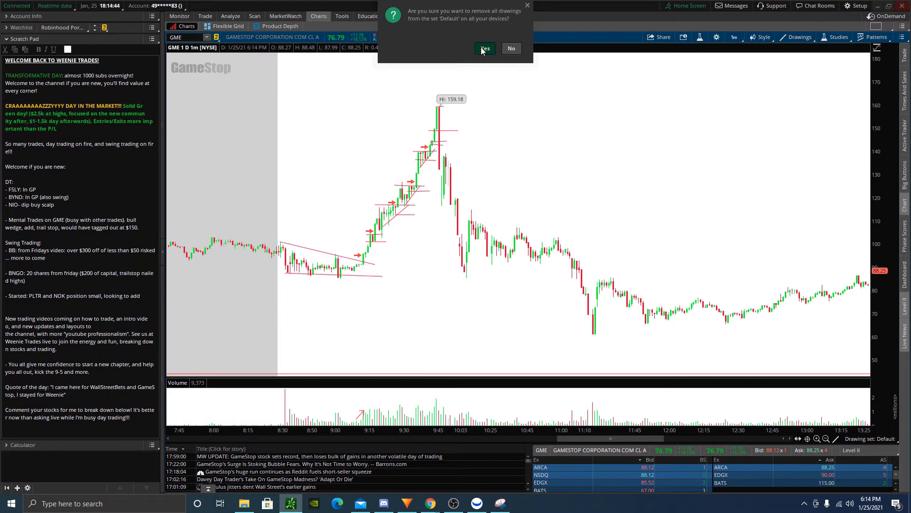
click(485, 49)
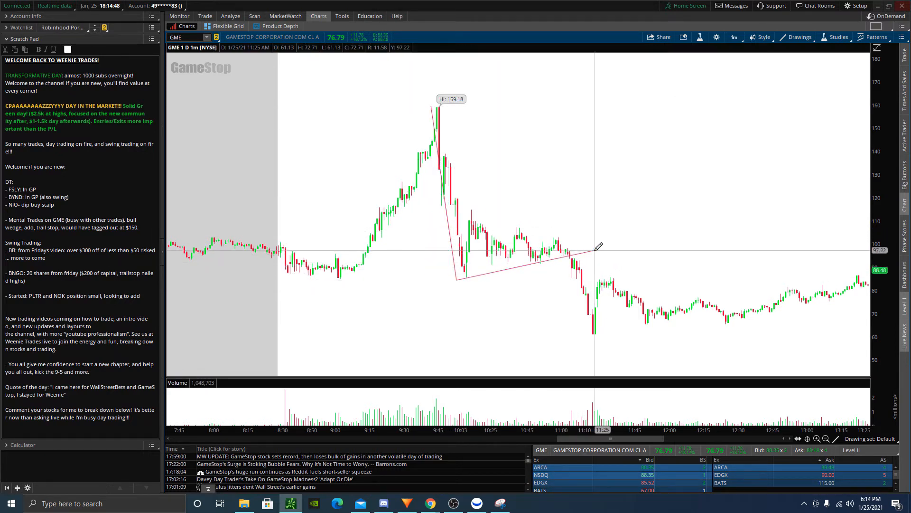
mouse_move(459, 262)
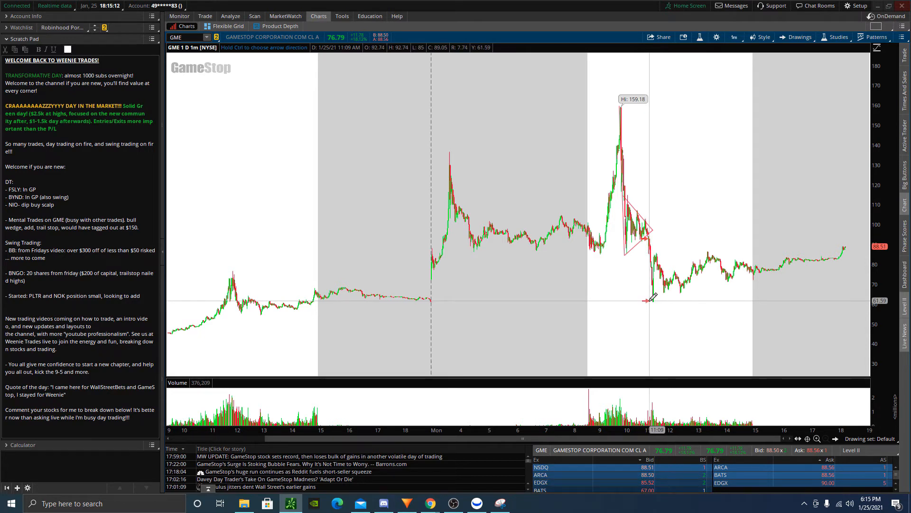
mouse_move(724, 336)
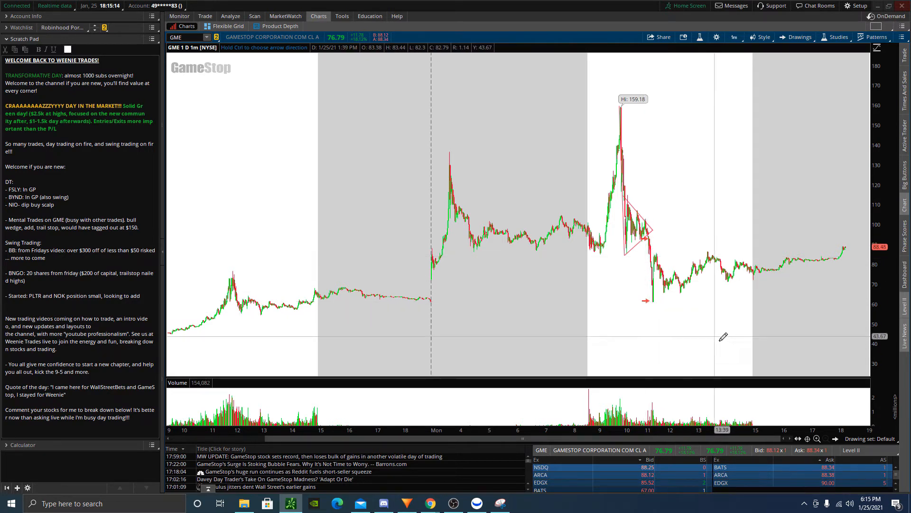
mouse_move(641, 251)
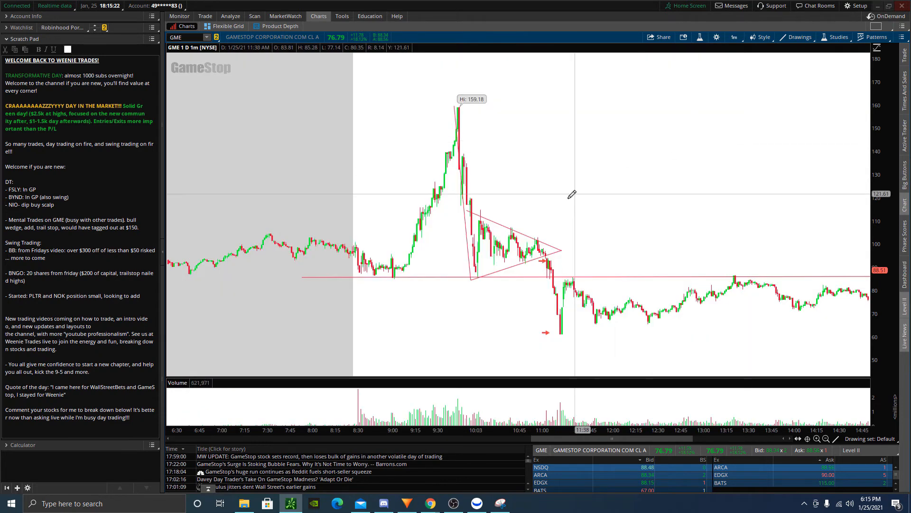
mouse_move(566, 274)
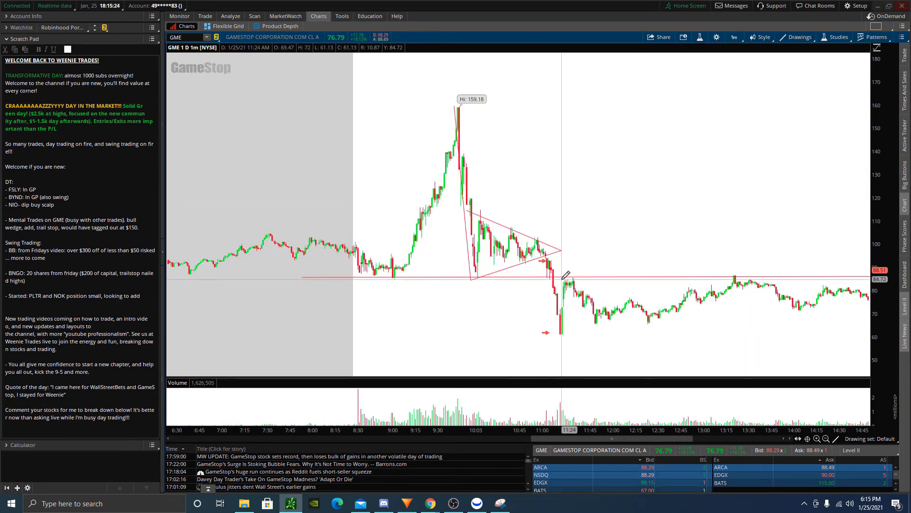
mouse_move(564, 330)
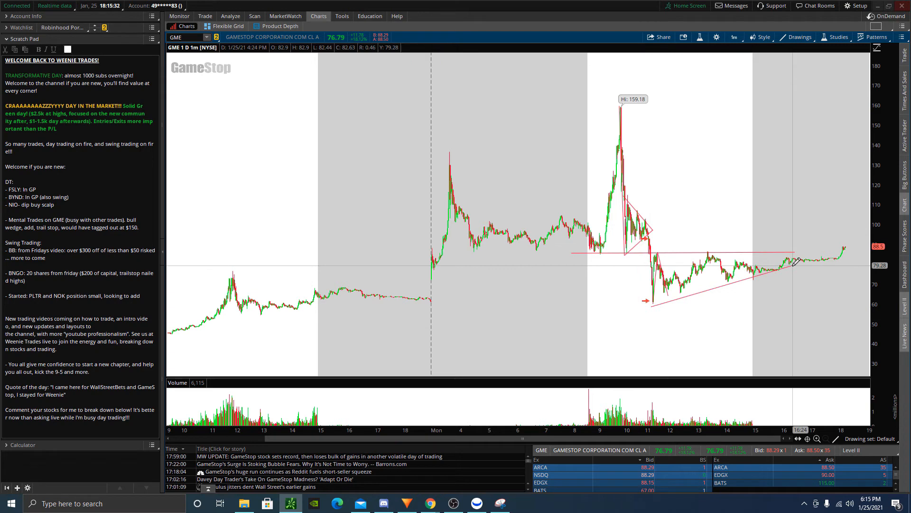
mouse_move(737, 183)
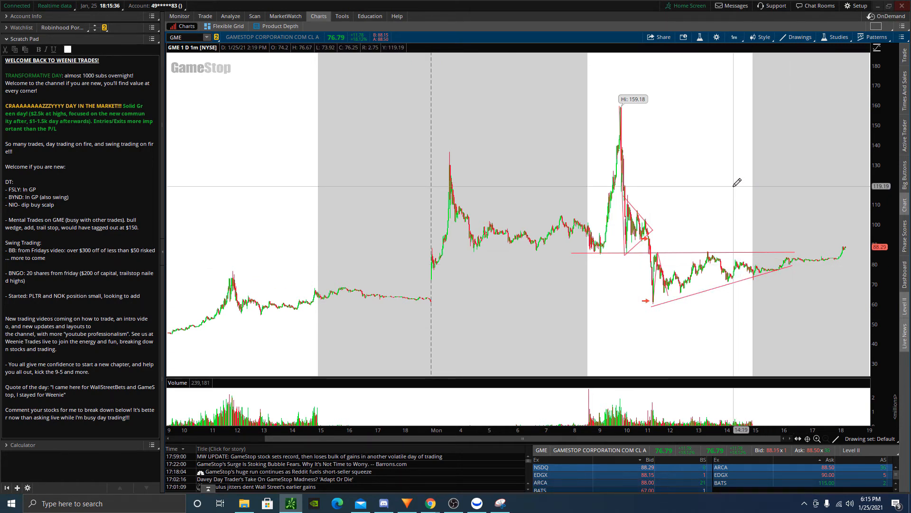
mouse_move(734, 184)
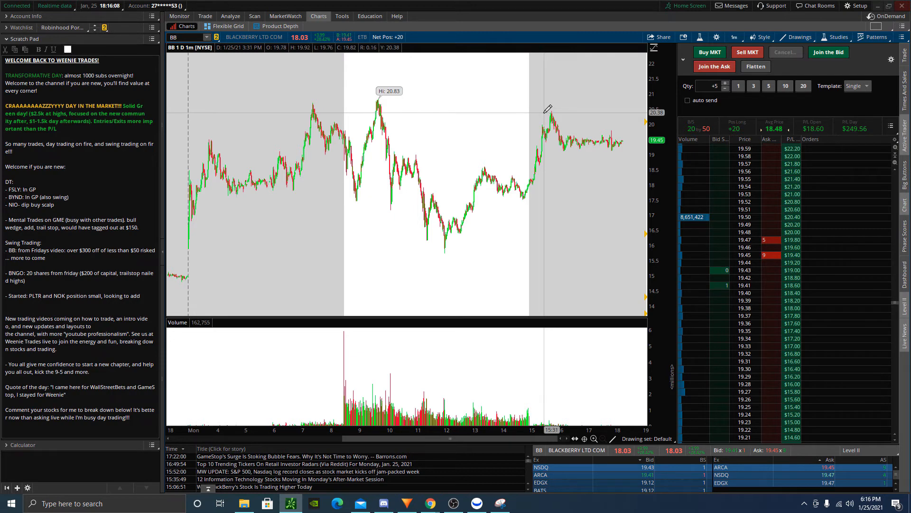
- Review BlackBerry positions on the Trade tab, then show BB's 1Y:1D daily chart
click(204, 16)
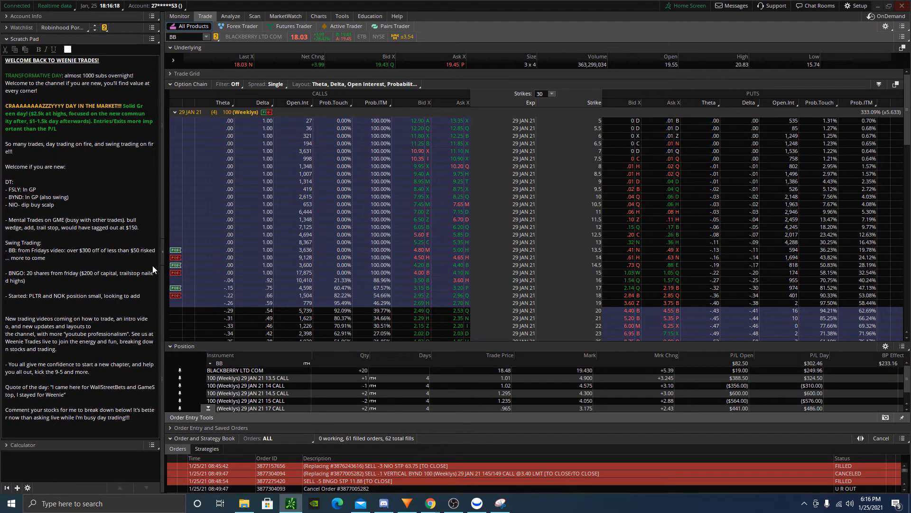
click(318, 15)
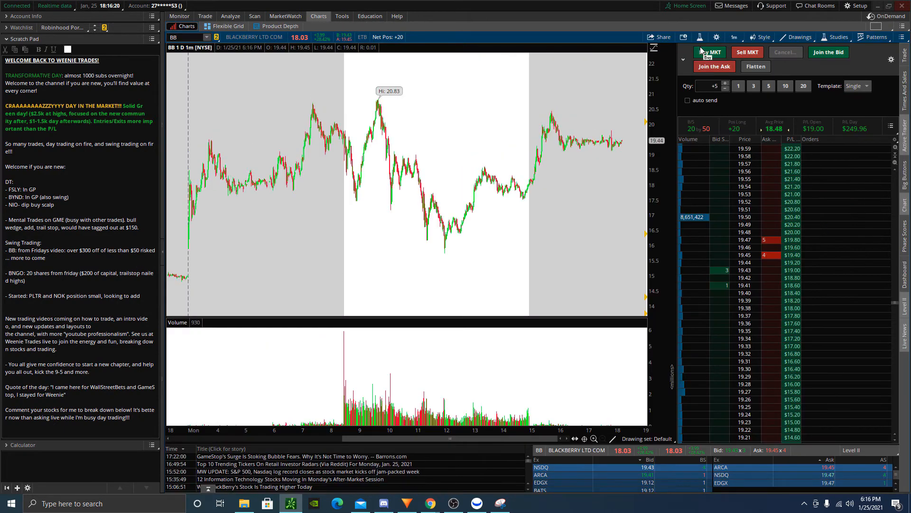
click(735, 36)
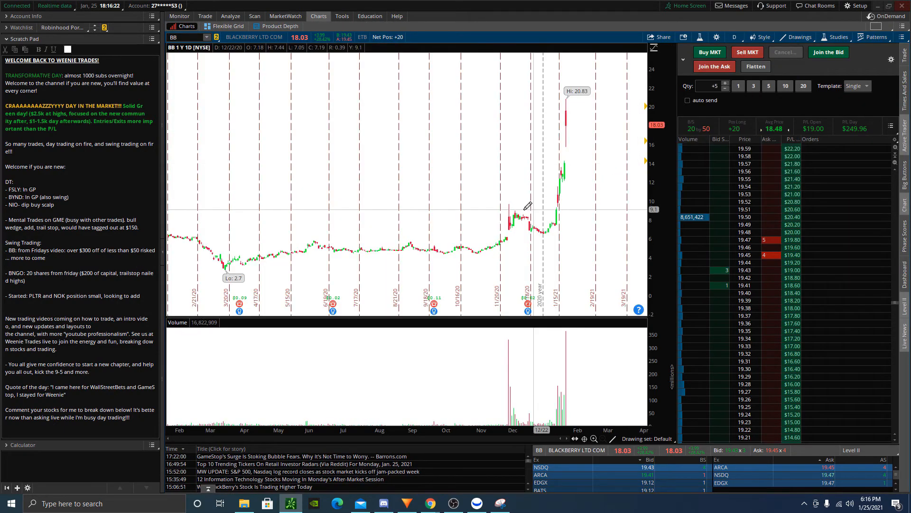
mouse_move(558, 158)
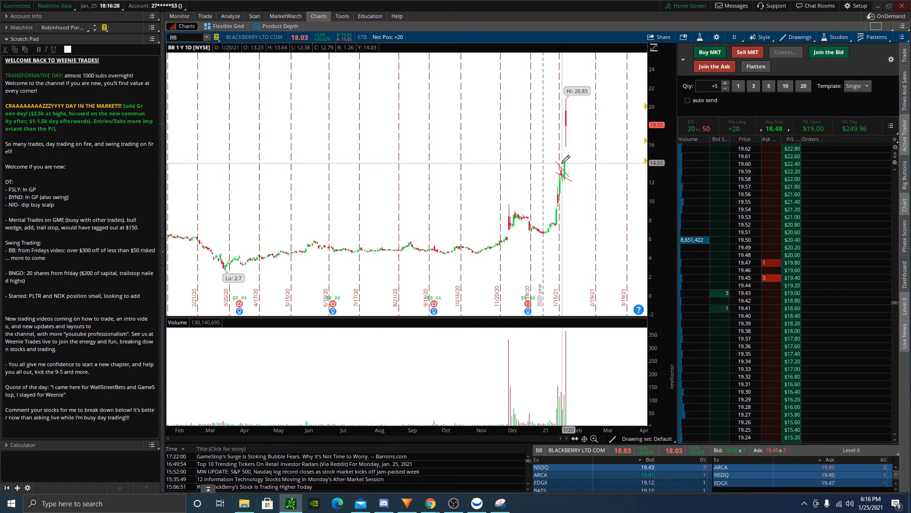
click(734, 36)
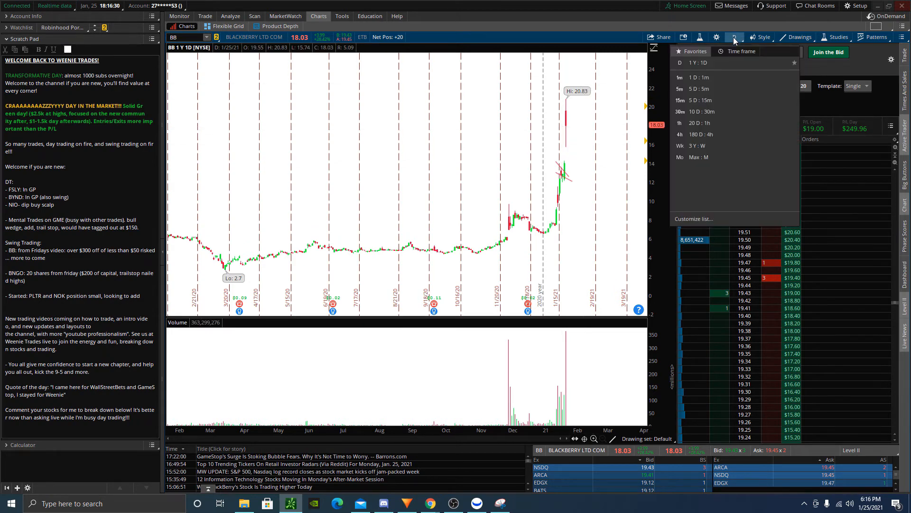
- Switch the BlackBerry chart to the 1D:1m time frame
click(679, 78)
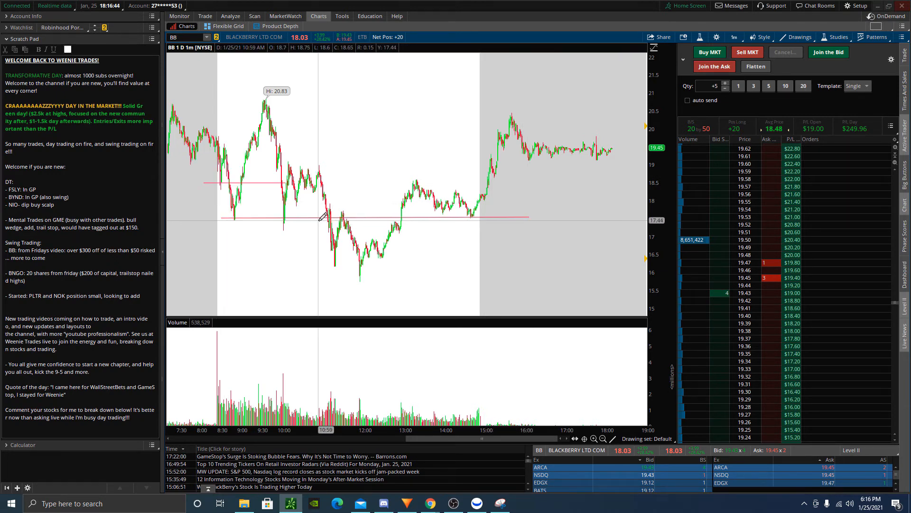
mouse_move(416, 220)
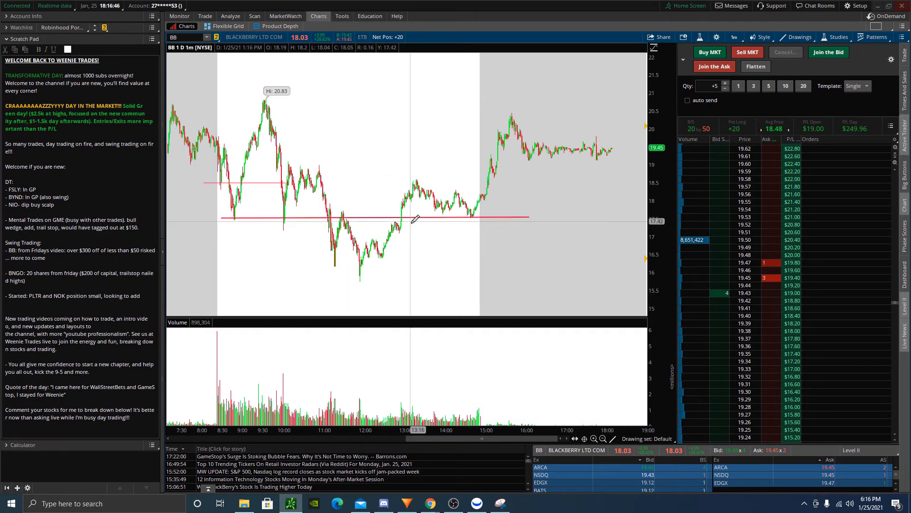
mouse_move(476, 213)
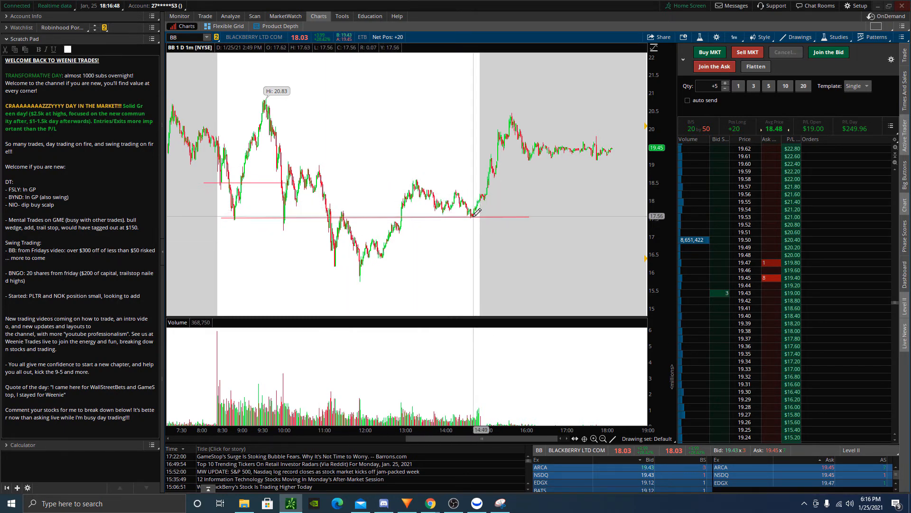
mouse_move(436, 125)
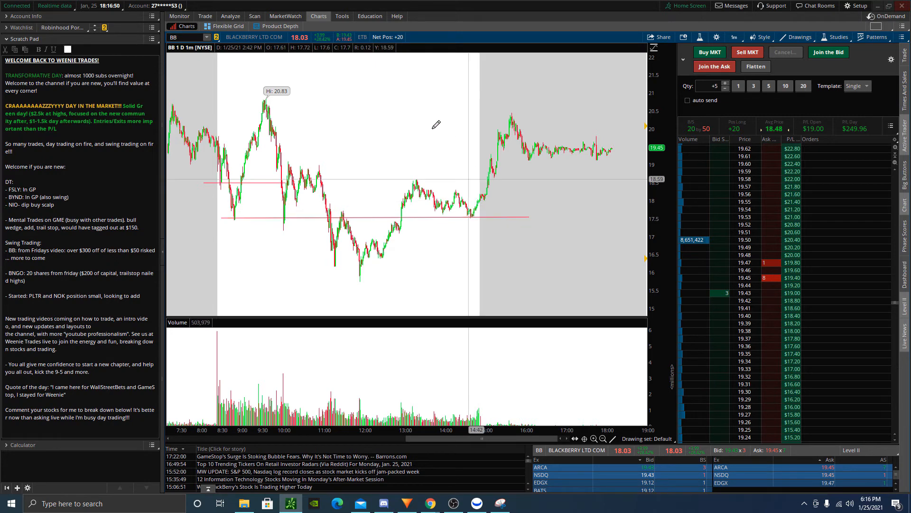
mouse_move(485, 179)
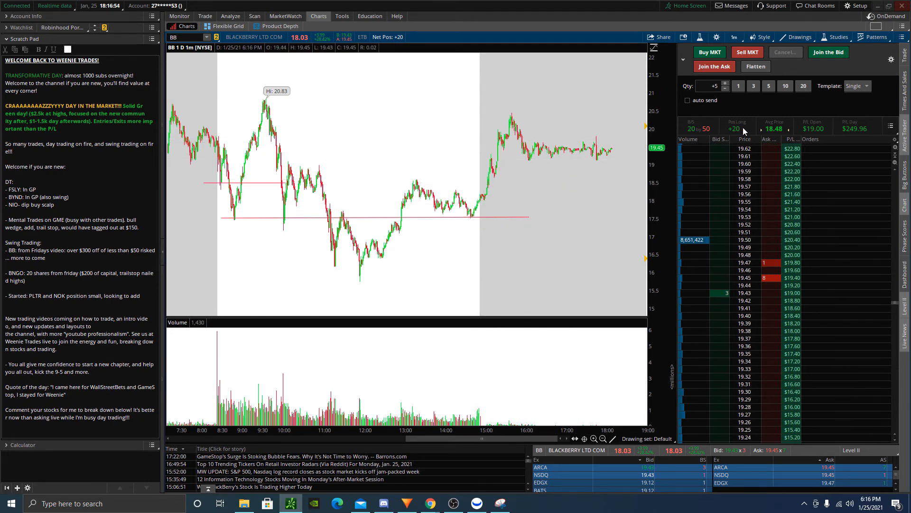
mouse_move(615, 131)
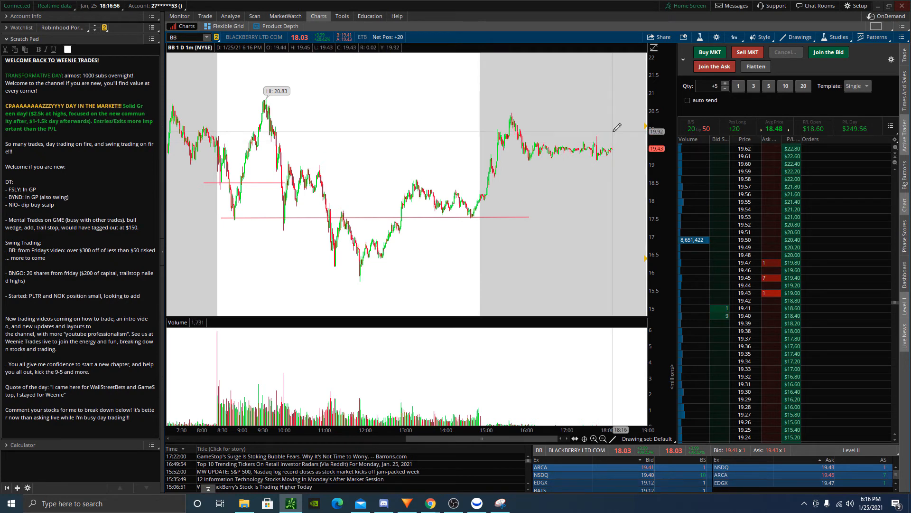
mouse_move(502, 119)
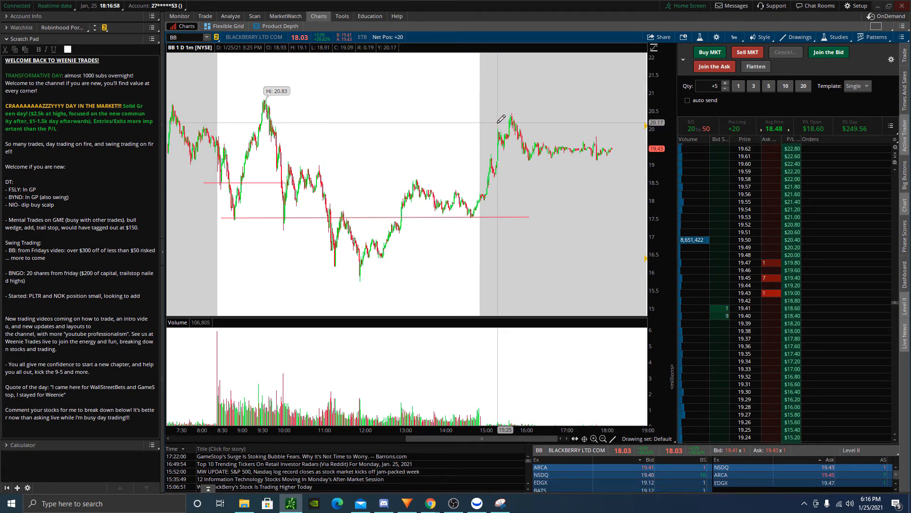
mouse_move(278, 107)
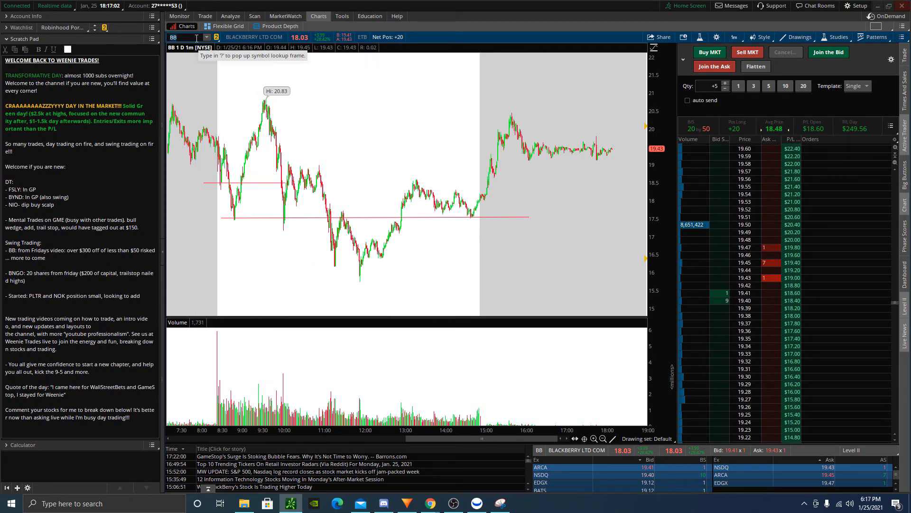
text(BNGO)
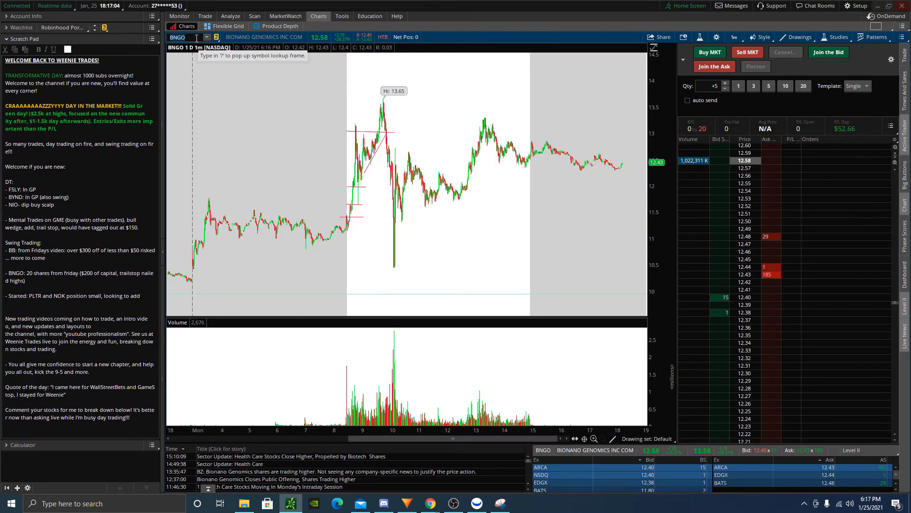
mouse_move(486, 202)
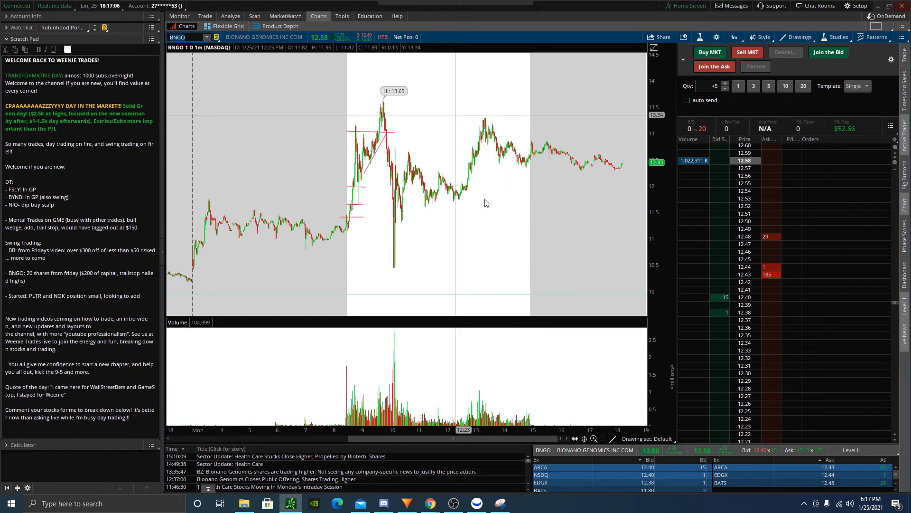
click(734, 36)
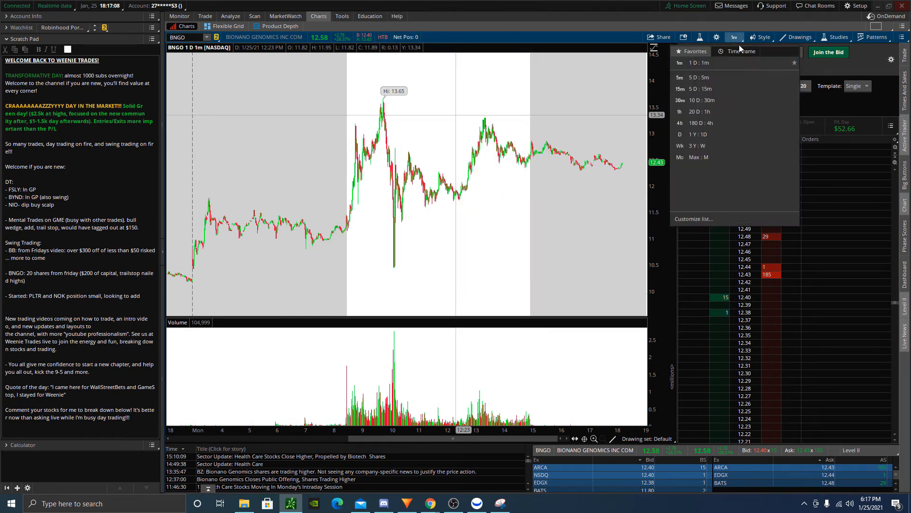
click(699, 134)
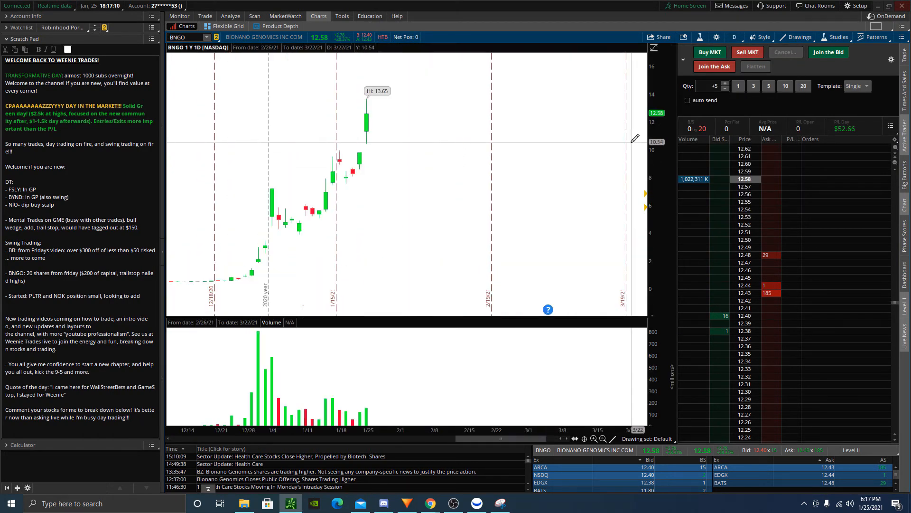
mouse_move(276, 176)
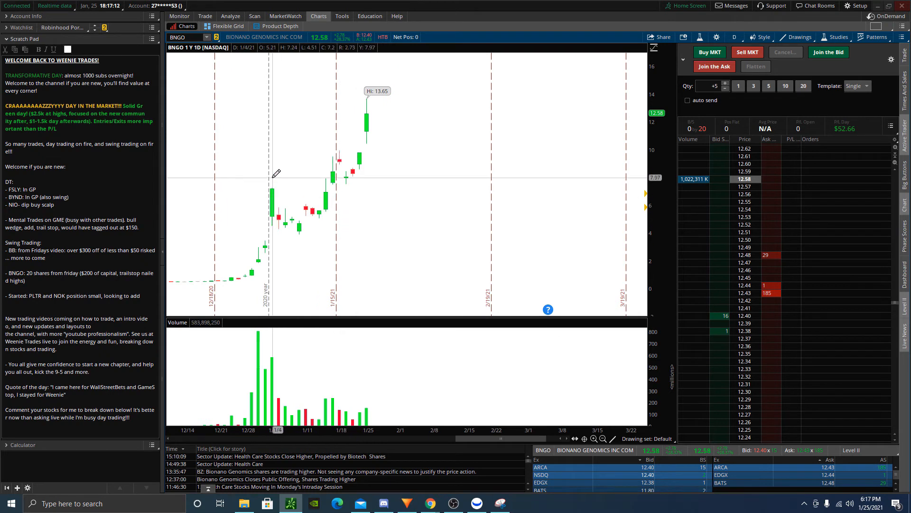
drag(262, 186, 355, 168)
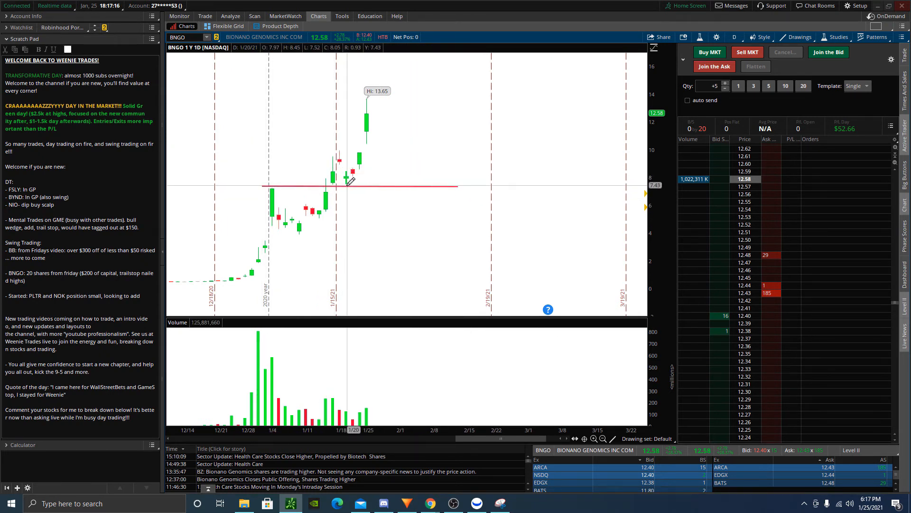
mouse_move(348, 151)
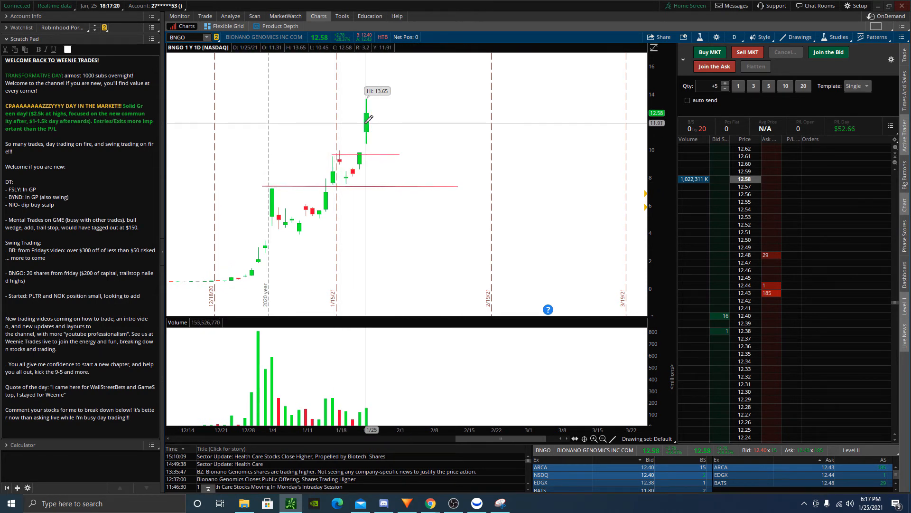
mouse_move(705, 131)
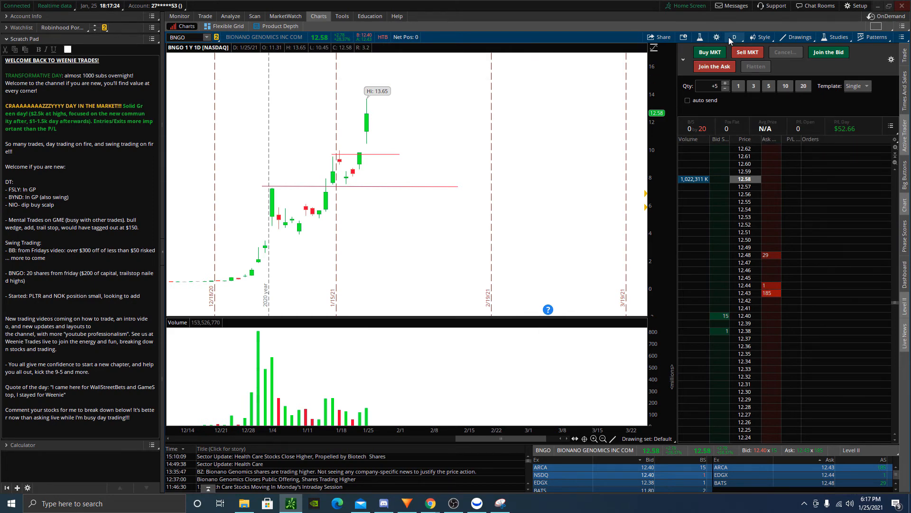
- Switch BNGO to the one-day, one-minute intraday chart
click(735, 37)
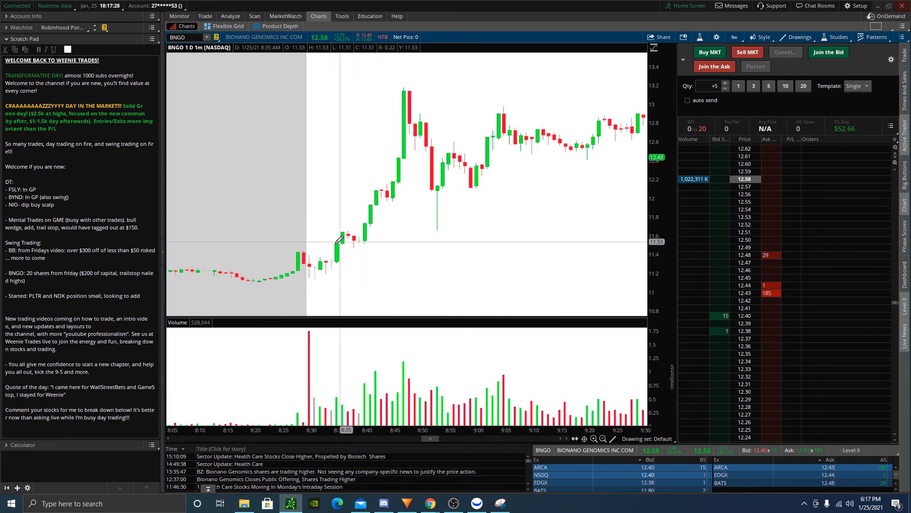
mouse_move(311, 249)
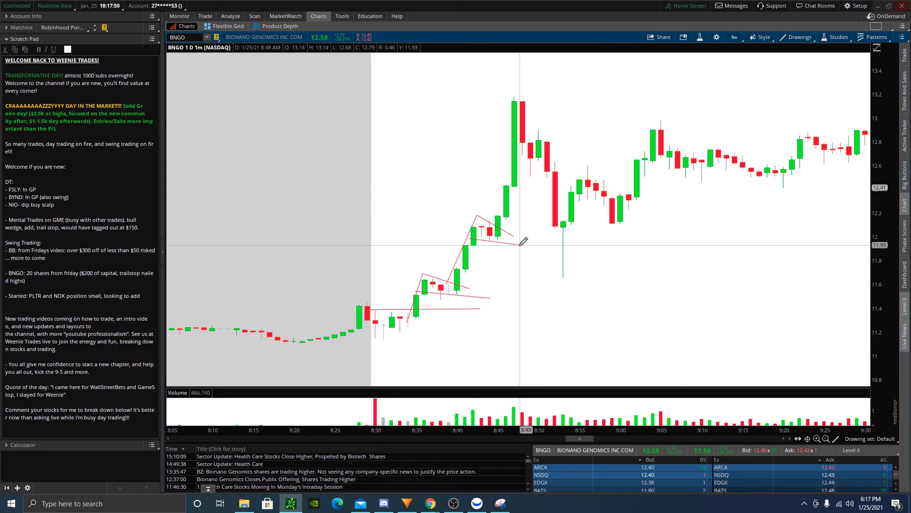
mouse_move(468, 256)
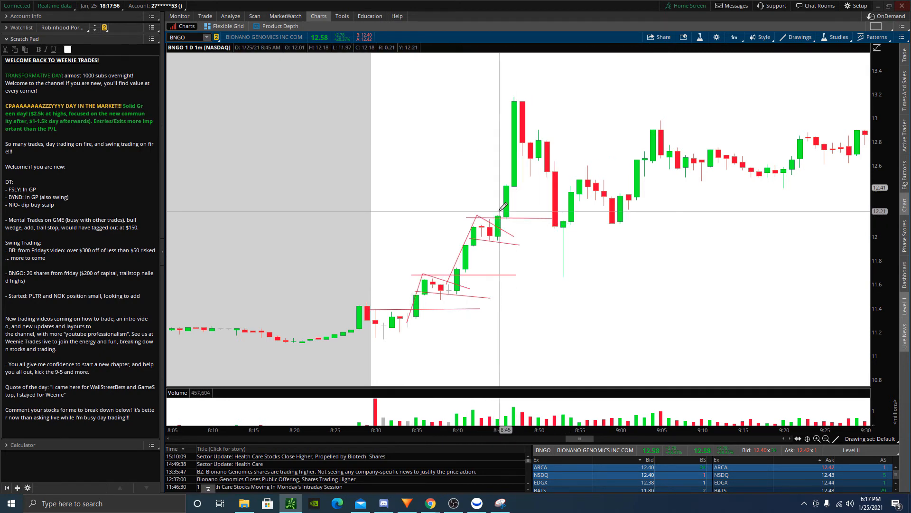
mouse_move(509, 202)
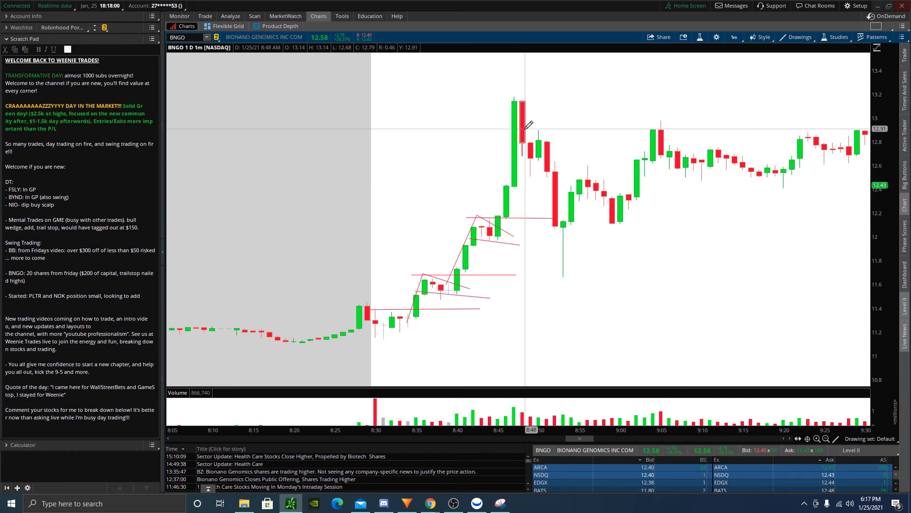
mouse_move(520, 140)
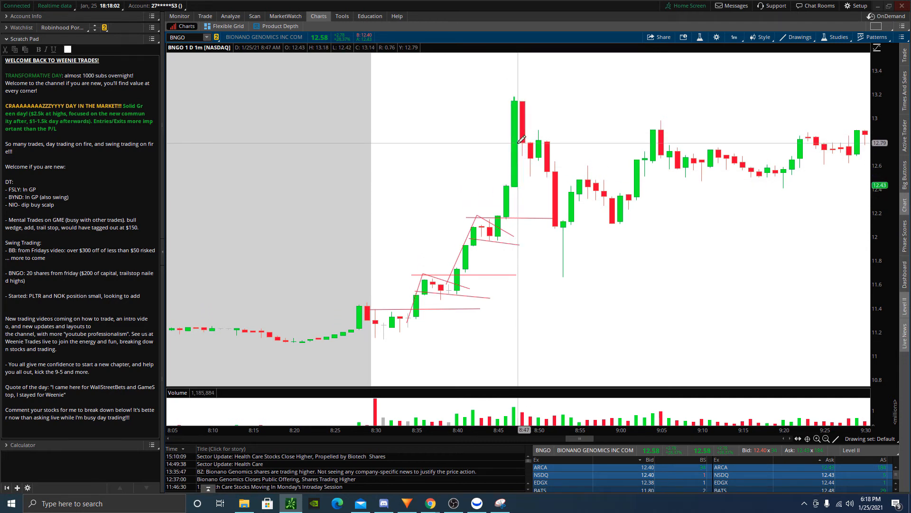
mouse_move(526, 160)
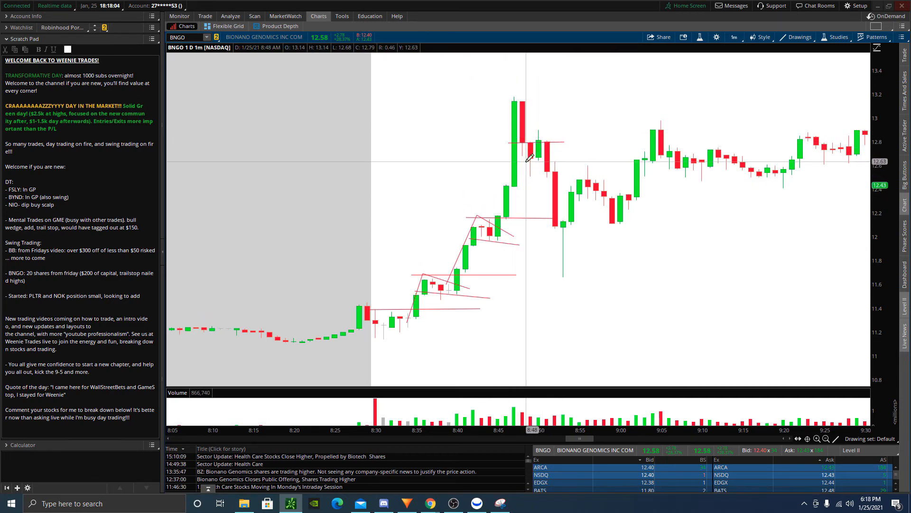
mouse_move(474, 151)
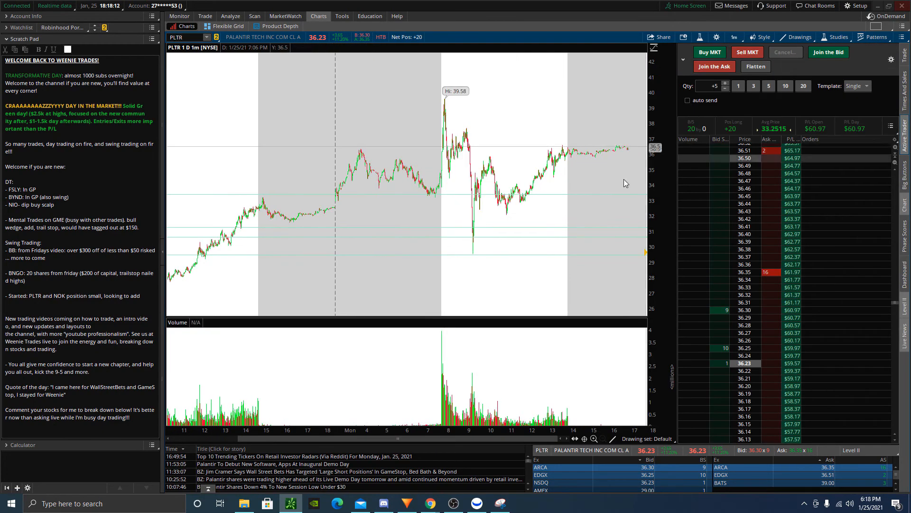
mouse_move(432, 183)
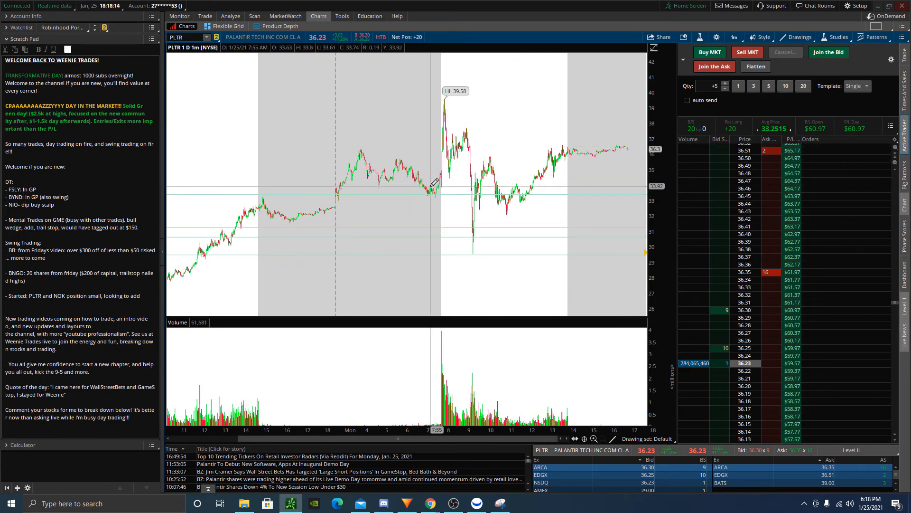
mouse_move(442, 94)
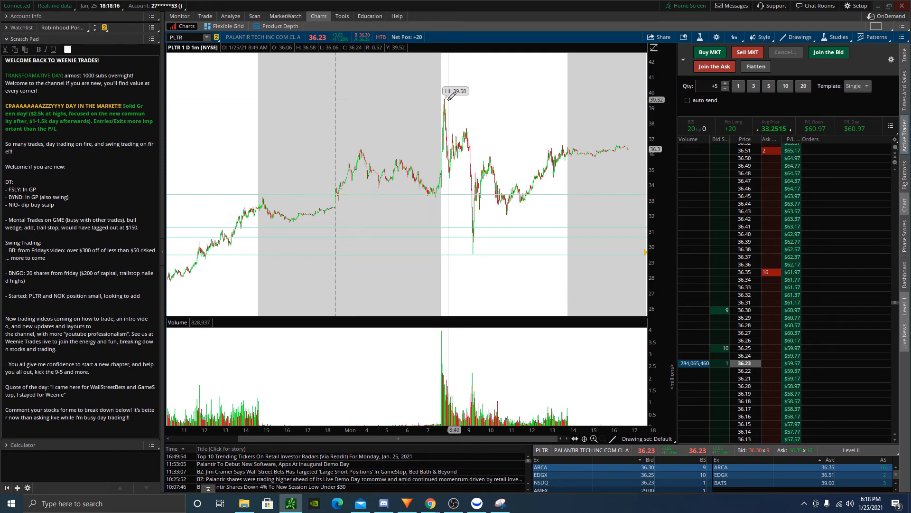
mouse_move(469, 238)
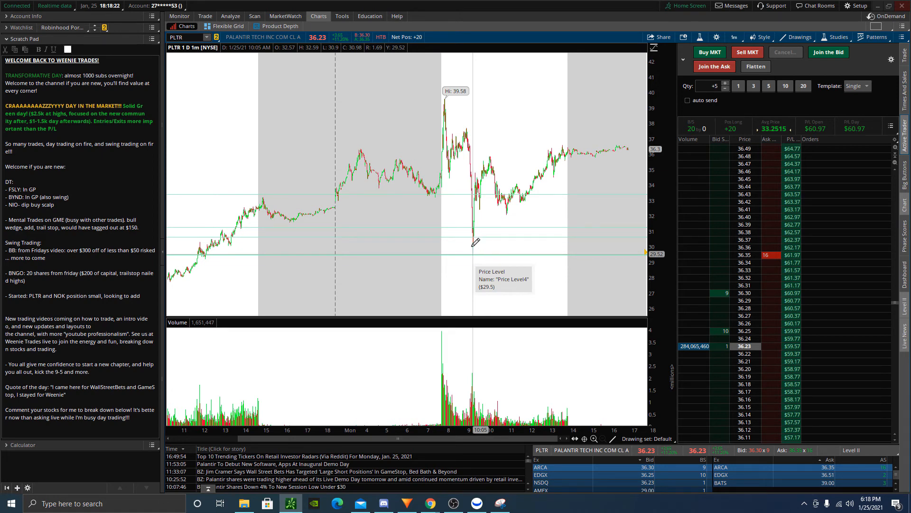
mouse_move(429, 186)
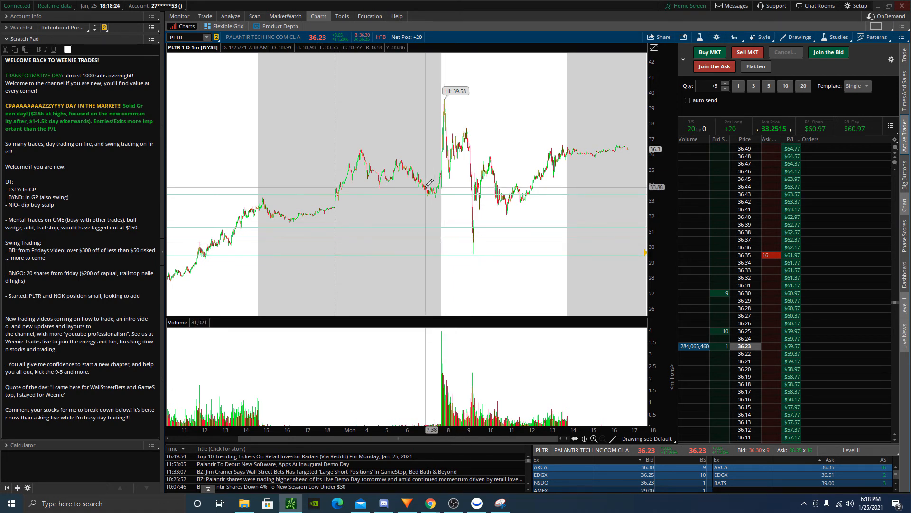
mouse_move(433, 168)
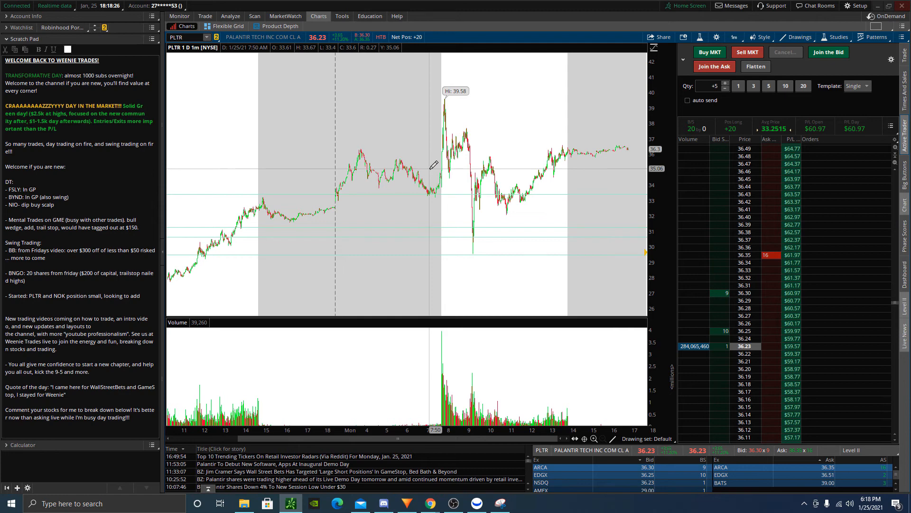
mouse_move(679, 140)
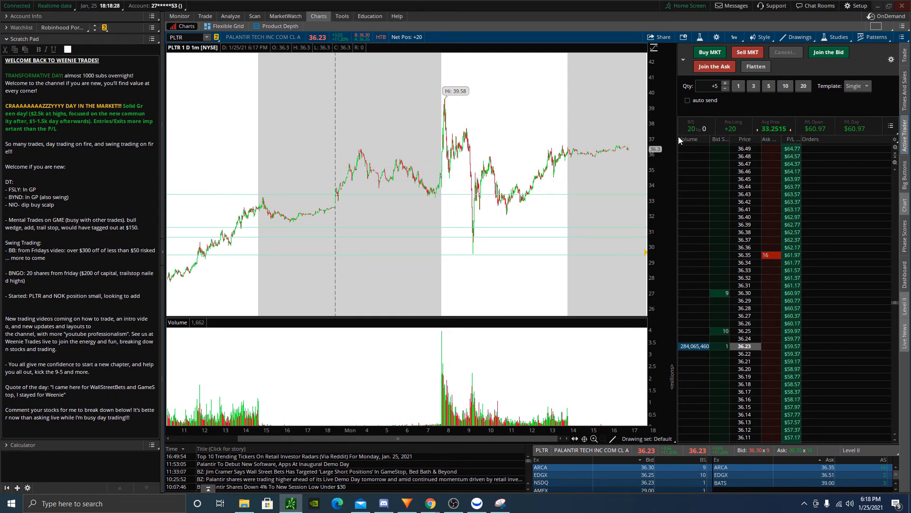
mouse_move(468, 243)
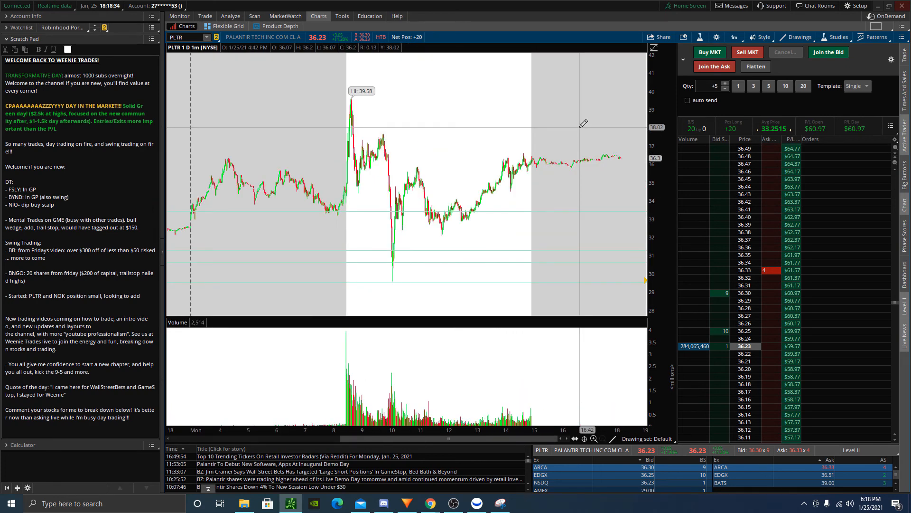
mouse_move(580, 126)
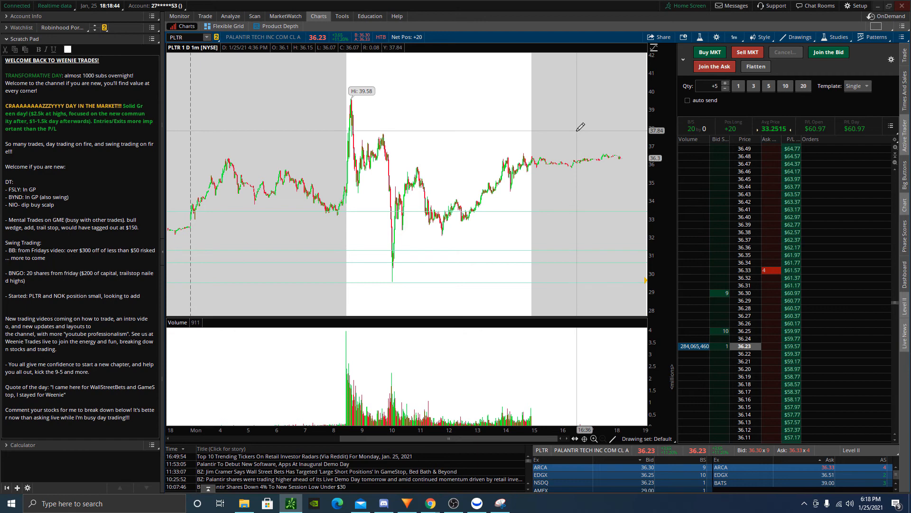
mouse_move(468, 205)
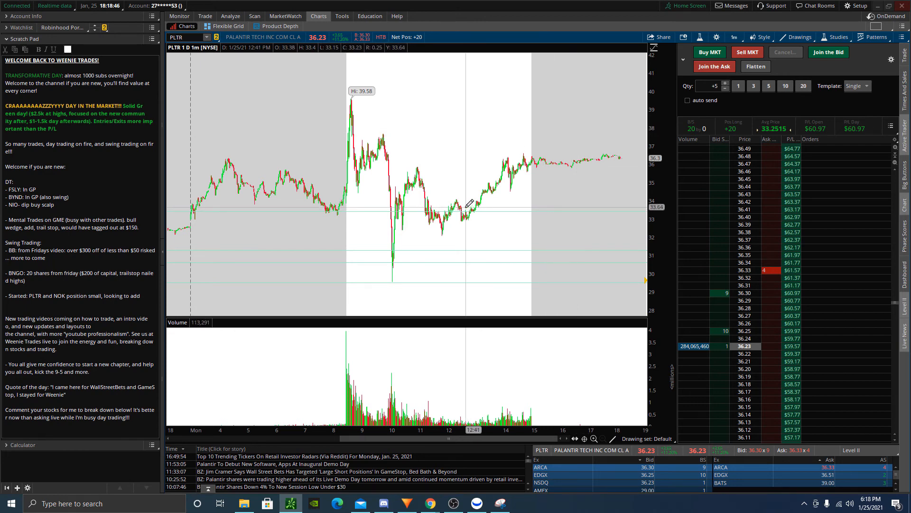
mouse_move(291, 503)
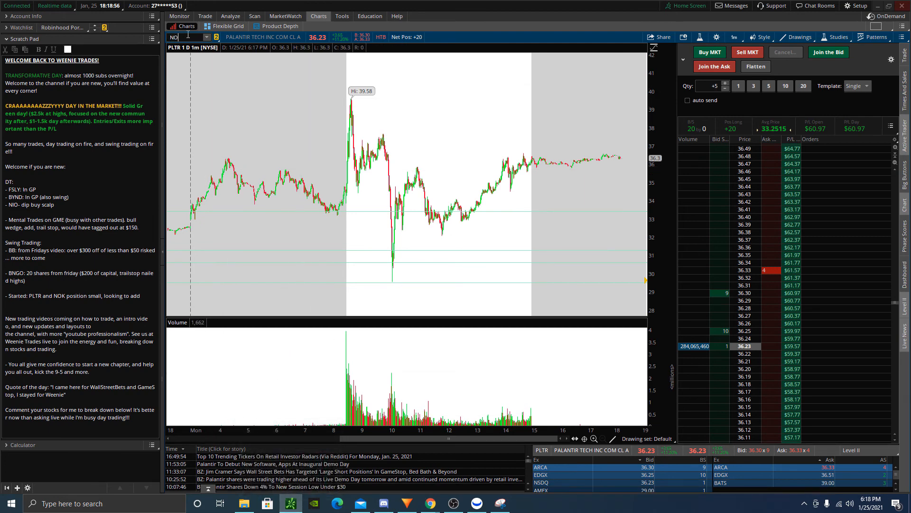
- Load the NOK symbol on the chart
text(NOK)
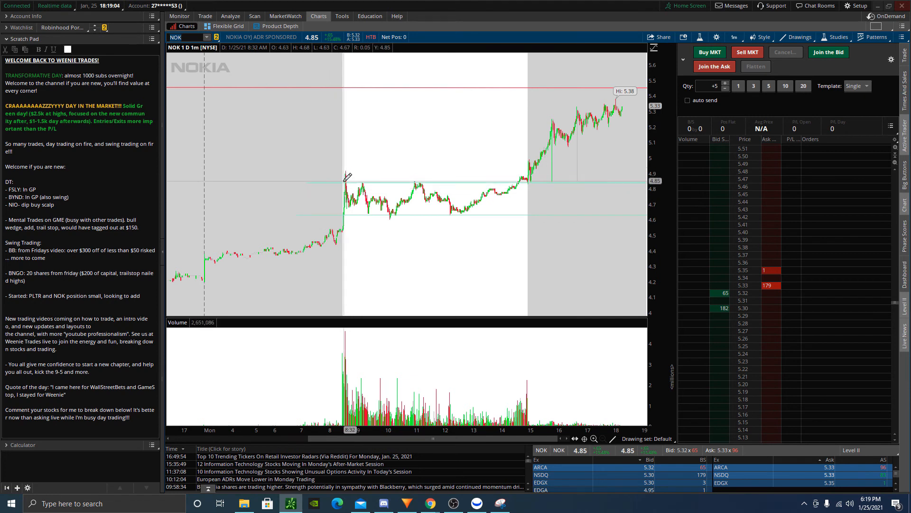
mouse_move(393, 210)
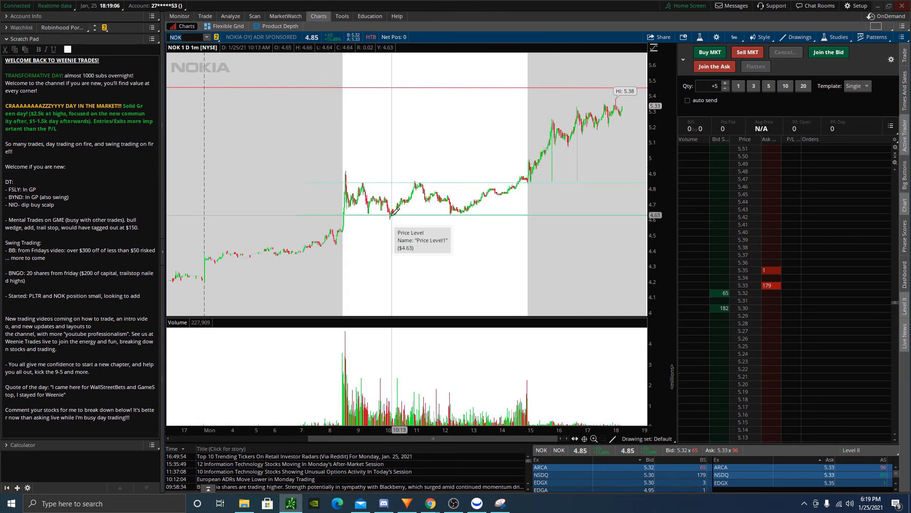
mouse_move(494, 179)
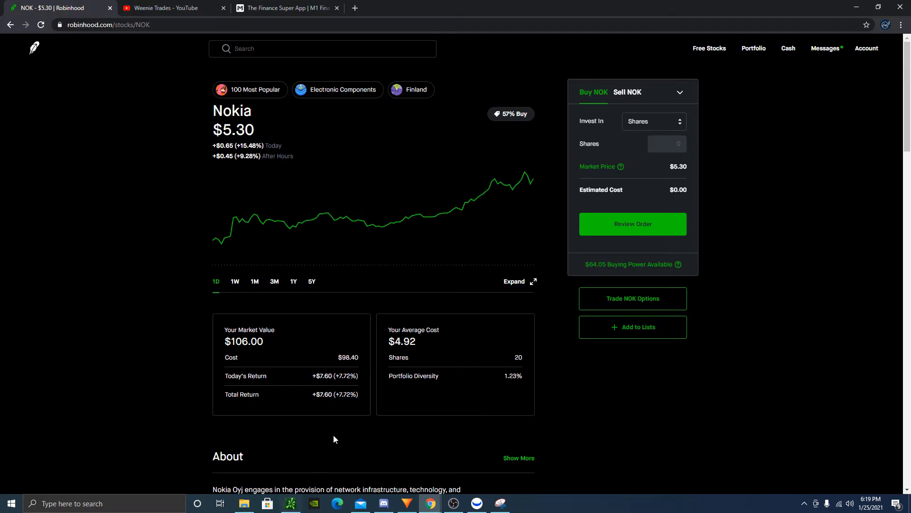
mouse_move(341, 354)
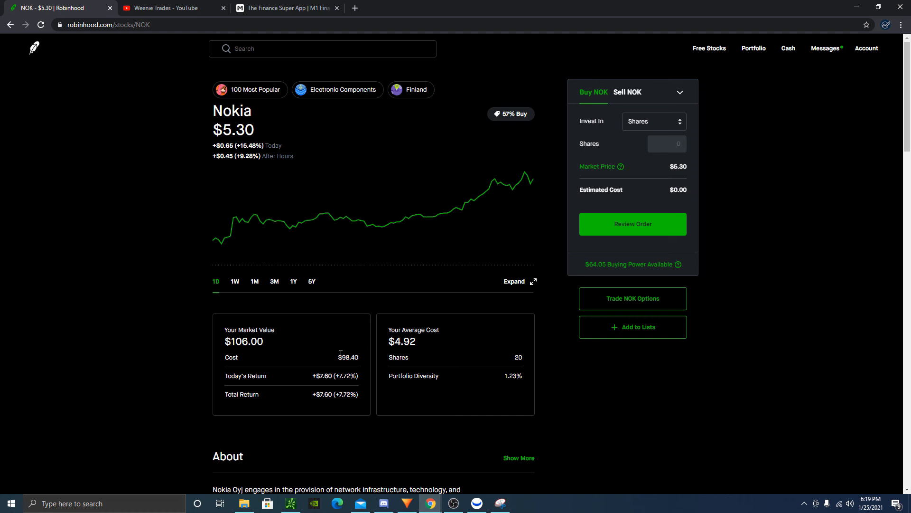
mouse_move(352, 401)
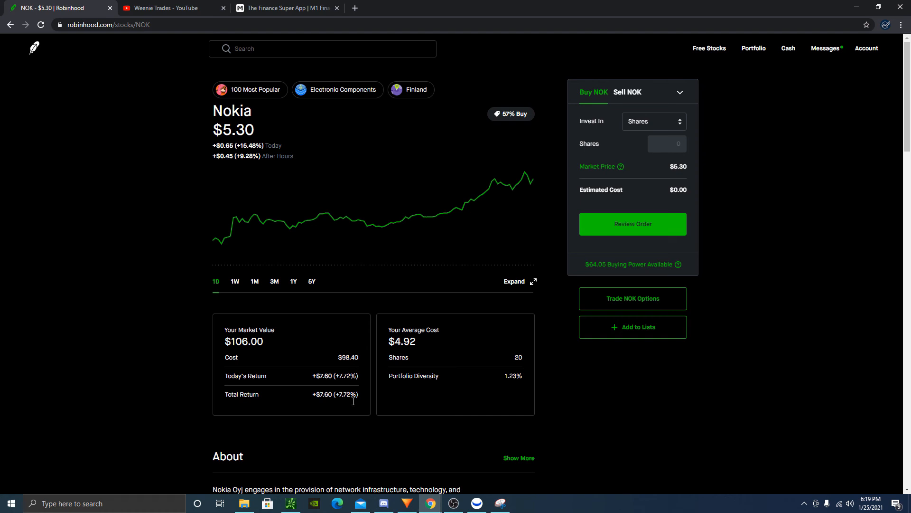
- Switch to Robinhood's NOK page showing 20 shares at $4.92 average cost
click(289, 503)
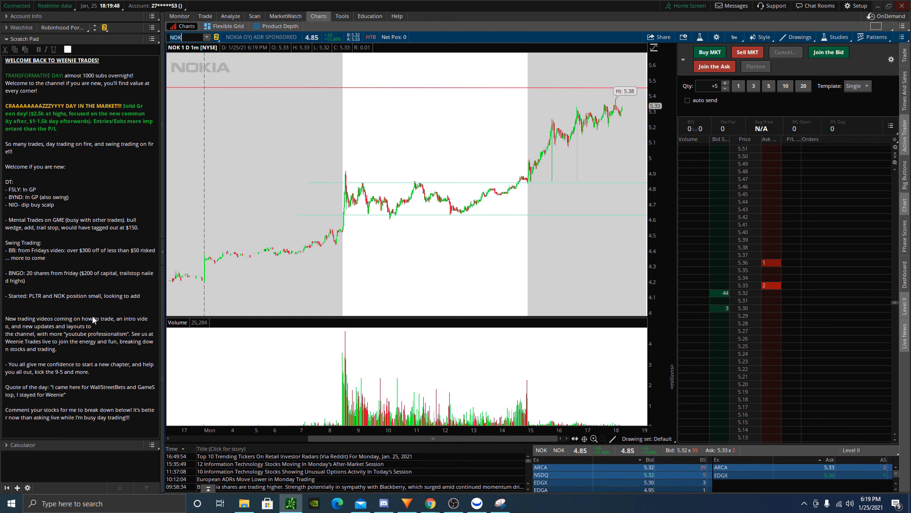
mouse_move(102, 347)
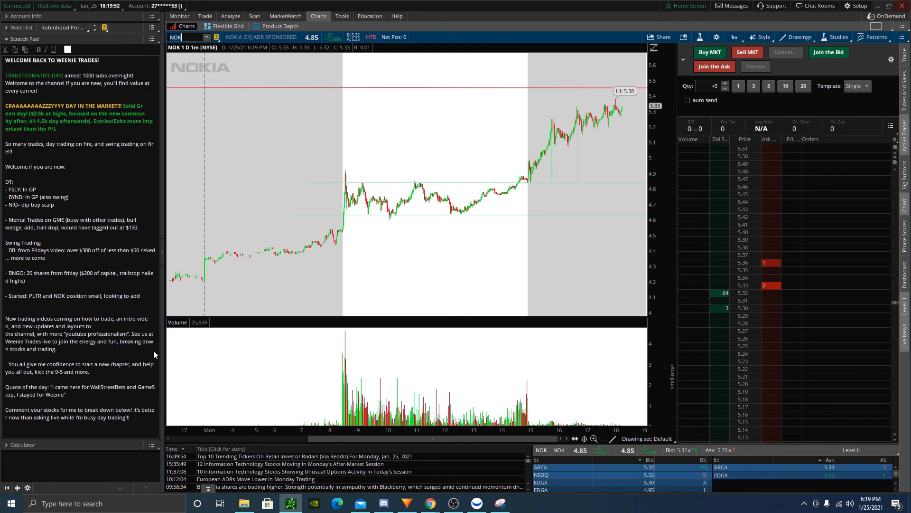
mouse_move(300, 295)
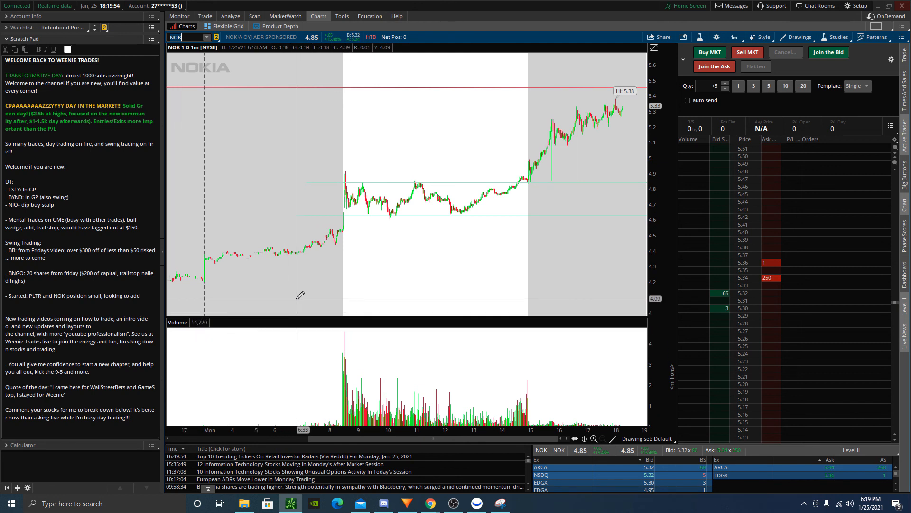
mouse_move(293, 291)
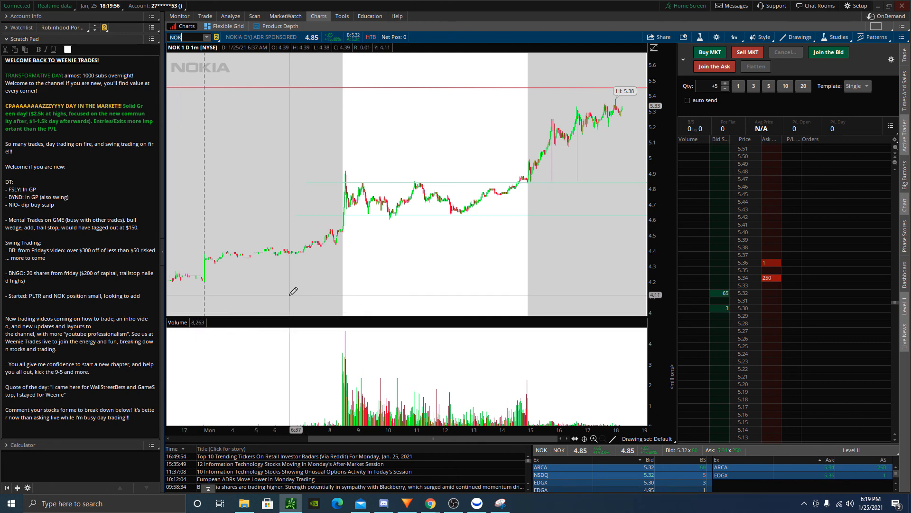